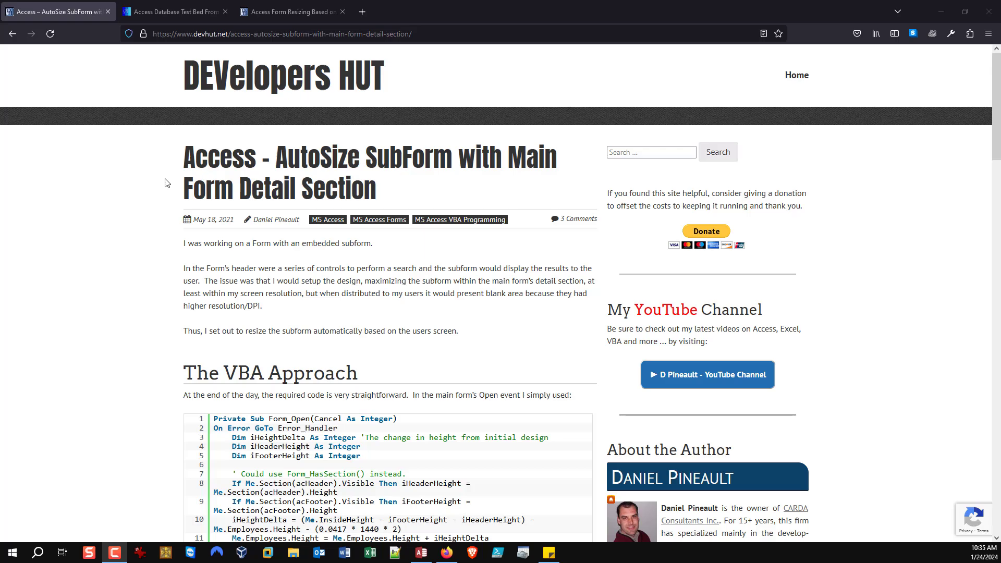
pyautogui.moveTo(153, 260)
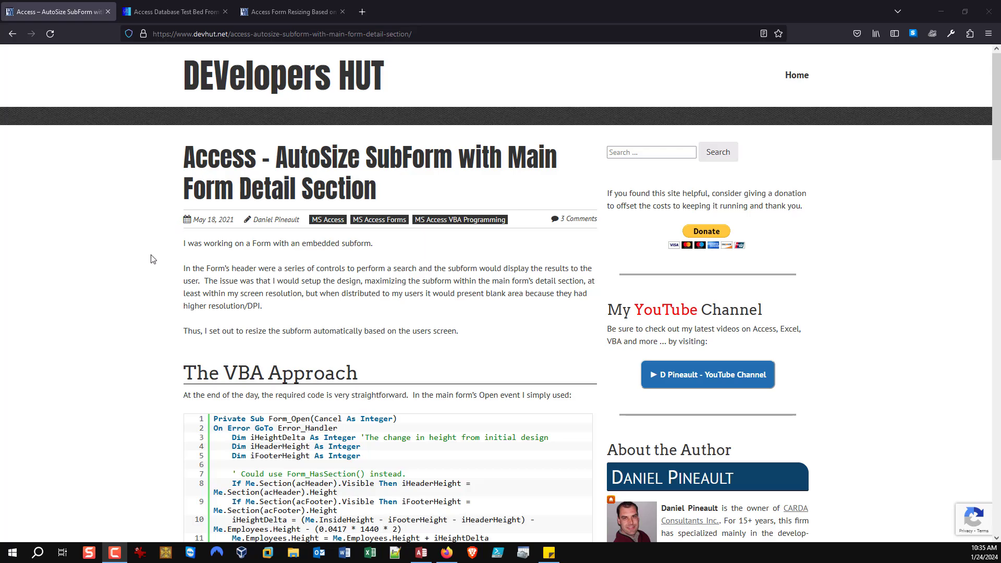
# Step: Switch to the Access window showing the SubFormAutoSize database's tables, forms and module
pyautogui.scroll(-3)
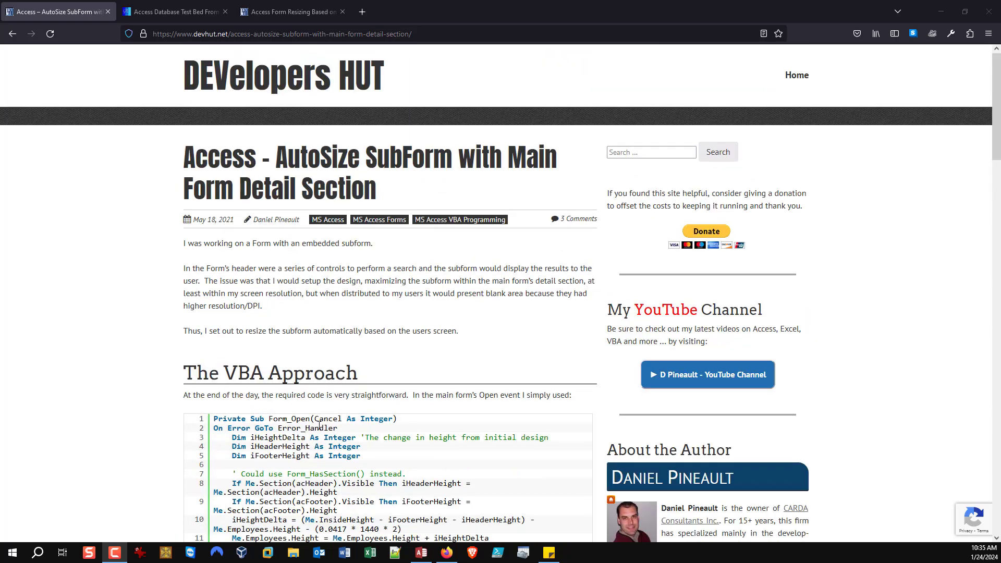
pyautogui.click(420, 552)
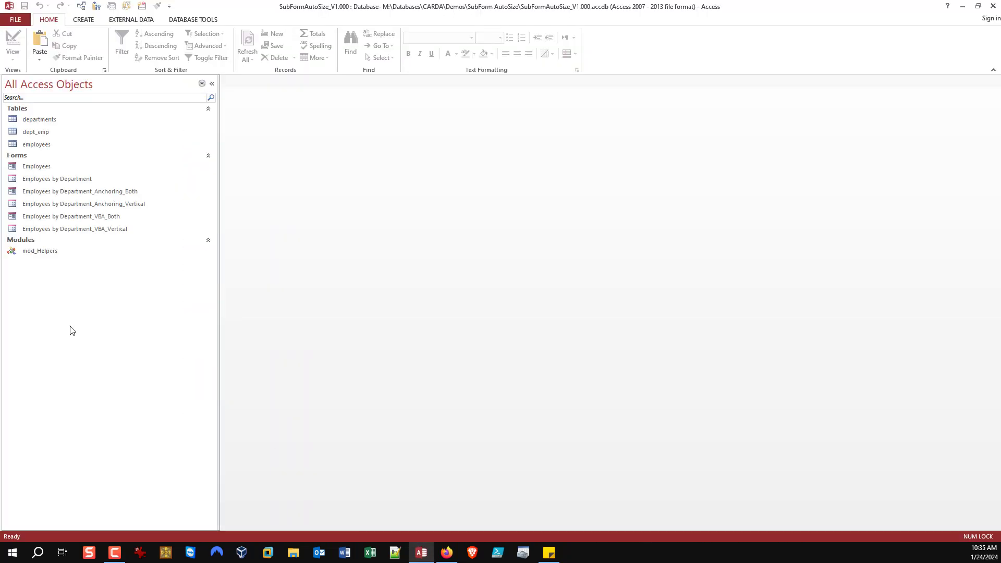
pyautogui.click(39, 119)
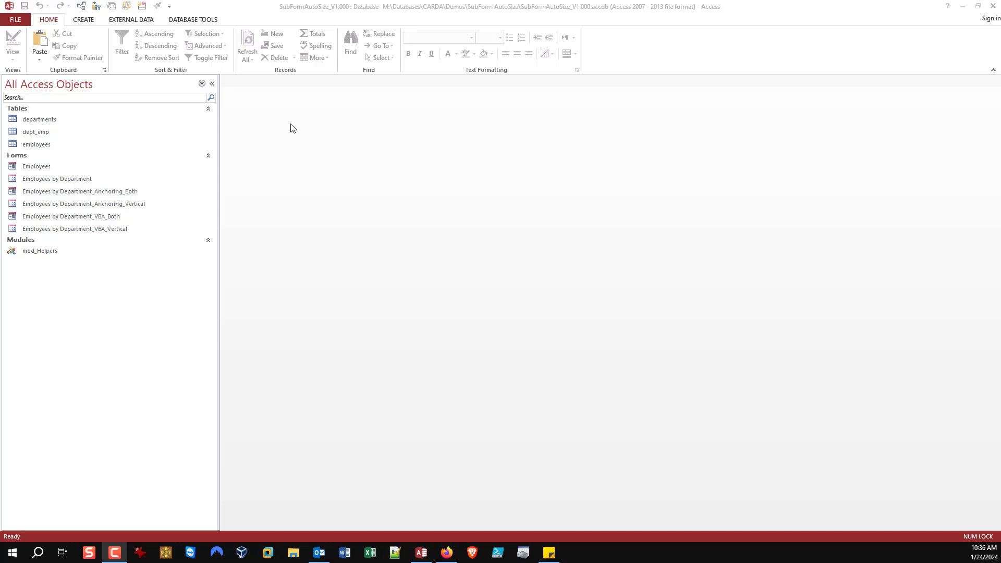
pyautogui.moveTo(268, 123)
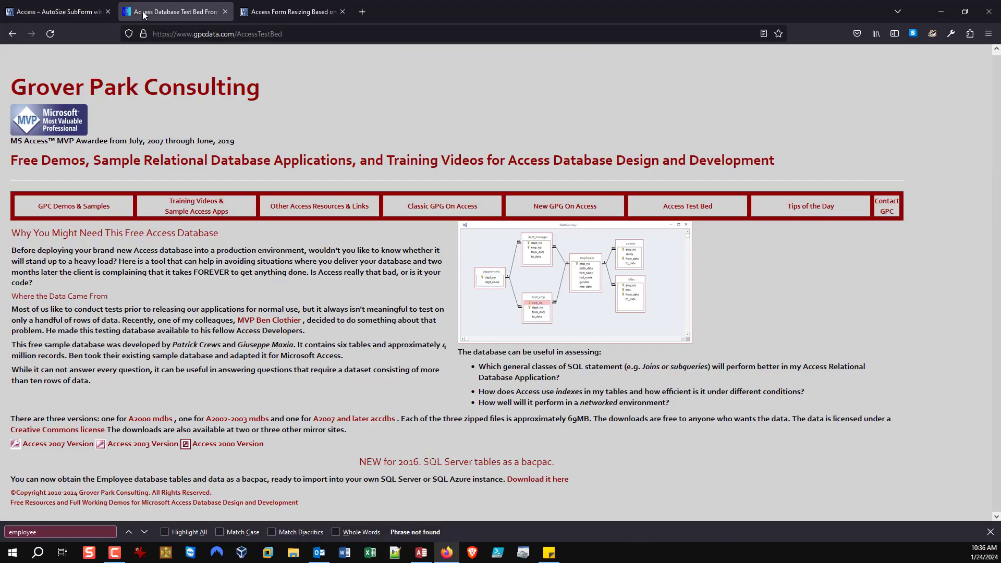
pyautogui.moveTo(695, 226)
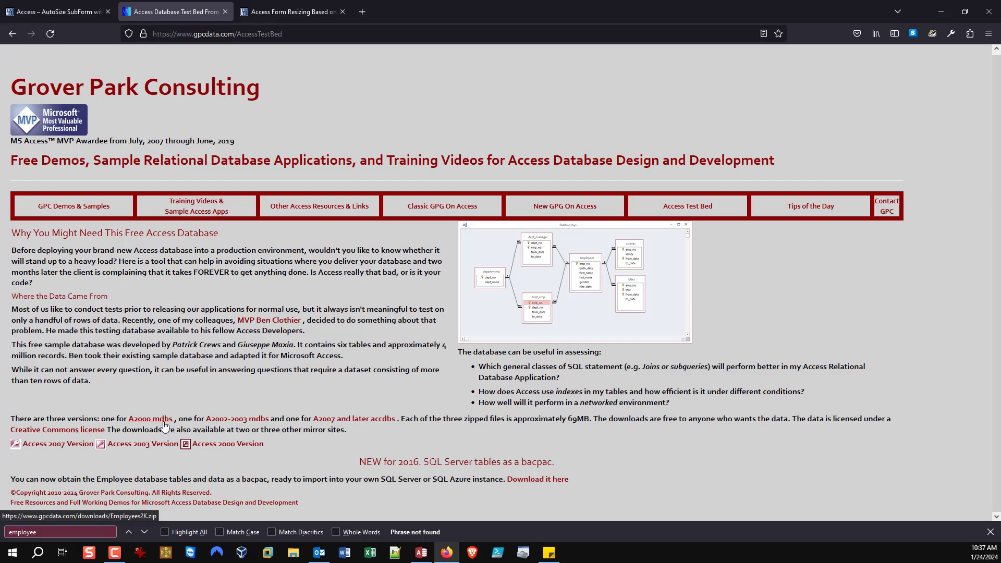
pyautogui.moveTo(160, 426)
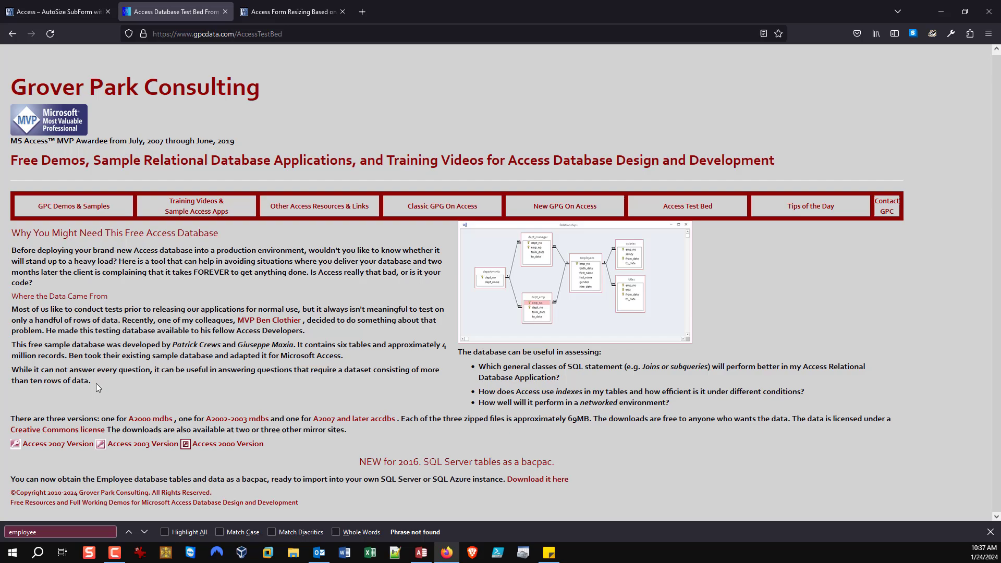
pyautogui.moveTo(30, 440)
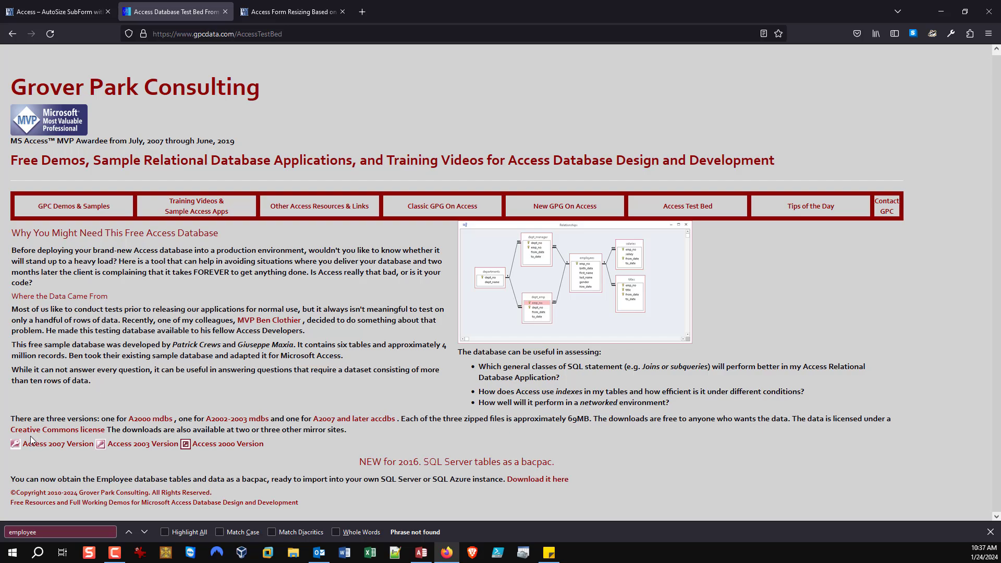
pyautogui.moveTo(551, 502)
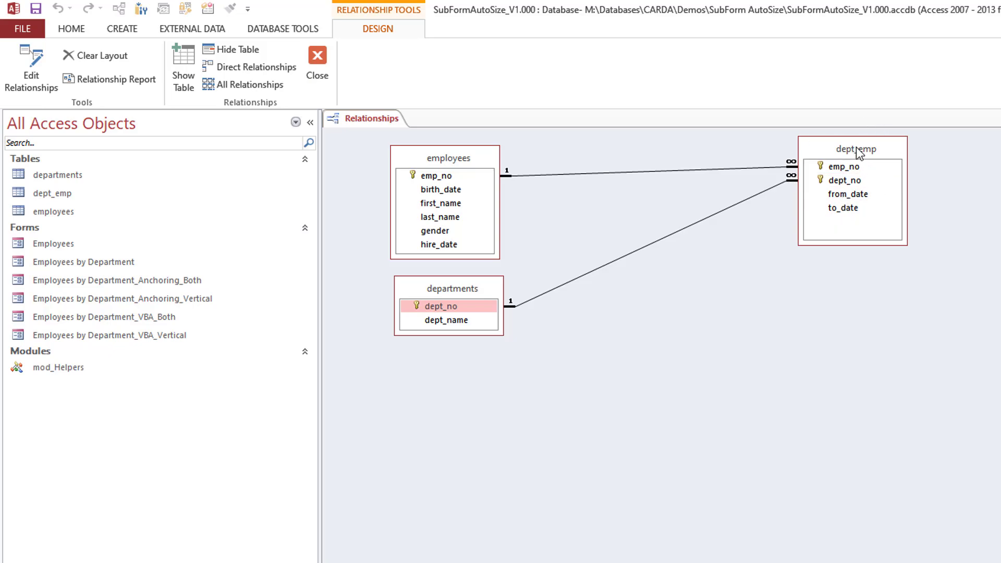
pyautogui.moveTo(791, 203)
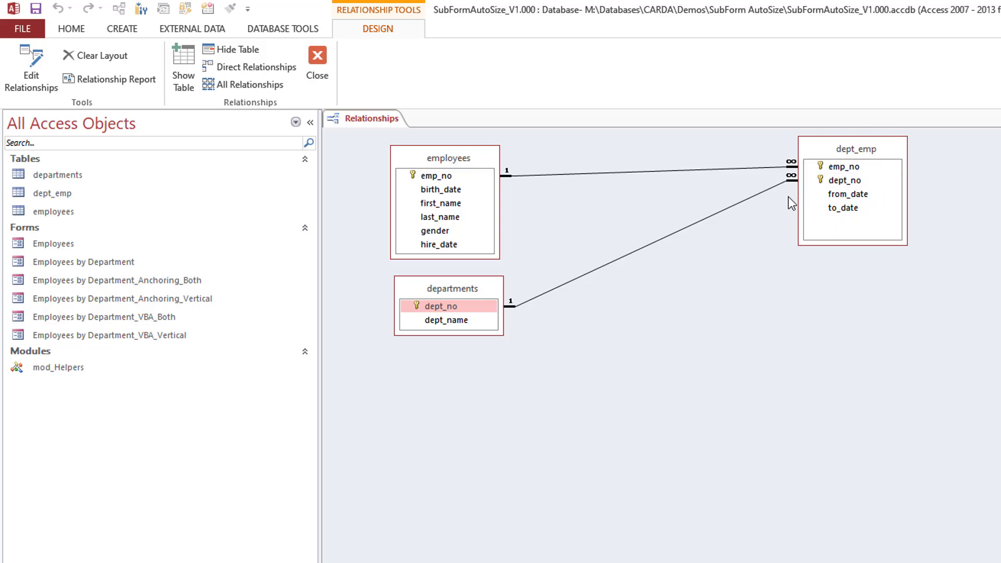
pyautogui.moveTo(462, 261)
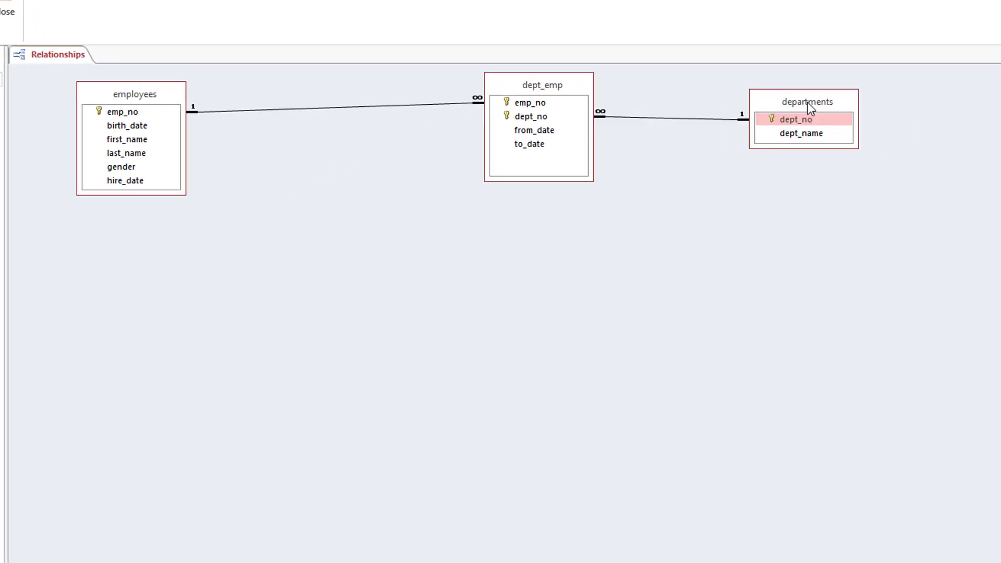
pyautogui.moveTo(647, 189)
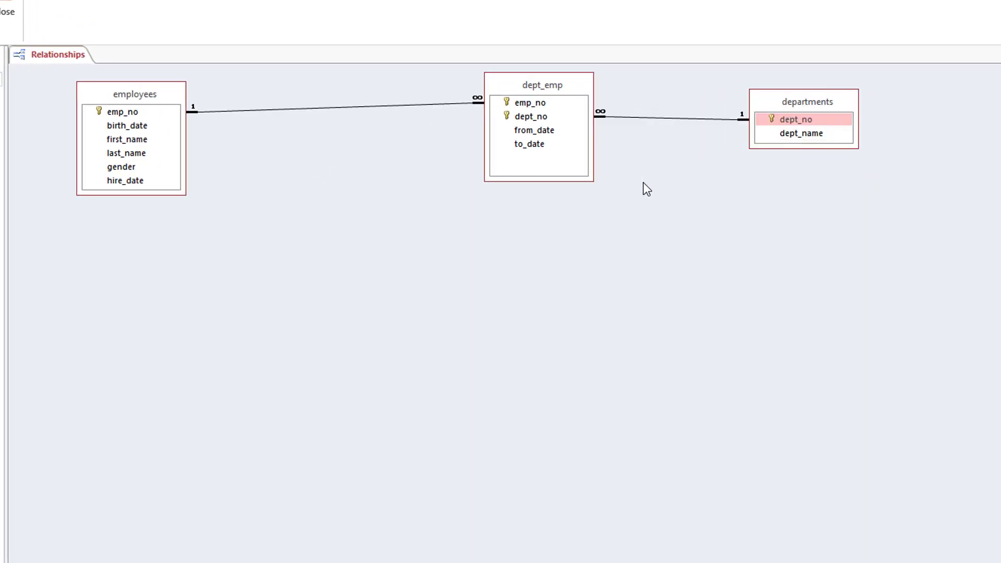
# Step: Close the relationships diagram and answer the save-layout prompt
pyautogui.click(6, 12)
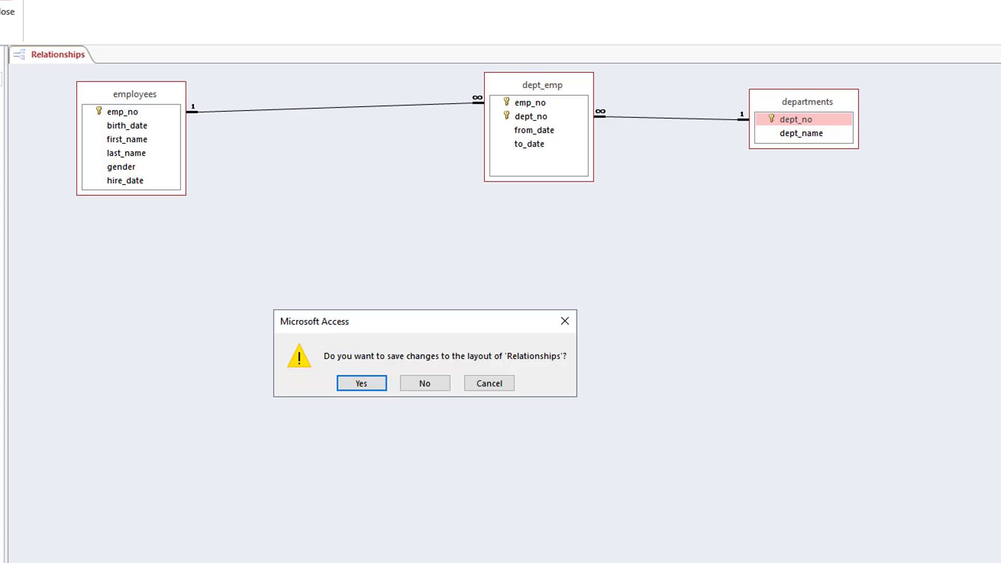
pyautogui.click(361, 383)
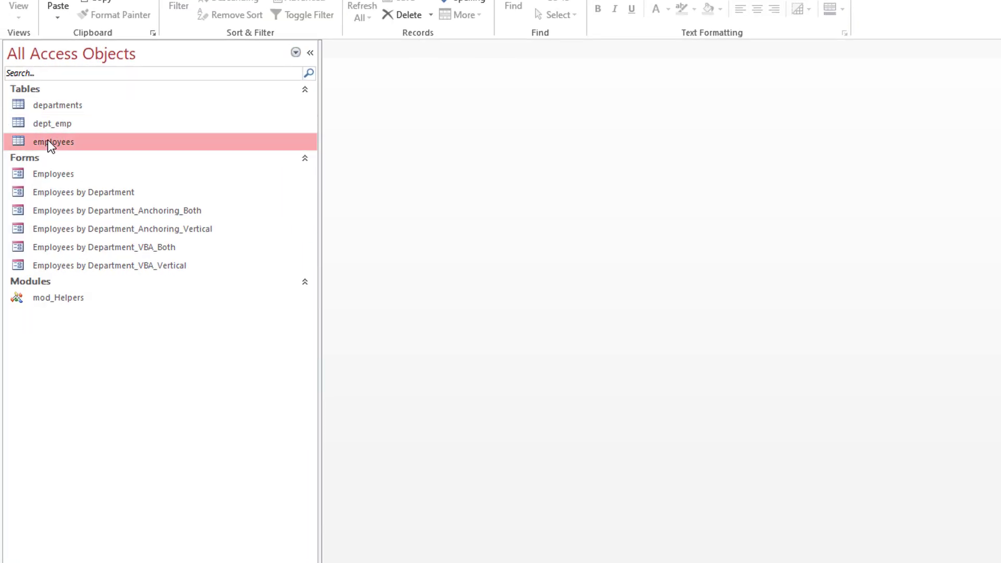
pyautogui.doubleClick(53, 141)
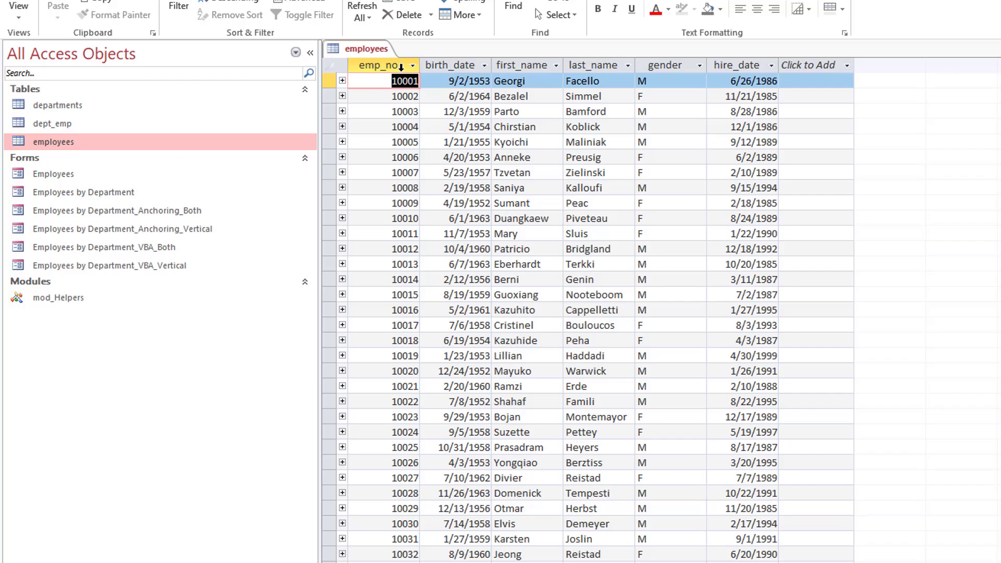
pyautogui.click(378, 64)
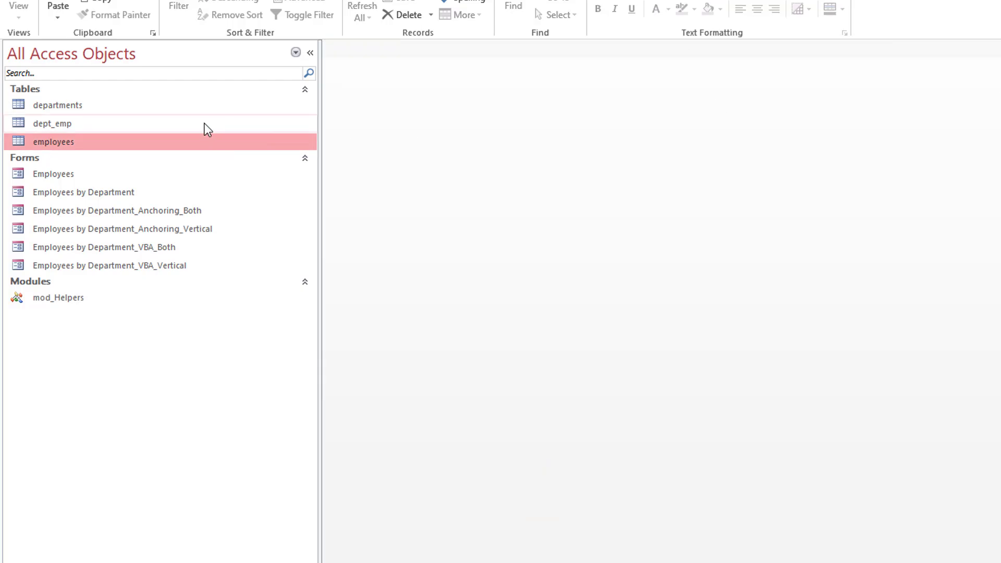
pyautogui.doubleClick(53, 123)
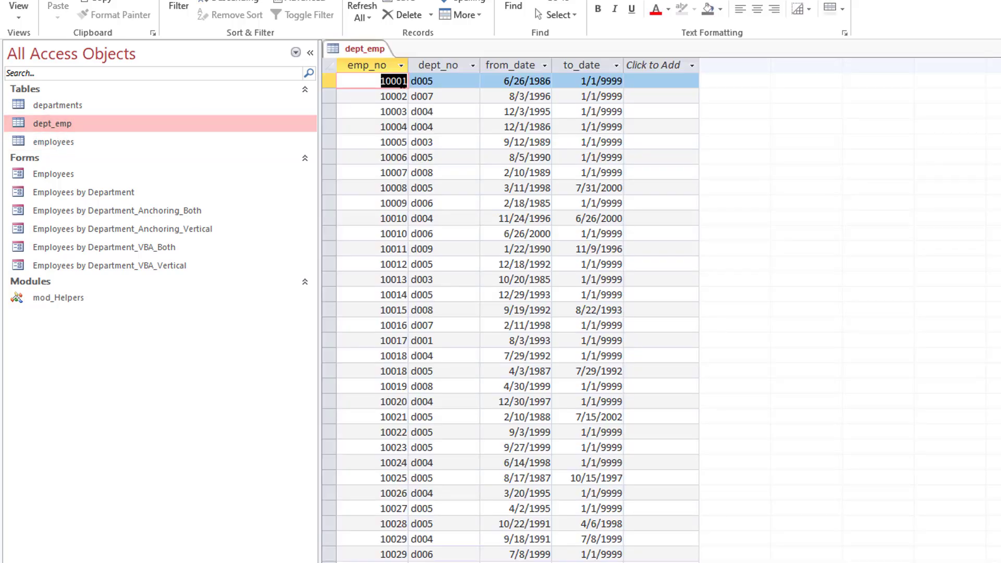
pyautogui.click(438, 64)
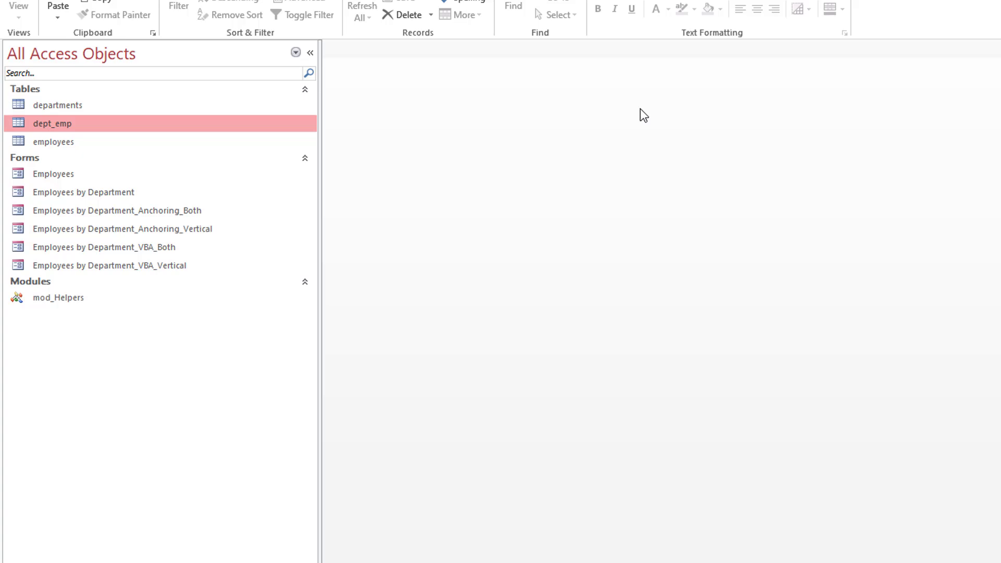
pyautogui.doubleClick(57, 104)
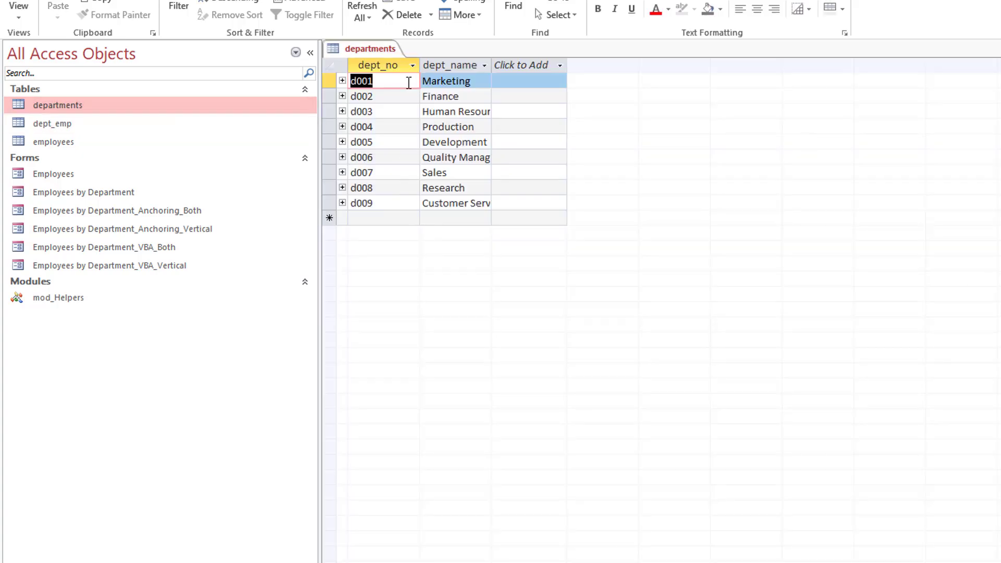
pyautogui.click(451, 65)
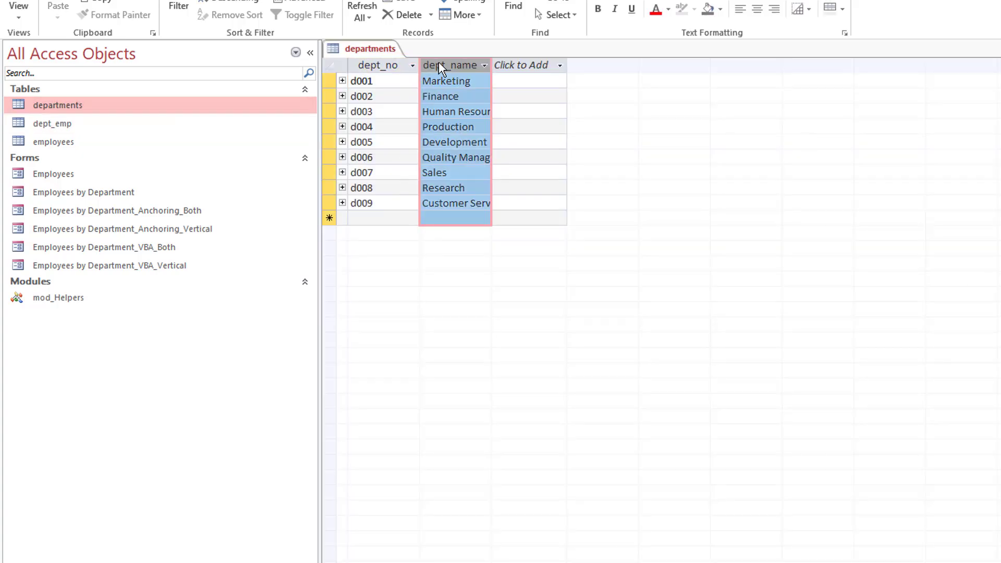
pyautogui.moveTo(445, 112)
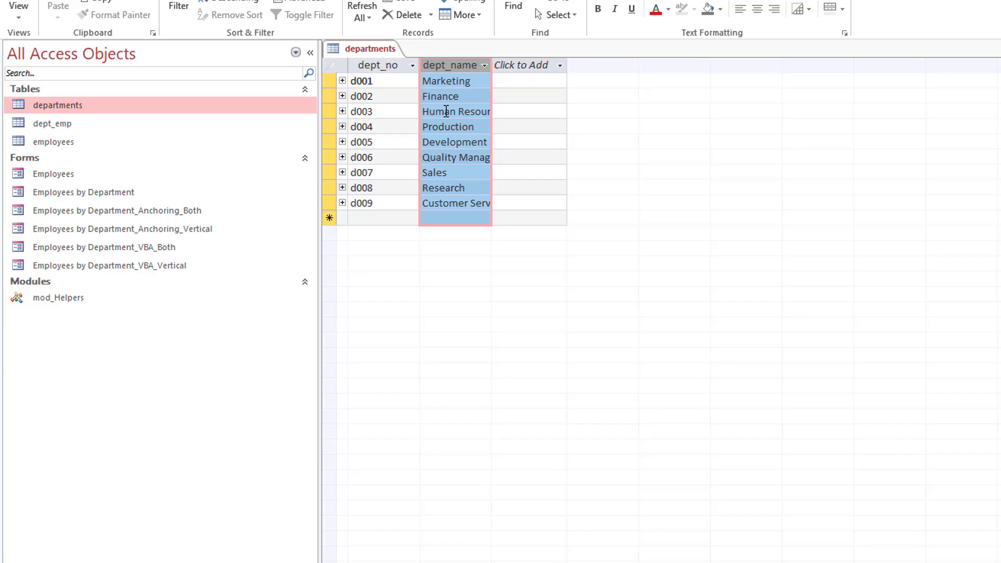
pyautogui.moveTo(445, 111)
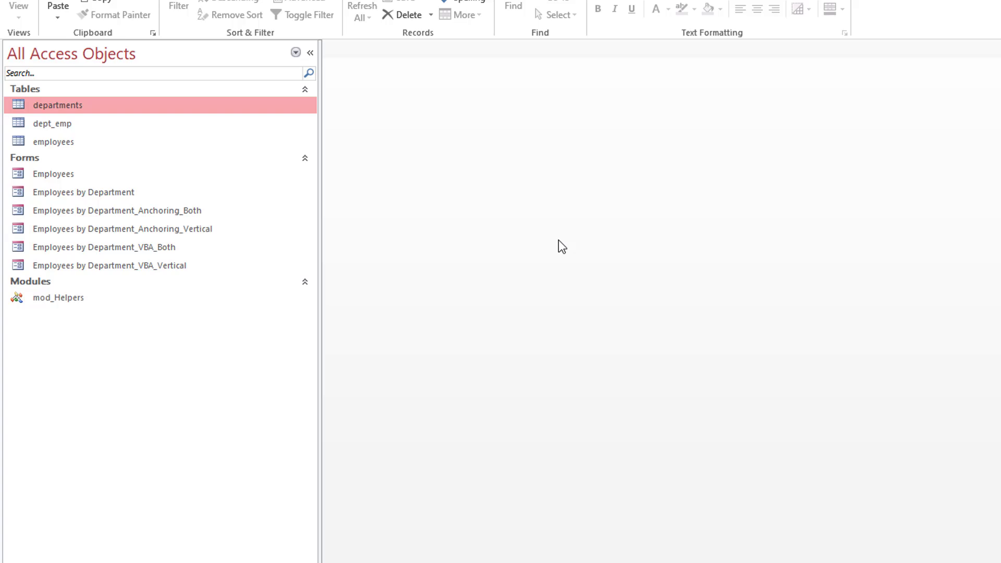
pyautogui.moveTo(543, 231)
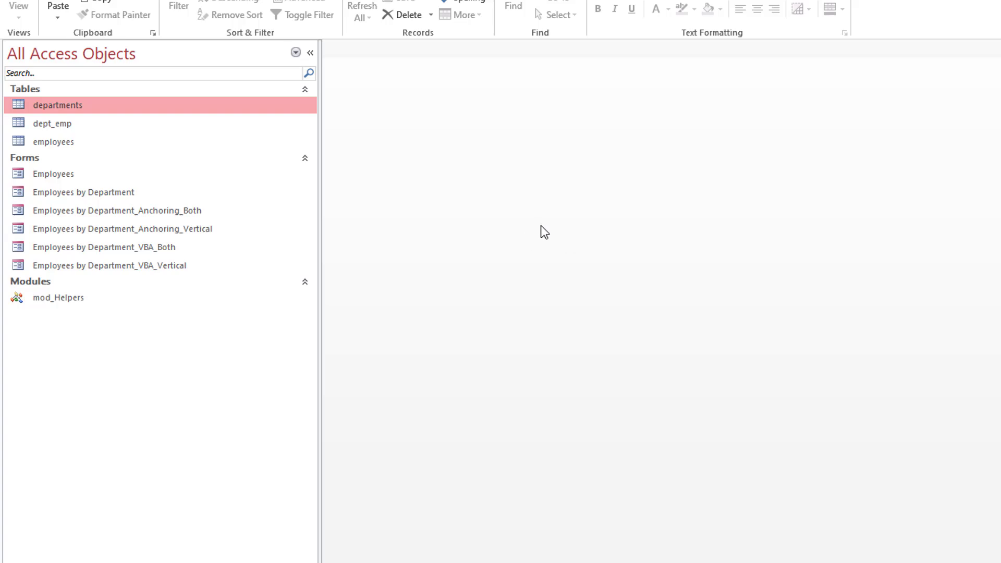
pyautogui.rightClick(83, 192)
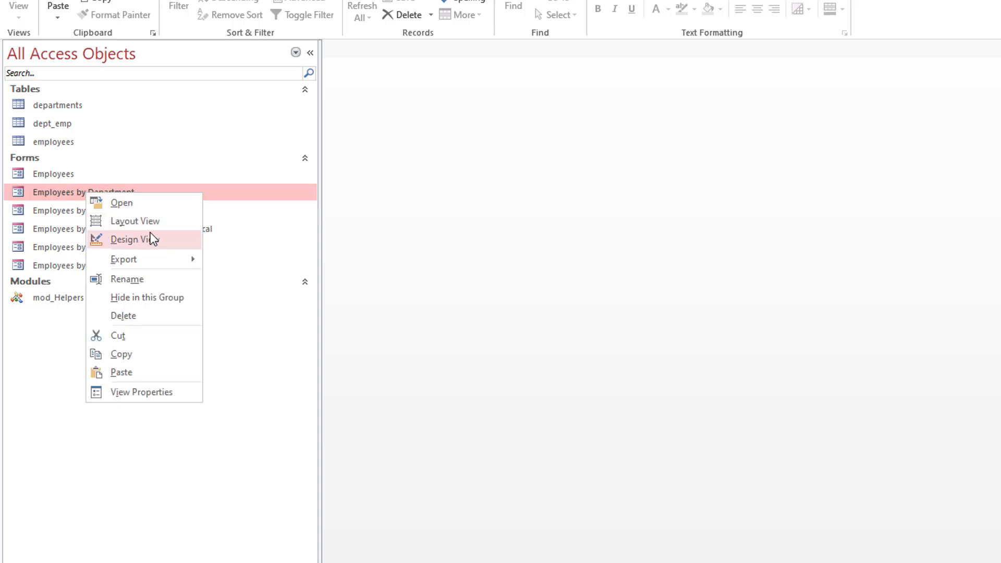
pyautogui.click(134, 240)
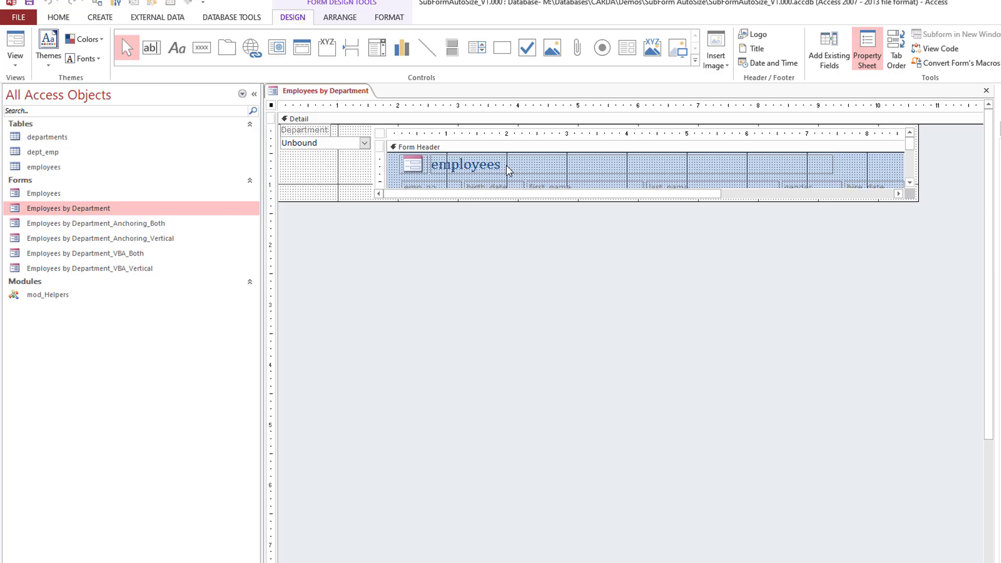
pyautogui.moveTo(596, 154)
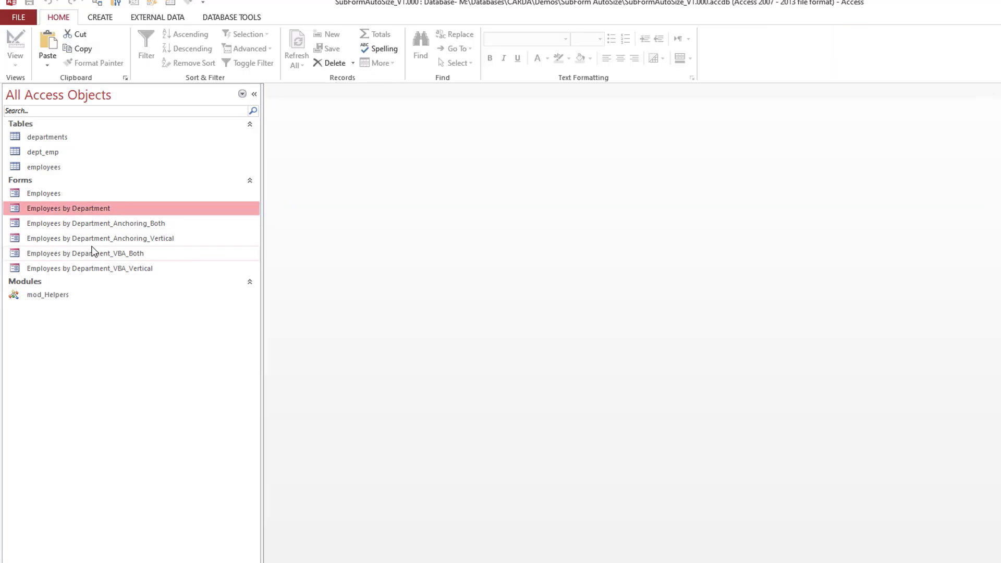
pyautogui.moveTo(73, 220)
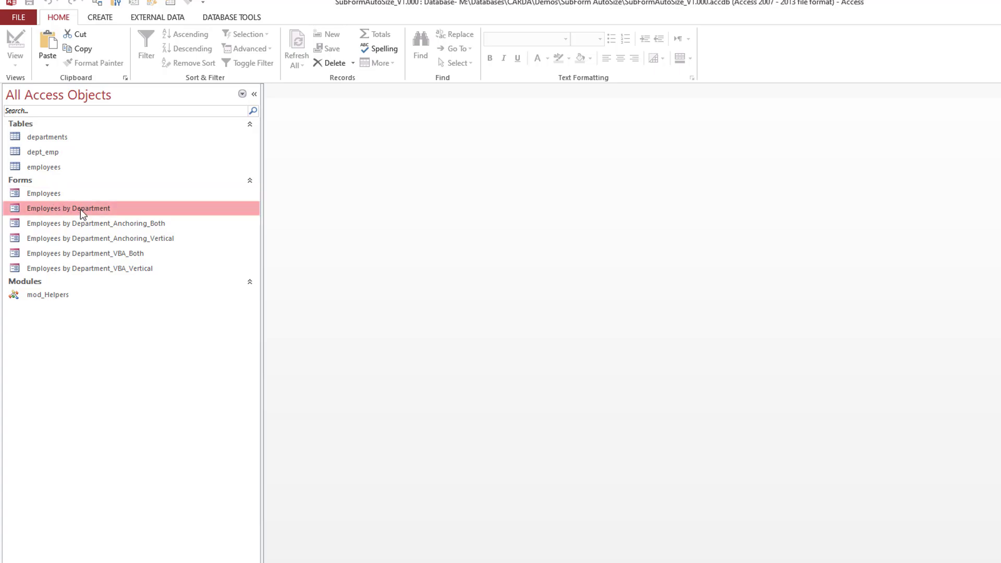
# Step: Open the Employees by Department form and switch it between design and form view
pyautogui.doubleClick(69, 209)
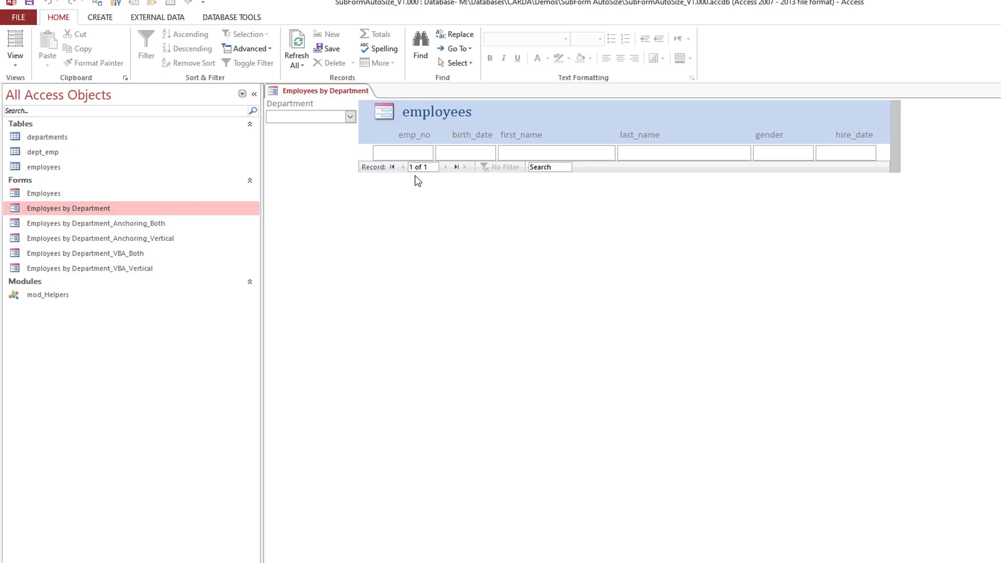
pyautogui.rightClick(324, 90)
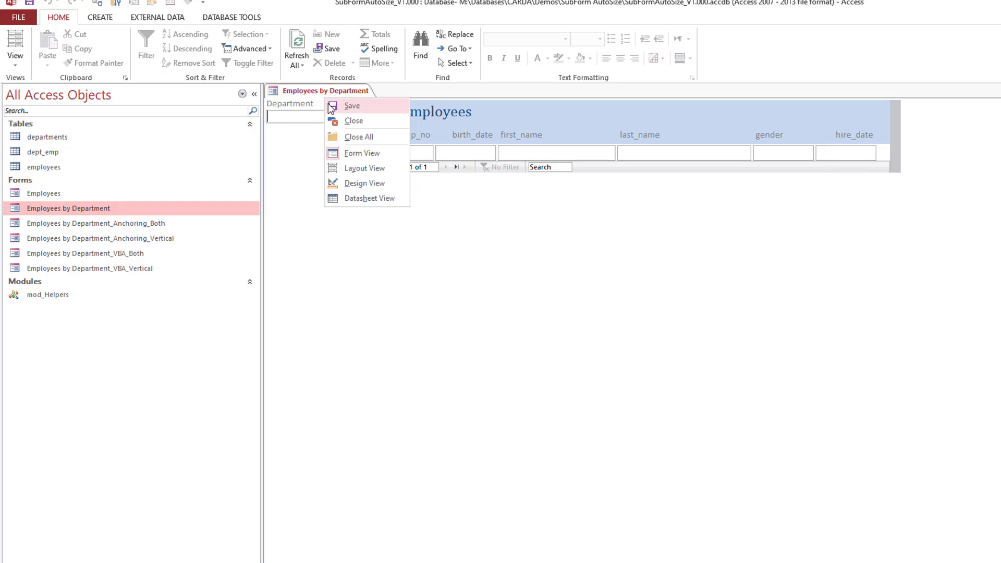
pyautogui.click(365, 183)
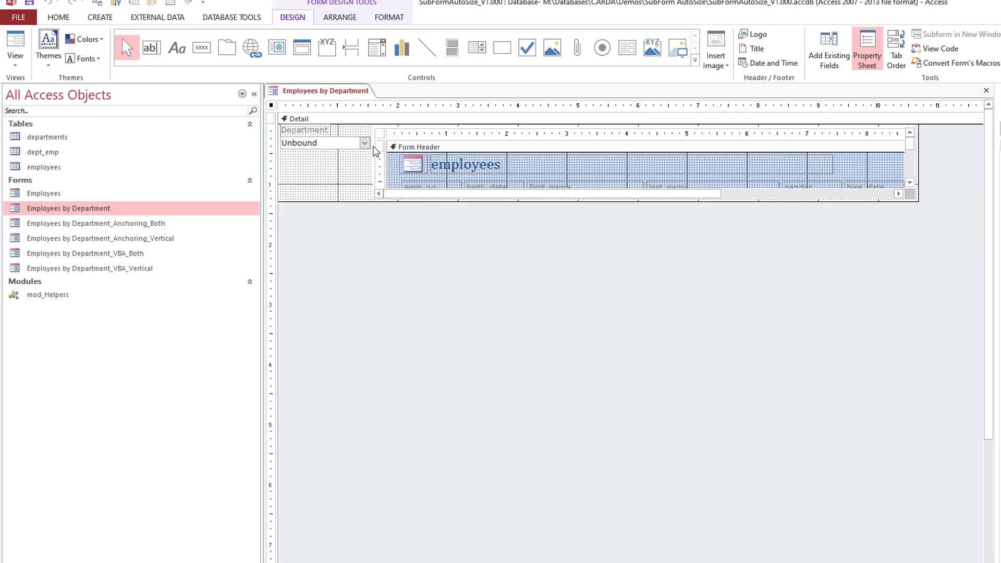
pyautogui.click(867, 48)
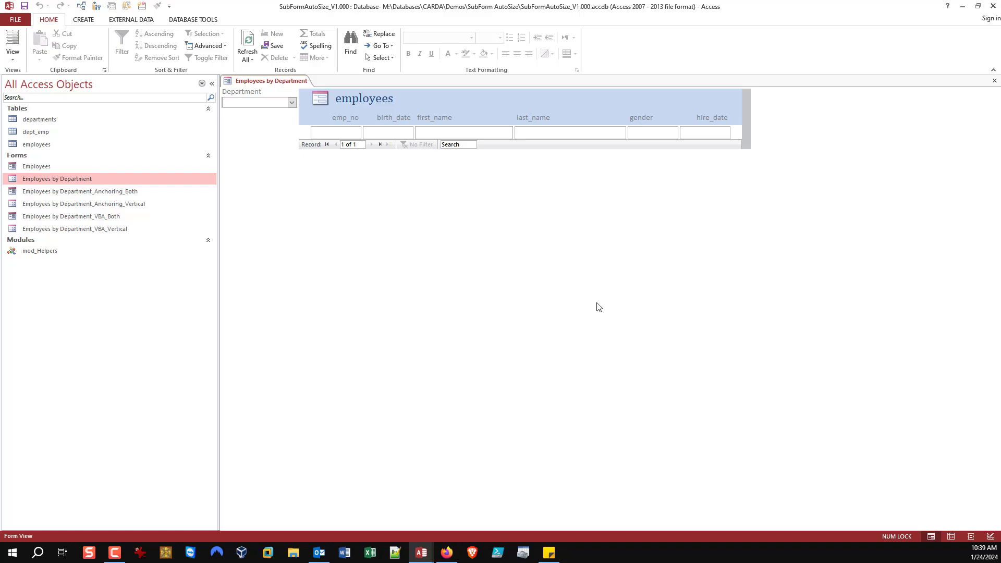
# Step: Choose Development in the Department combo box so the subform lists its 373 employees
pyautogui.click(292, 102)
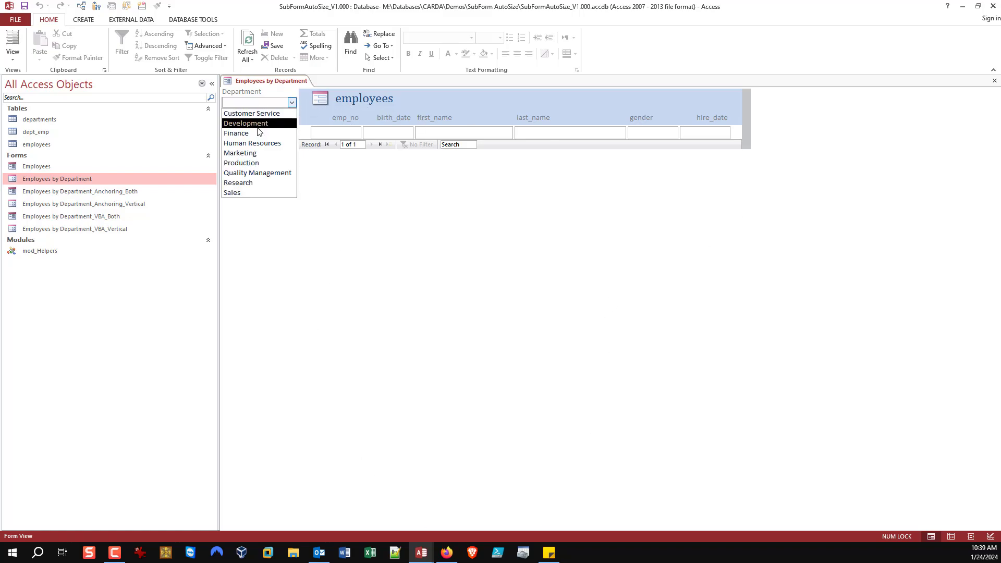
pyautogui.click(245, 123)
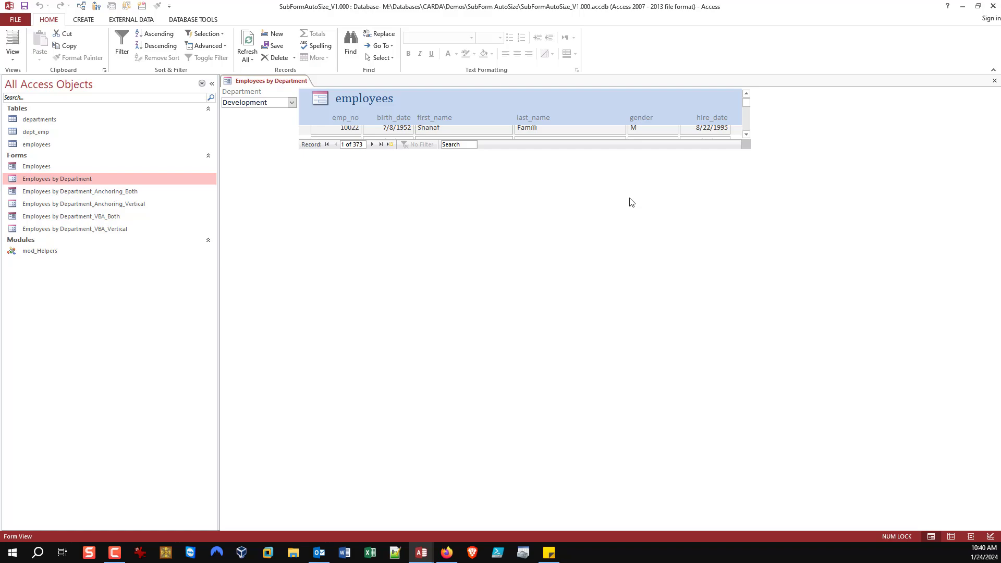
pyautogui.click(745, 134)
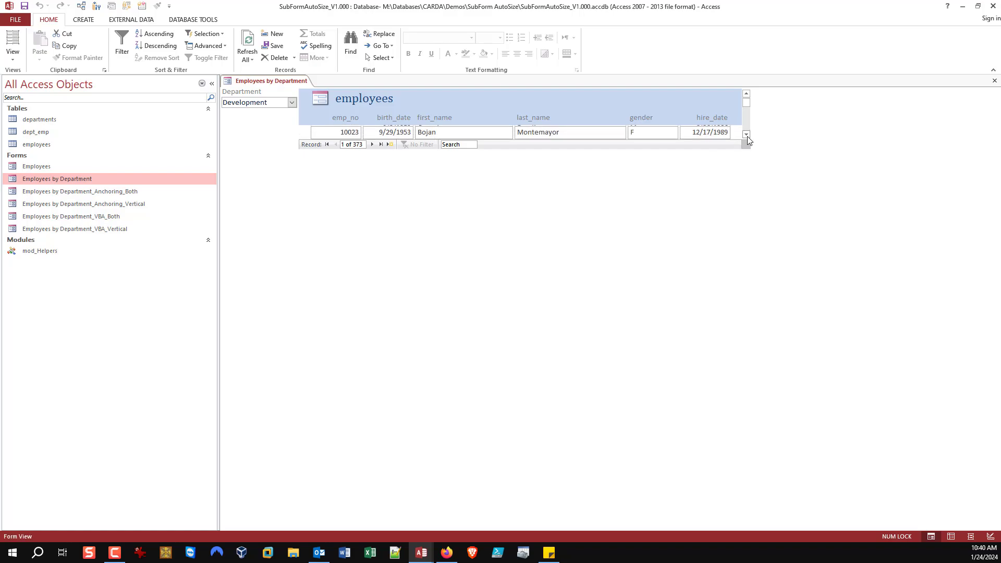
pyautogui.moveTo(746, 140)
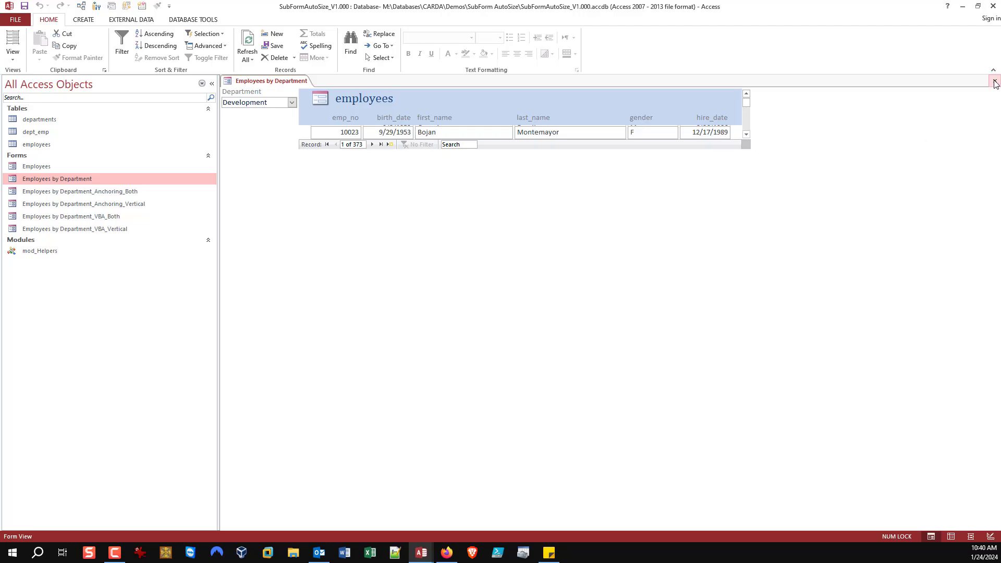
pyautogui.moveTo(994, 83)
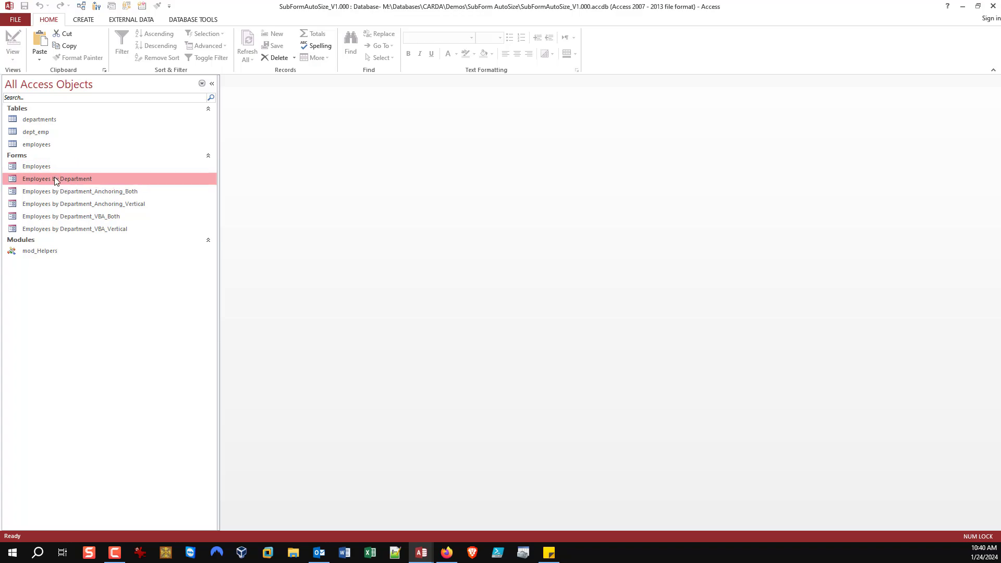
# Step: Open the department form in Design view and select its combo box and form event properties
pyautogui.doubleClick(56, 179)
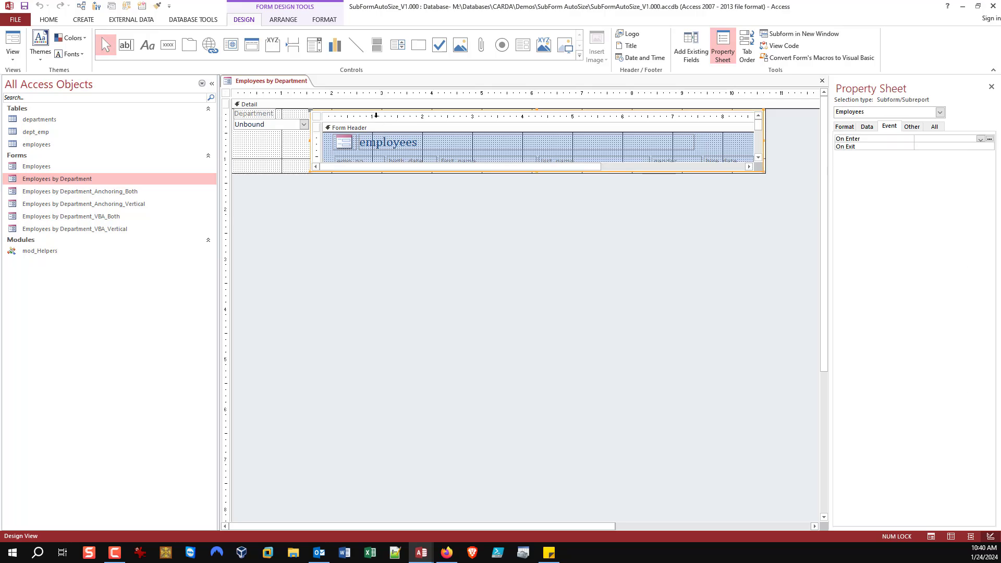
pyautogui.click(263, 124)
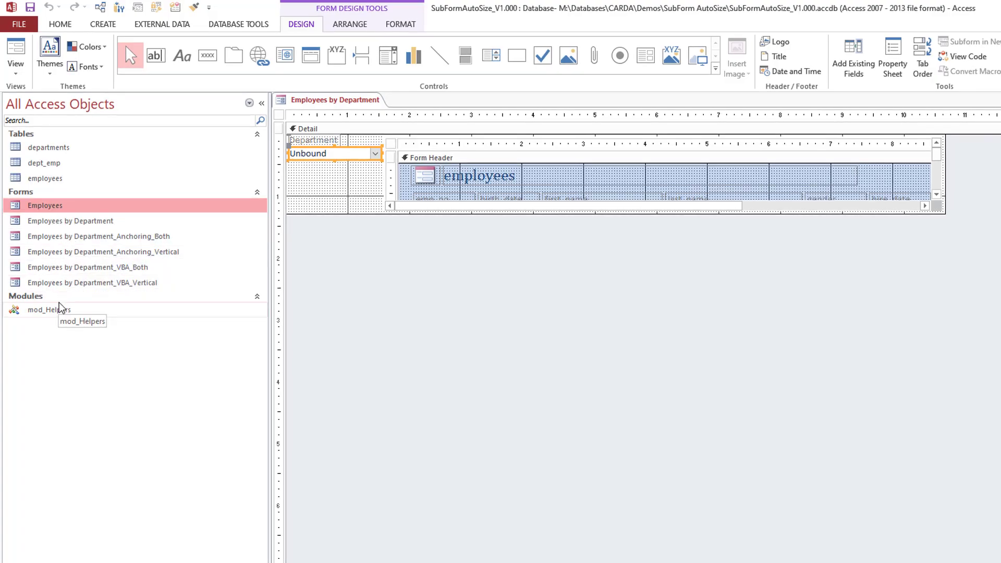
pyautogui.moveTo(61, 238)
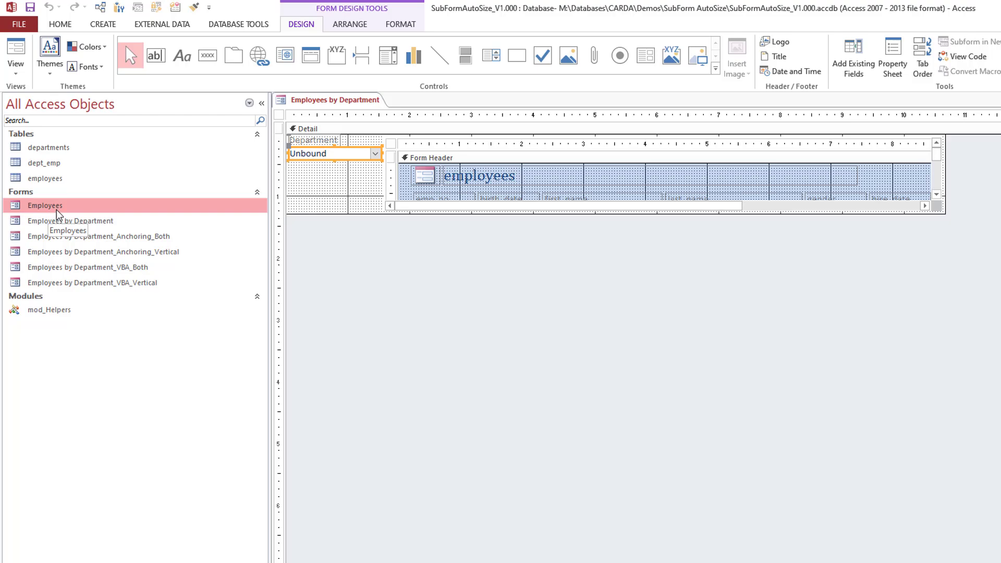
pyautogui.moveTo(114, 262)
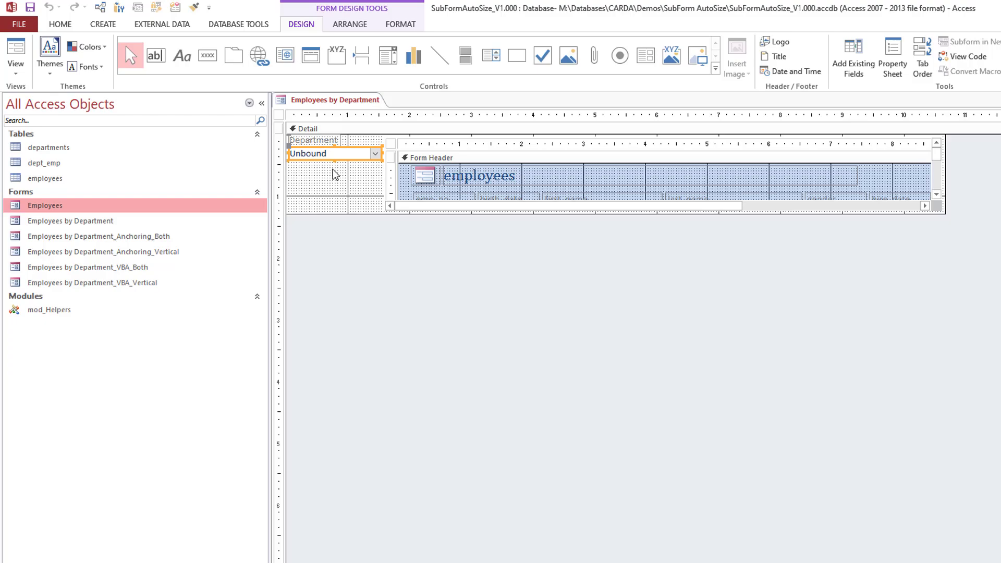
pyautogui.moveTo(88, 221)
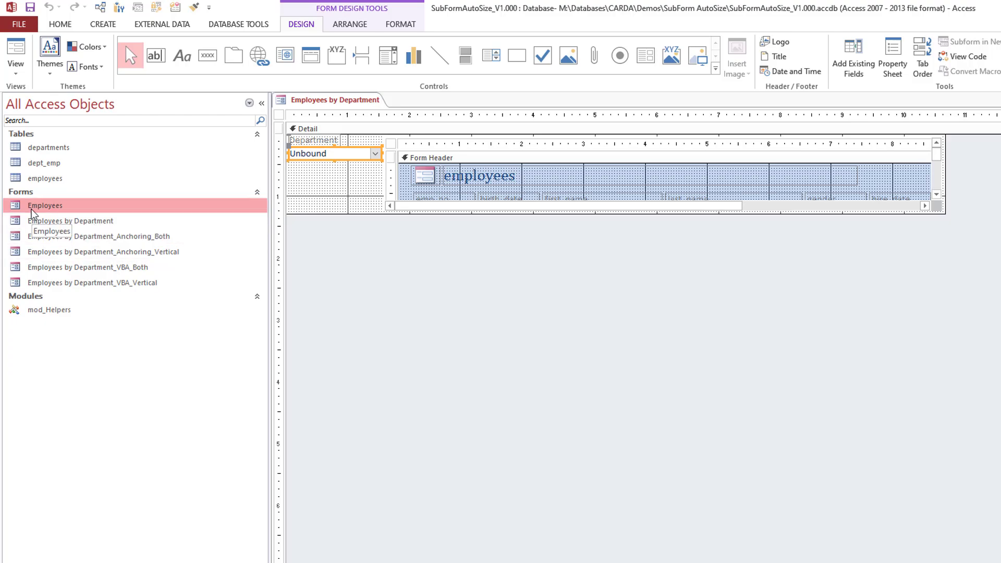
pyautogui.click(99, 237)
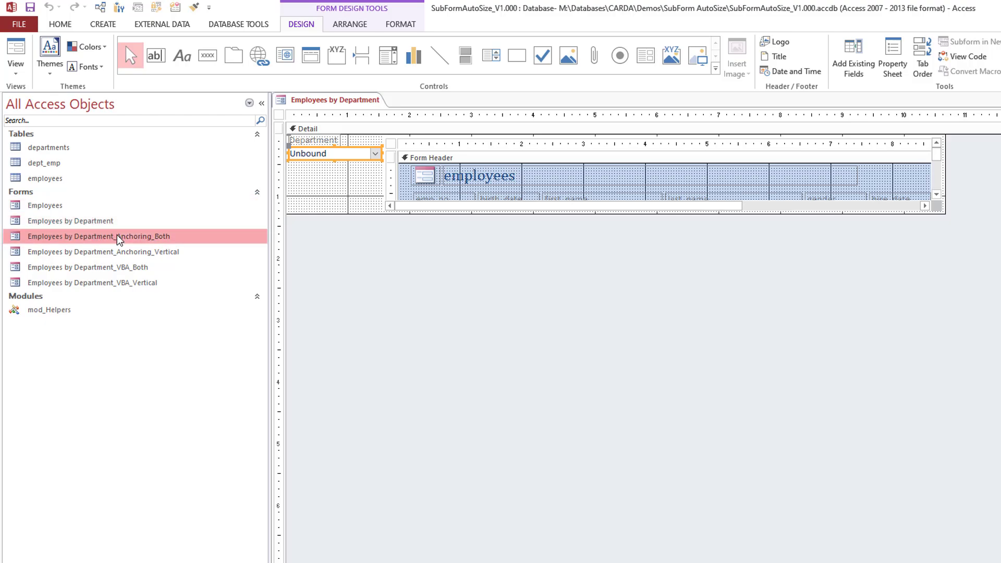
pyautogui.moveTo(35, 211)
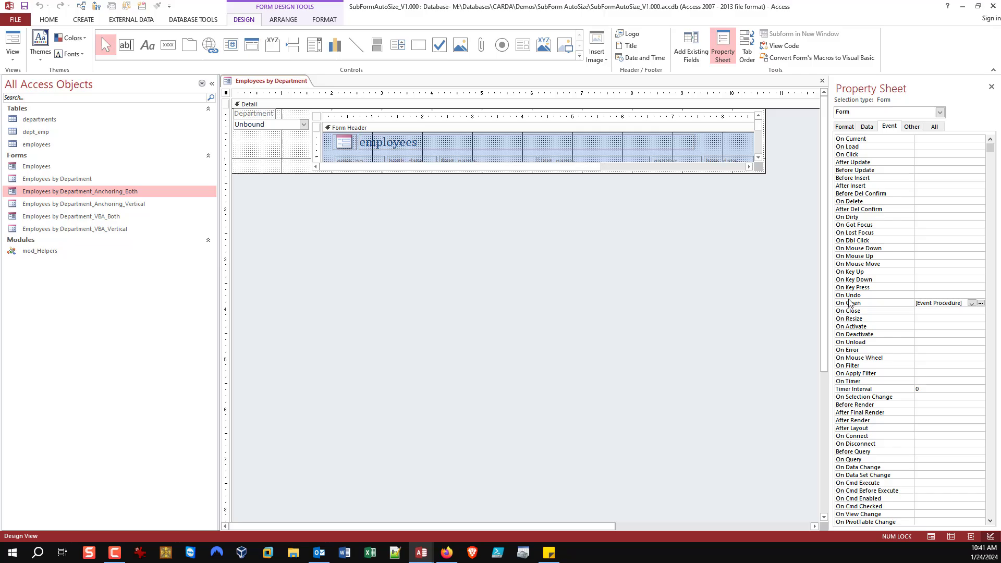
# Step: In AdjustRecordSource's WHERE clause, rename the form reference to end in Anchoring_Vertical
pyautogui.click(980, 302)
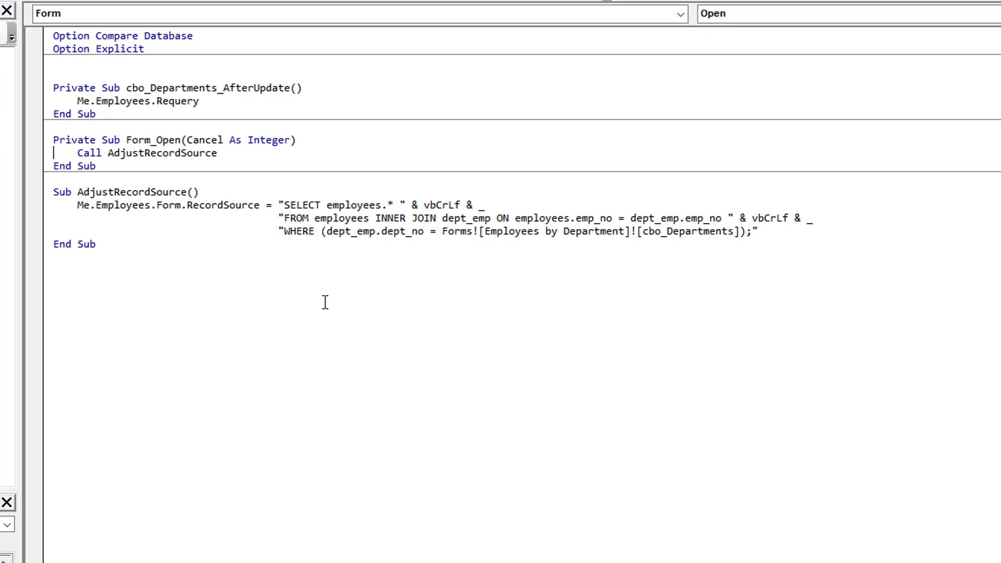
pyautogui.doubleClick(161, 152)
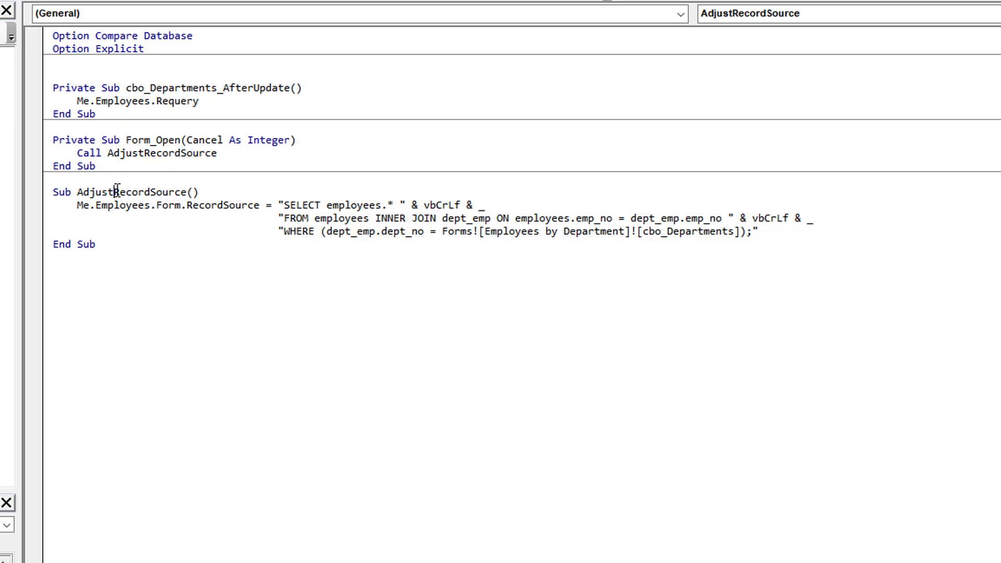
pyautogui.doubleClick(129, 192)
pyautogui.write('_Anchoring_Both')
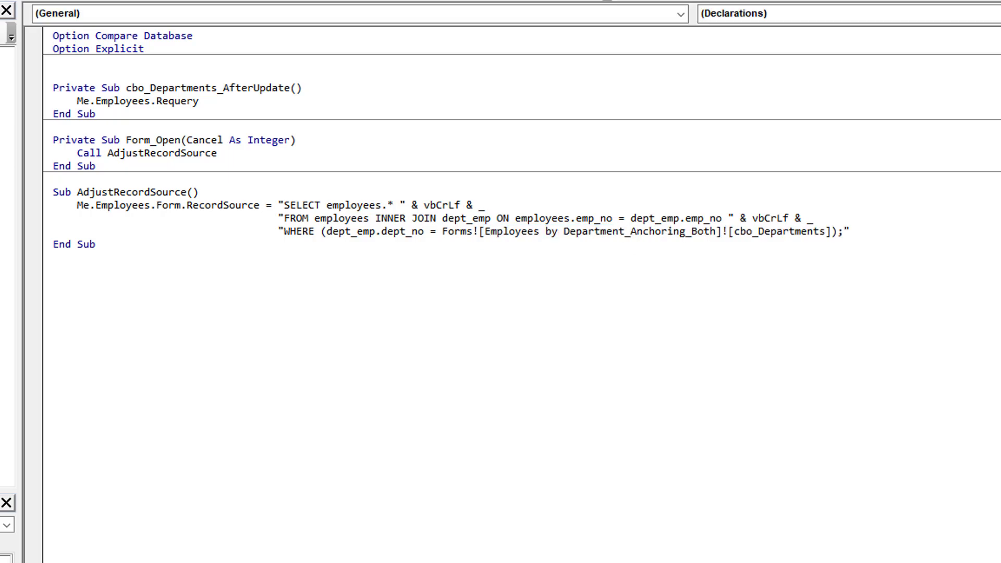
pyautogui.doubleClick(668, 231)
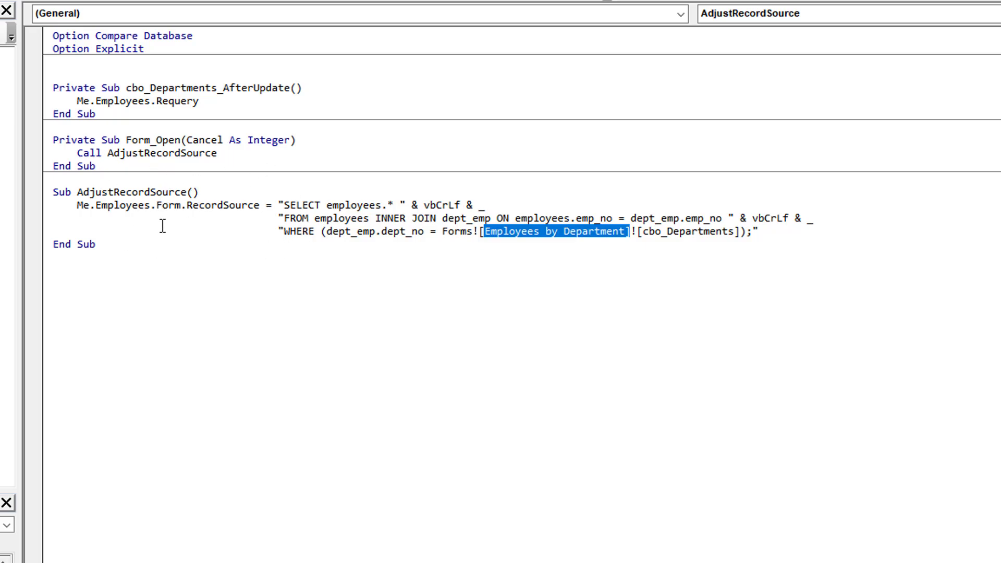
pyautogui.moveTo(155, 87)
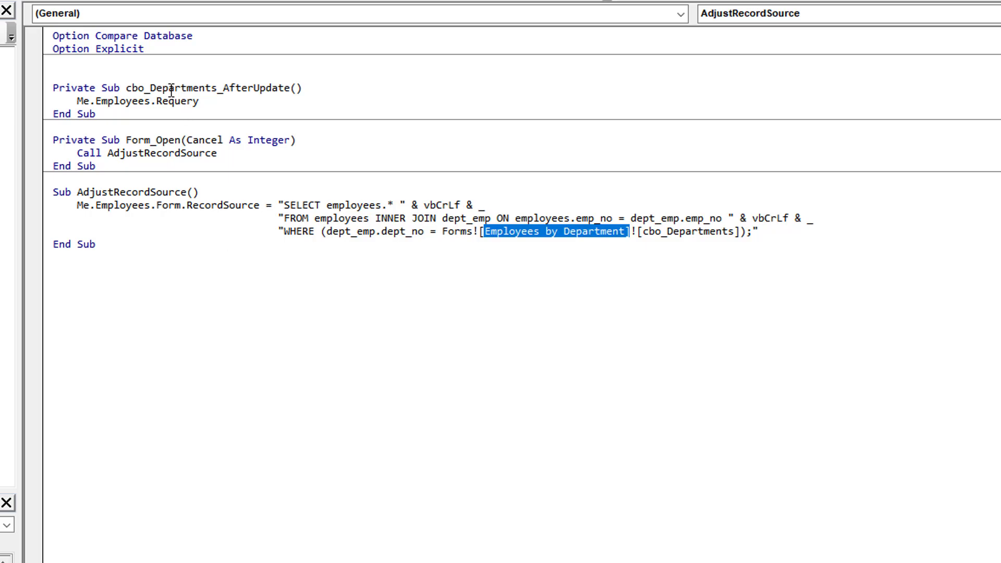
pyautogui.moveTo(213, 102)
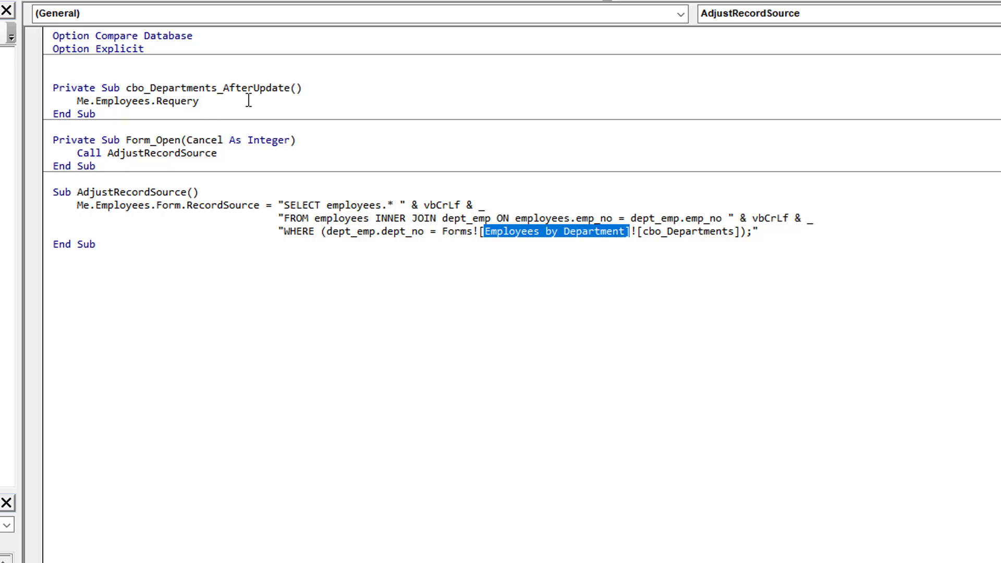
pyautogui.moveTo(249, 109)
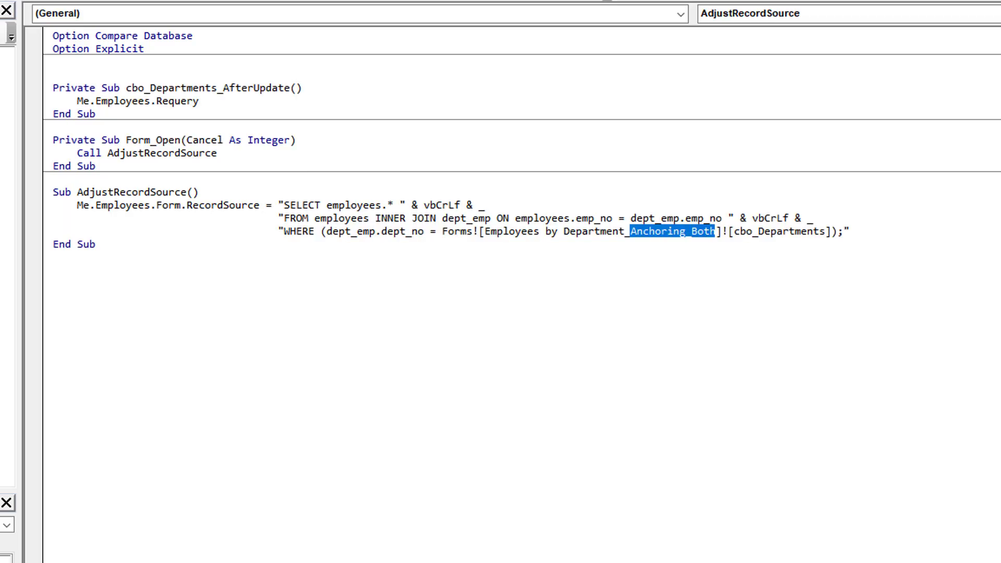
pyautogui.write('Anchoring_Vertical')
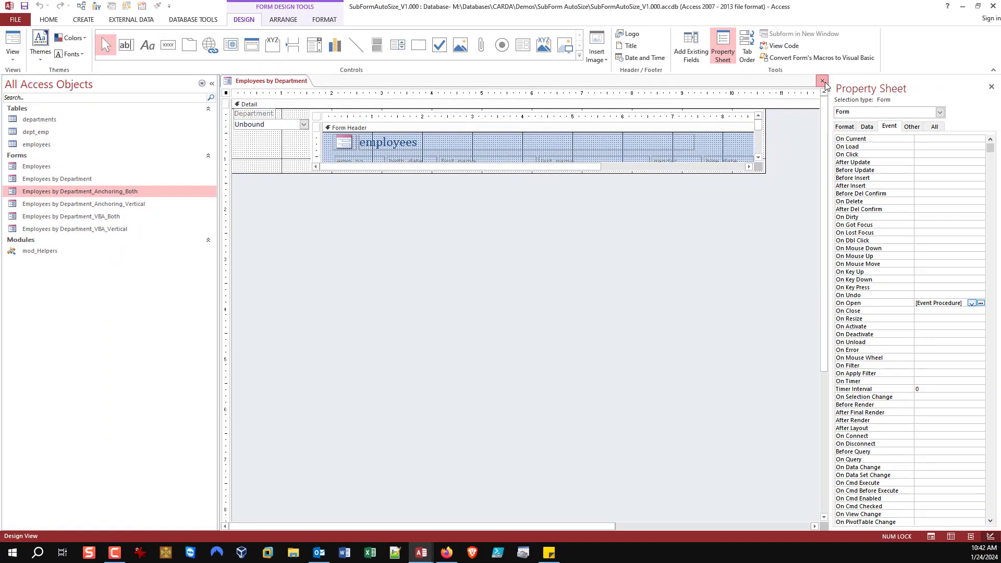
# Step: Close the design, reopen Employees by Department in form view to test it, then close it
pyautogui.click(823, 80)
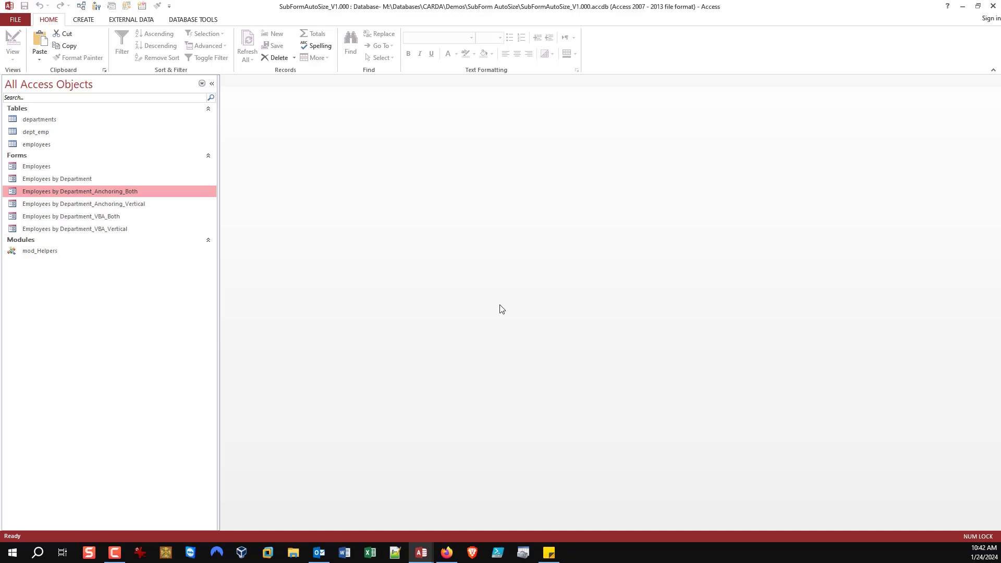
pyautogui.click(56, 178)
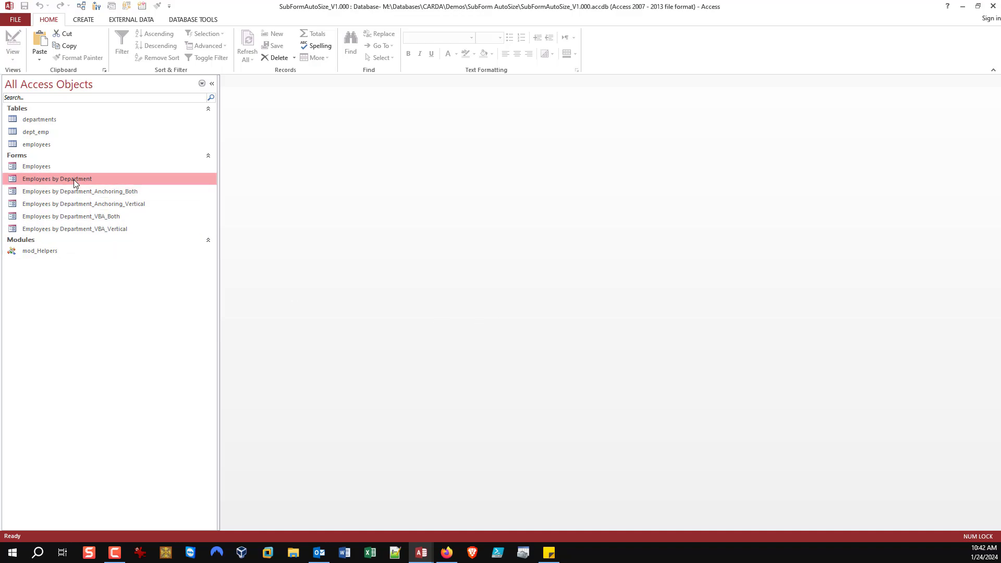
pyautogui.doubleClick(56, 179)
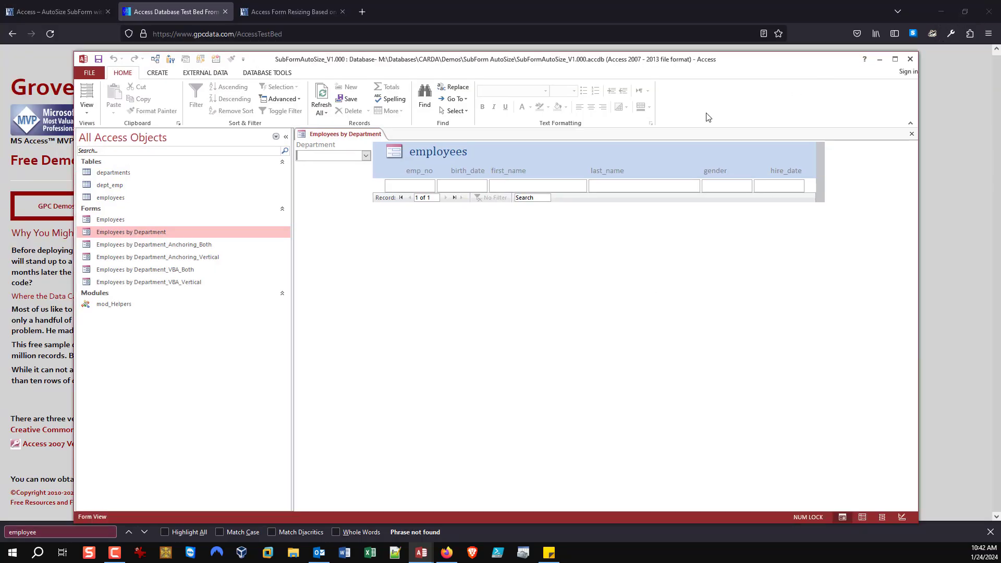
pyautogui.moveTo(759, 61)
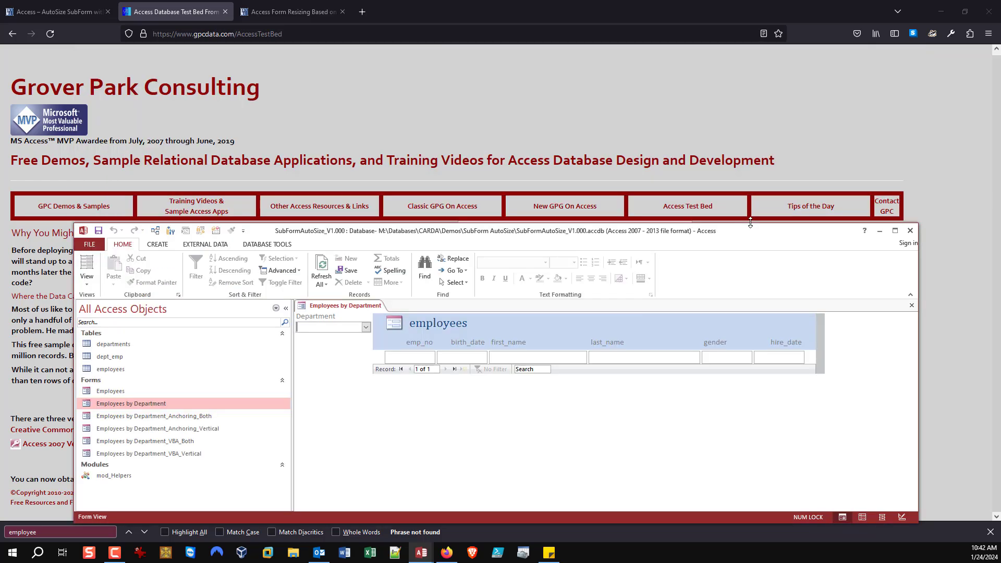
pyautogui.moveTo(473, 408)
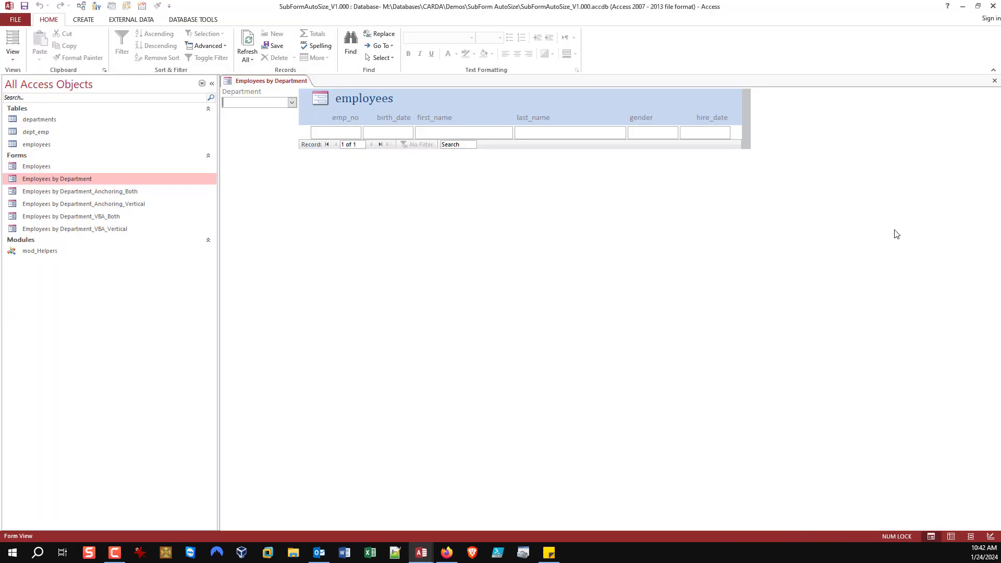
pyautogui.moveTo(357, 235)
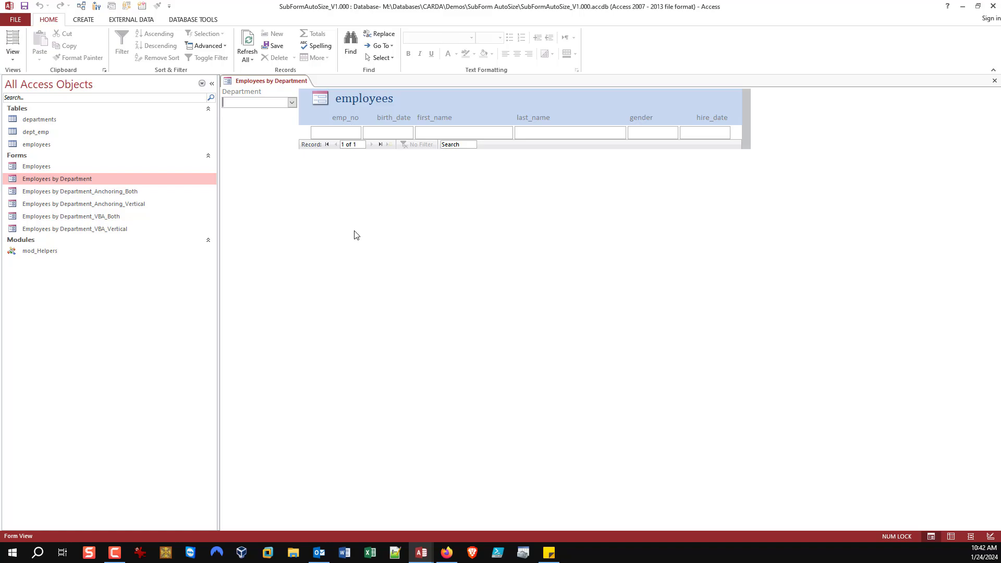
pyautogui.moveTo(644, 141)
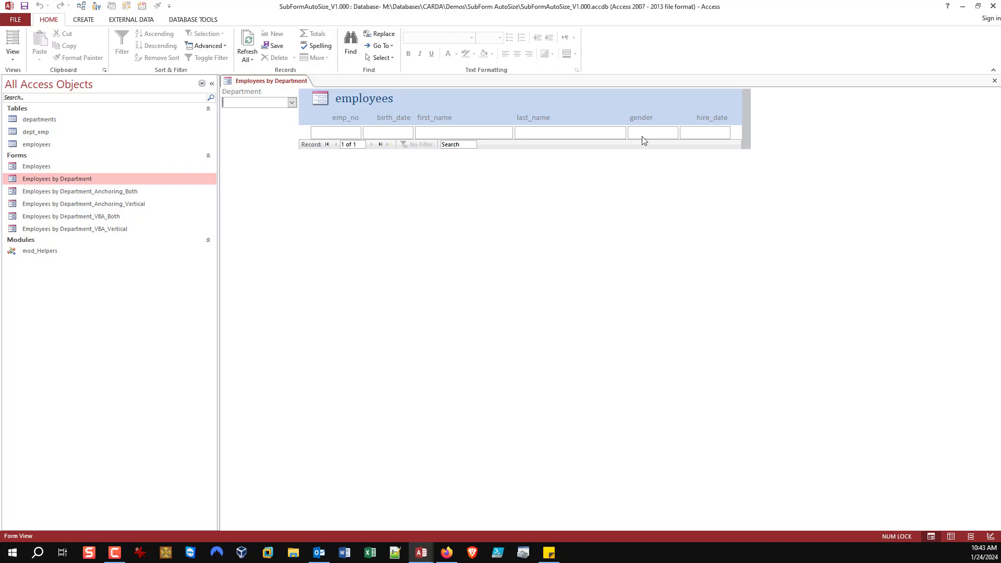
pyautogui.click(994, 80)
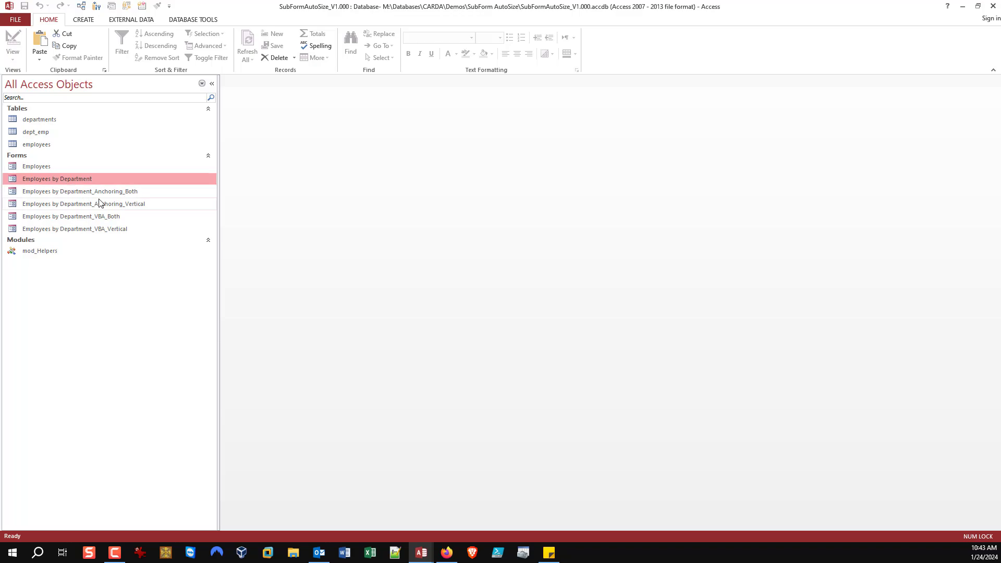
# Step: Open the Anchoring_Vertical form and choose Human Resources, showing its 72 employees in the stretched subform
pyautogui.click(83, 203)
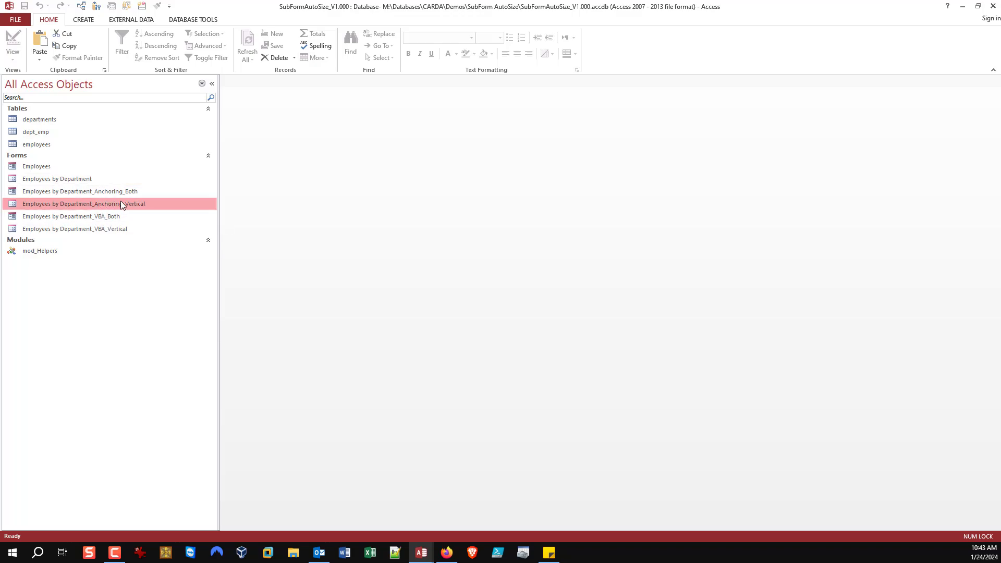
pyautogui.moveTo(108, 206)
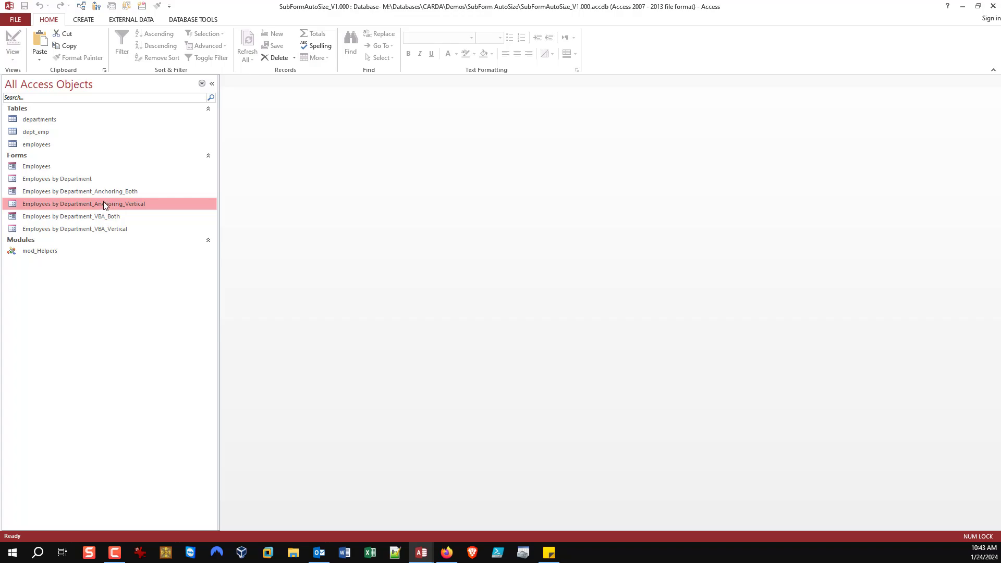
pyautogui.moveTo(127, 209)
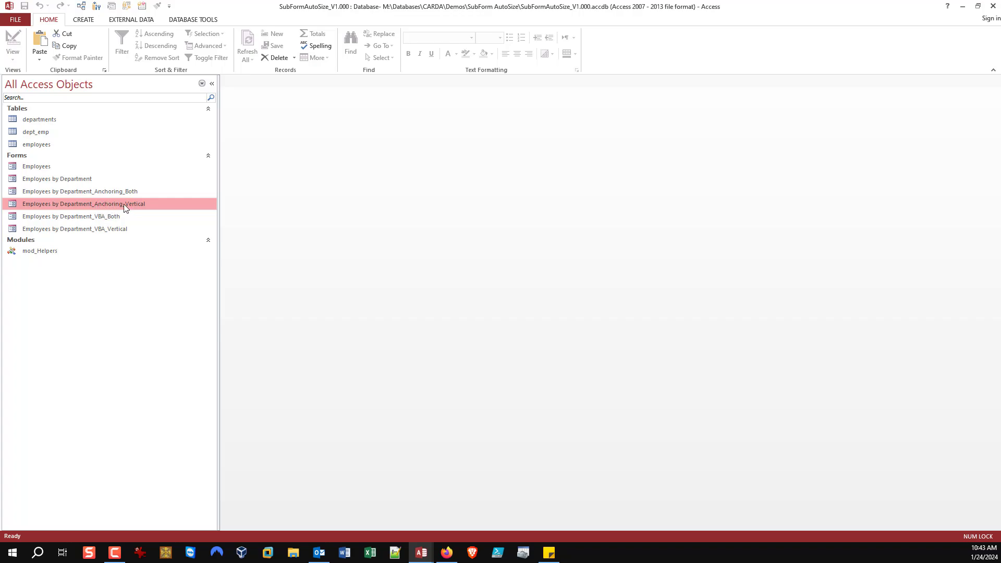
pyautogui.doubleClick(83, 203)
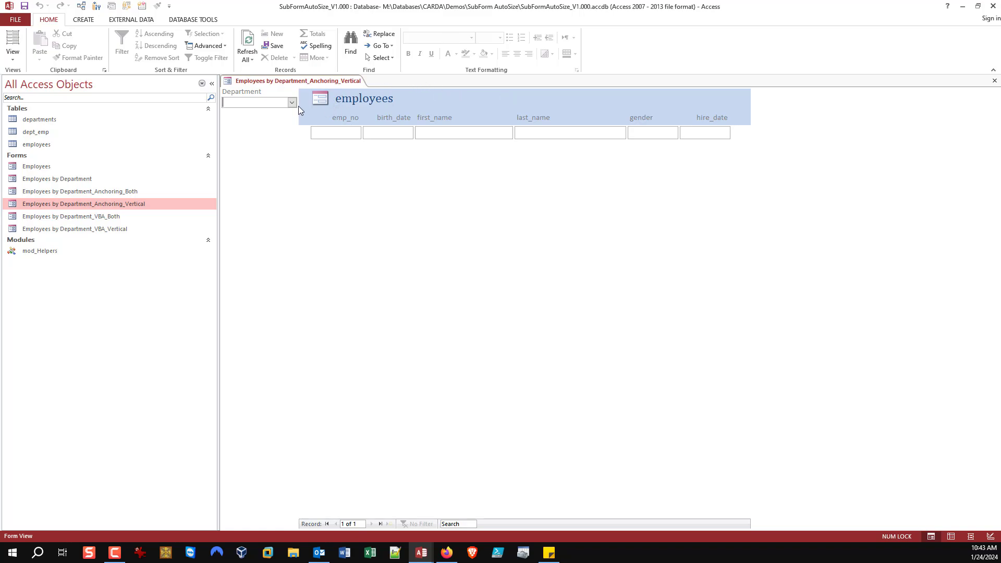
pyautogui.click(292, 102)
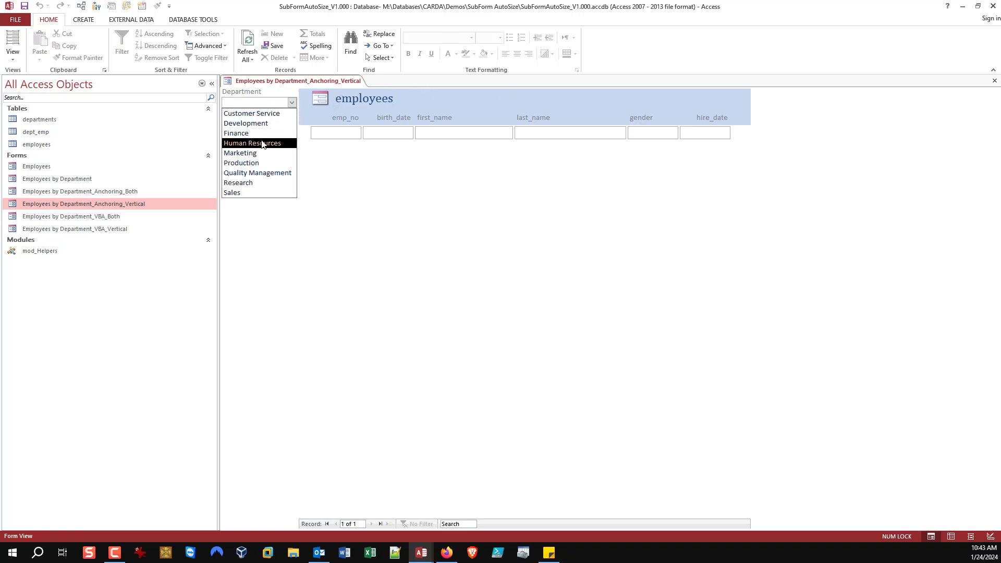
pyautogui.click(252, 143)
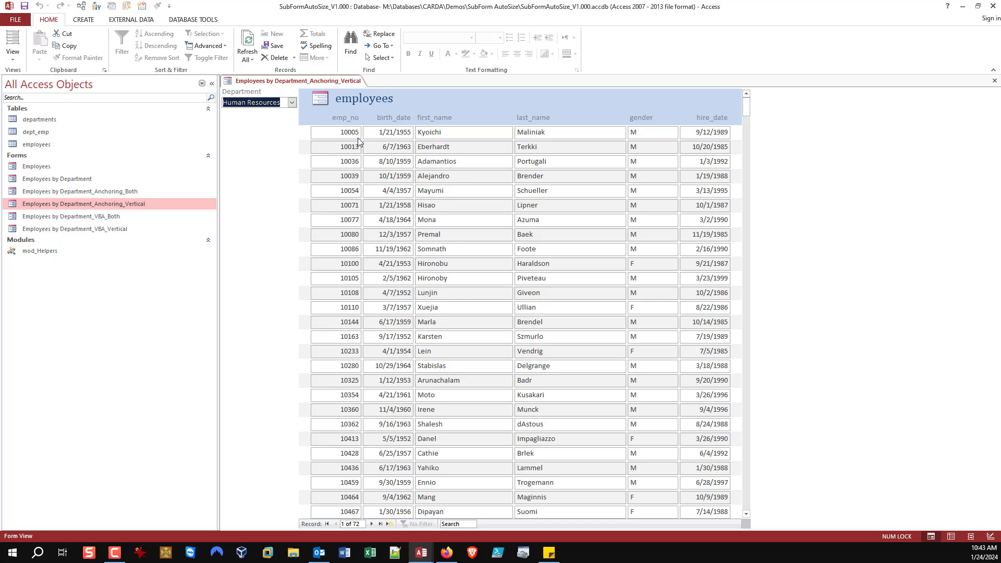
pyautogui.moveTo(649, 491)
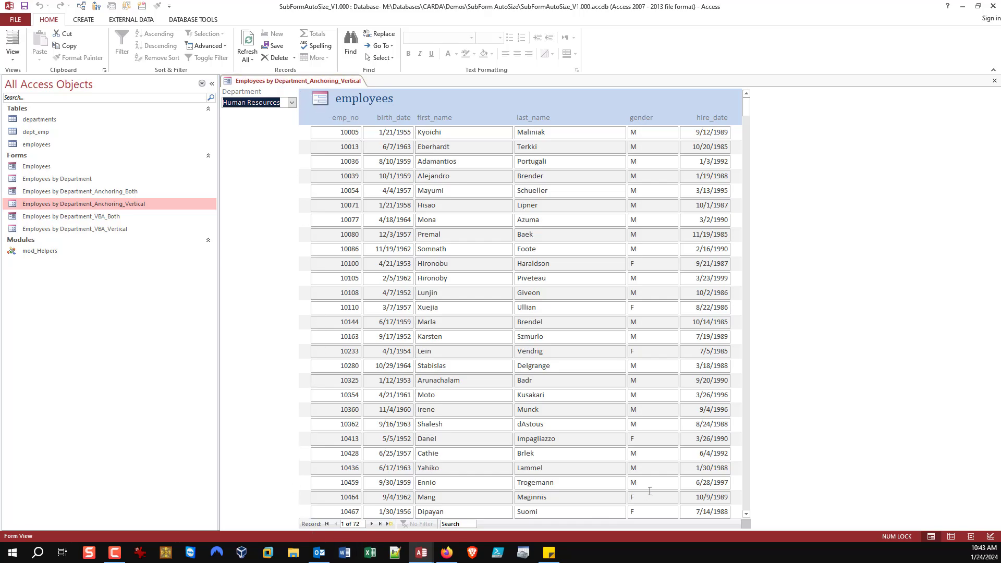
pyautogui.moveTo(406, 96)
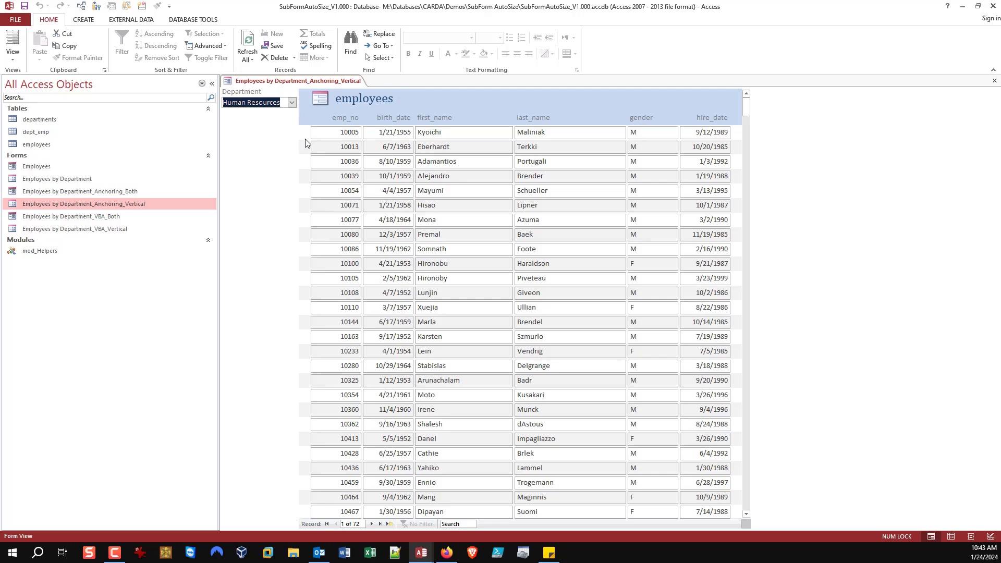
pyautogui.moveTo(535, 170)
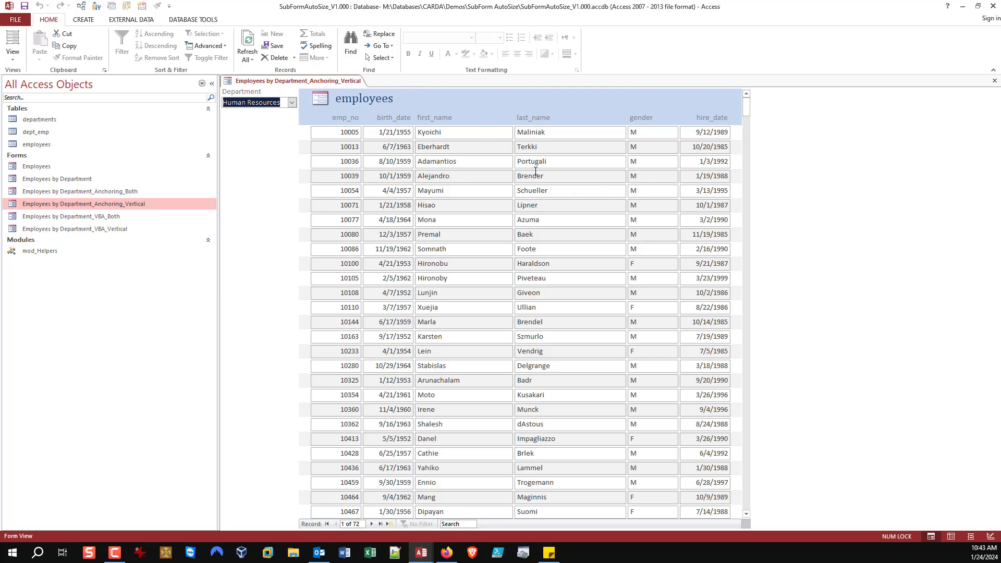
pyautogui.moveTo(460, 283)
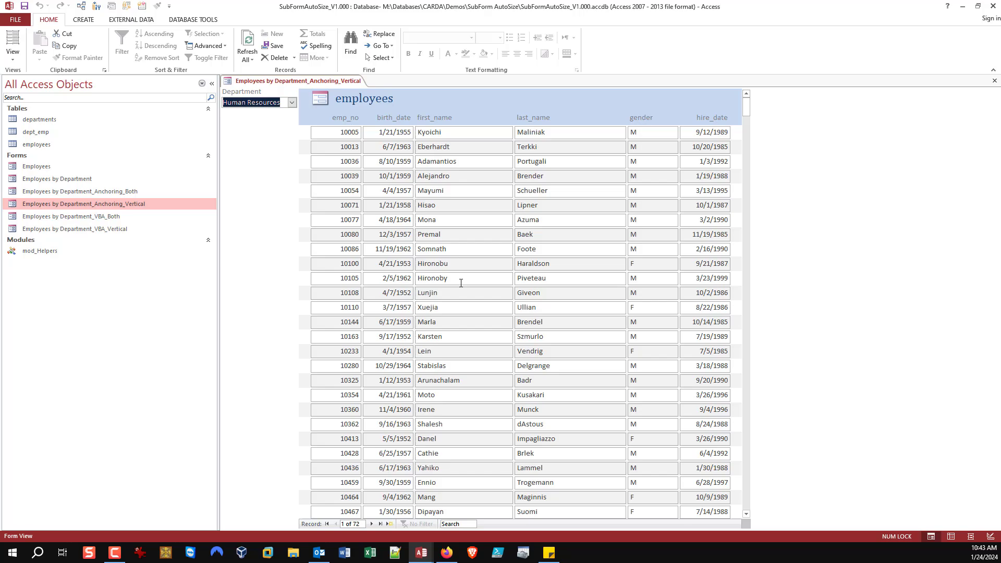
pyautogui.scroll(-3)
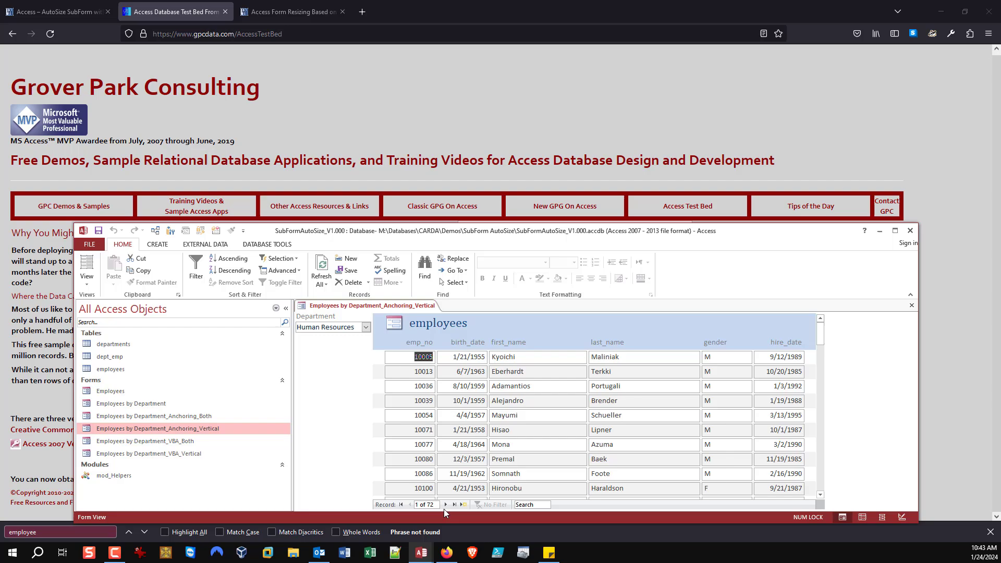
pyautogui.moveTo(379, 328)
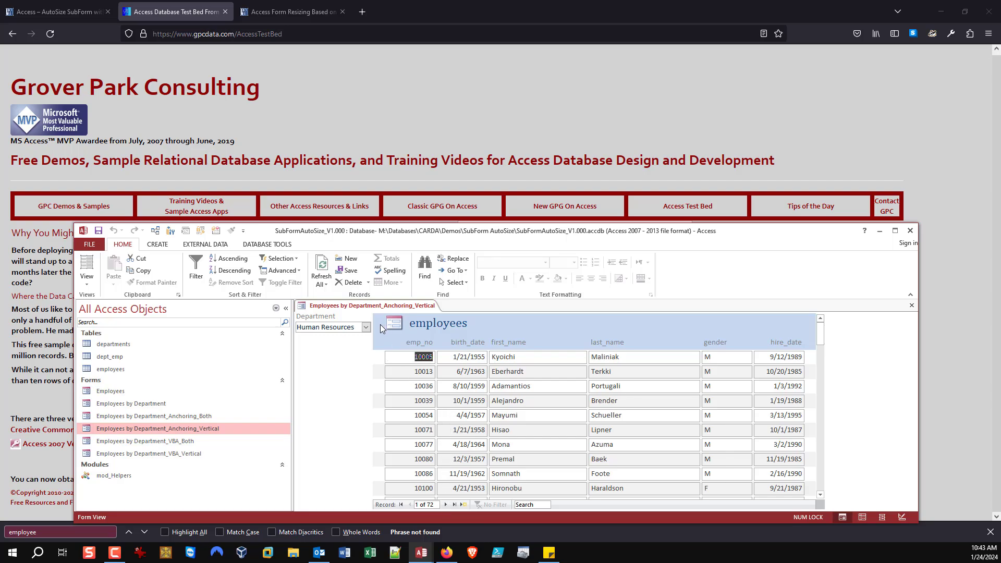
pyautogui.moveTo(582, 472)
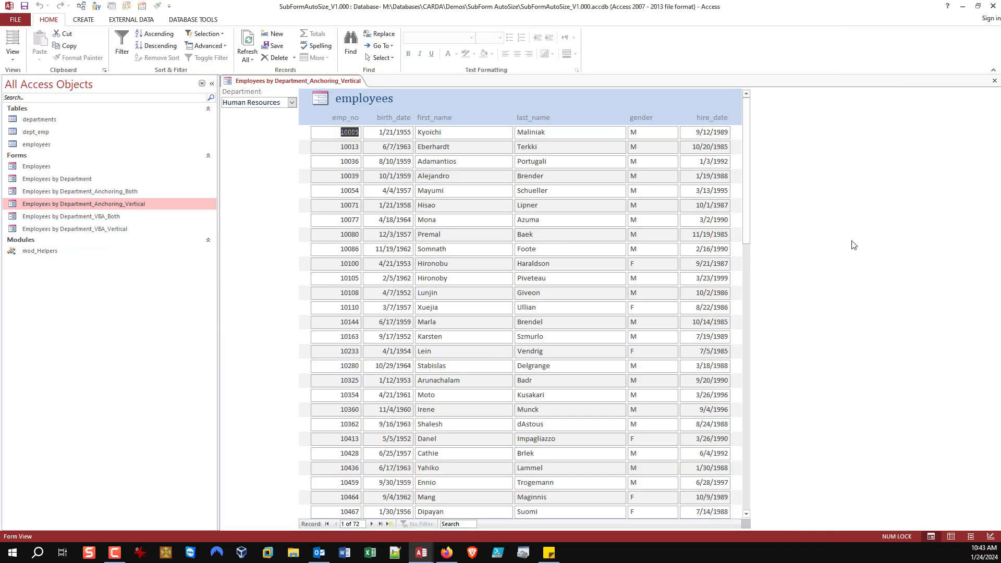
pyautogui.moveTo(432, 464)
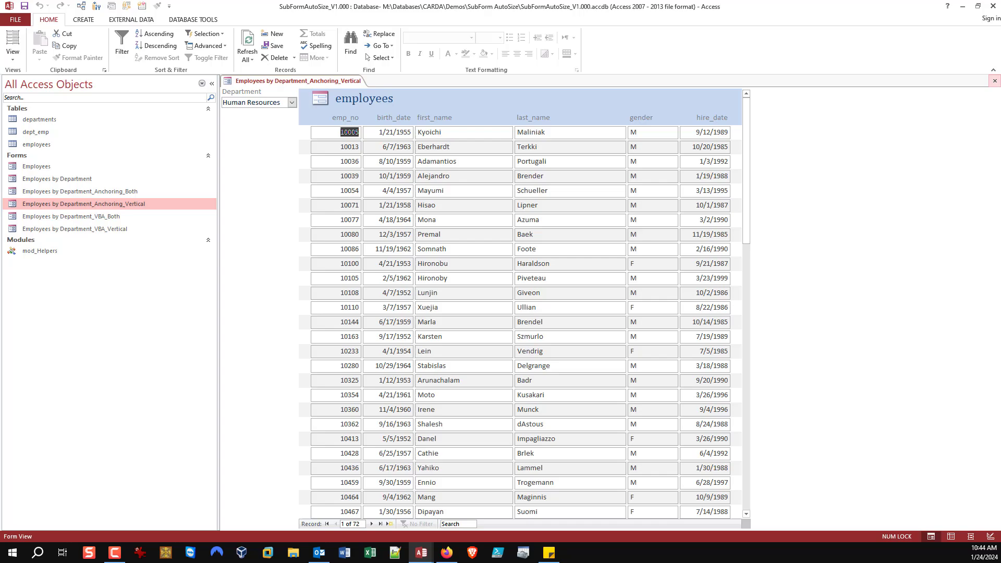
# Step: Close the vertical form and open Employees by Department_Anchoring_Both
pyautogui.click(994, 80)
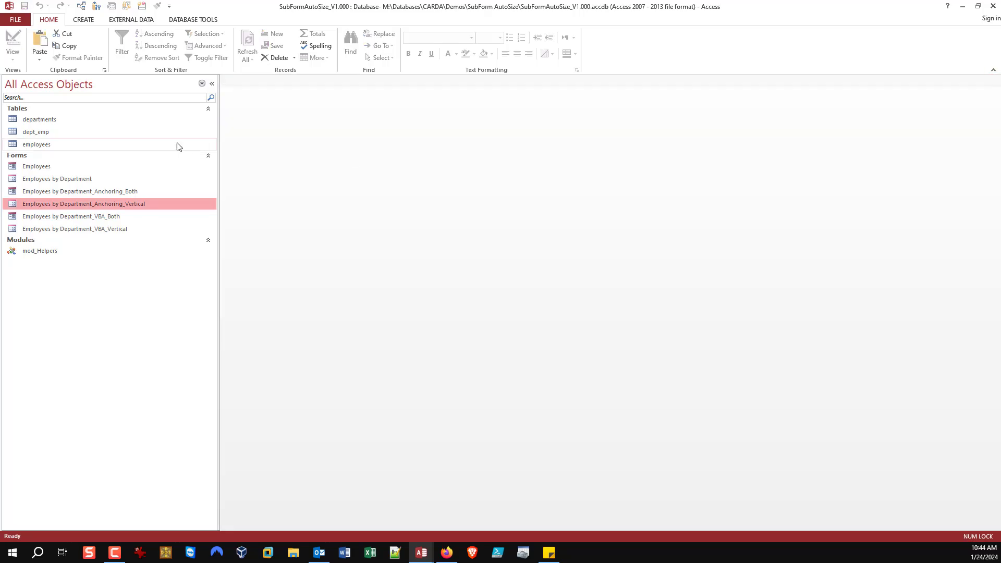
pyautogui.click(80, 191)
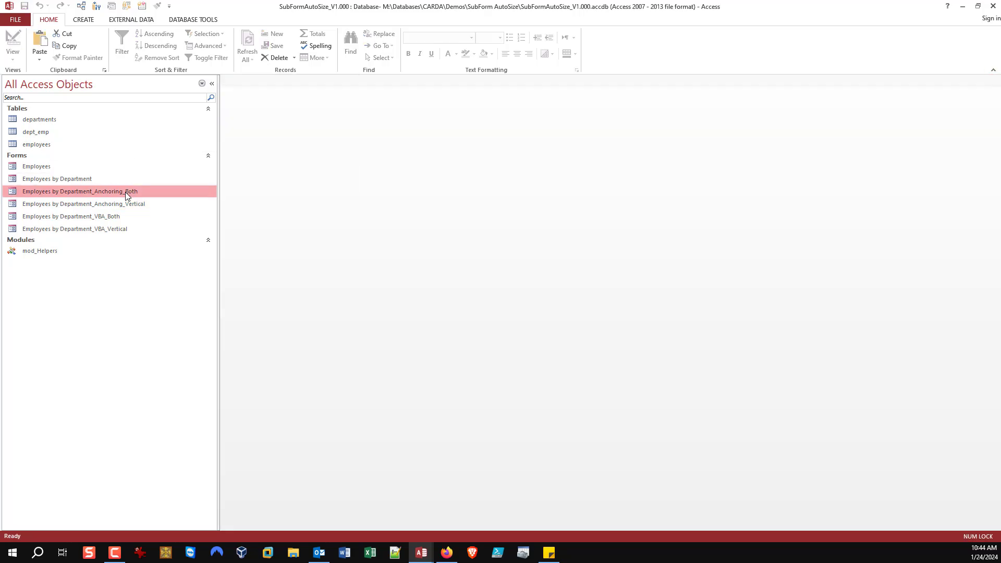
pyautogui.doubleClick(79, 190)
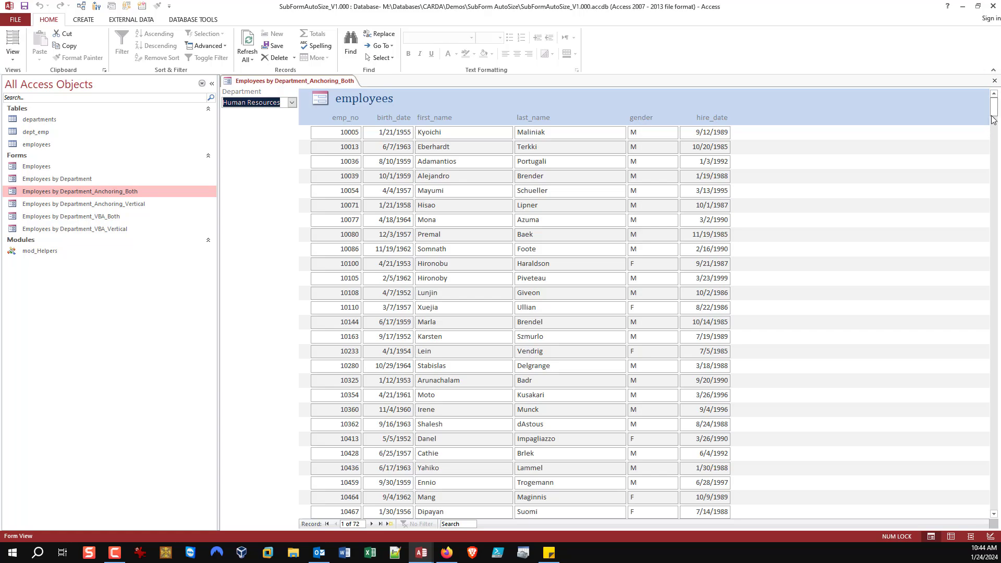
pyautogui.moveTo(994, 119)
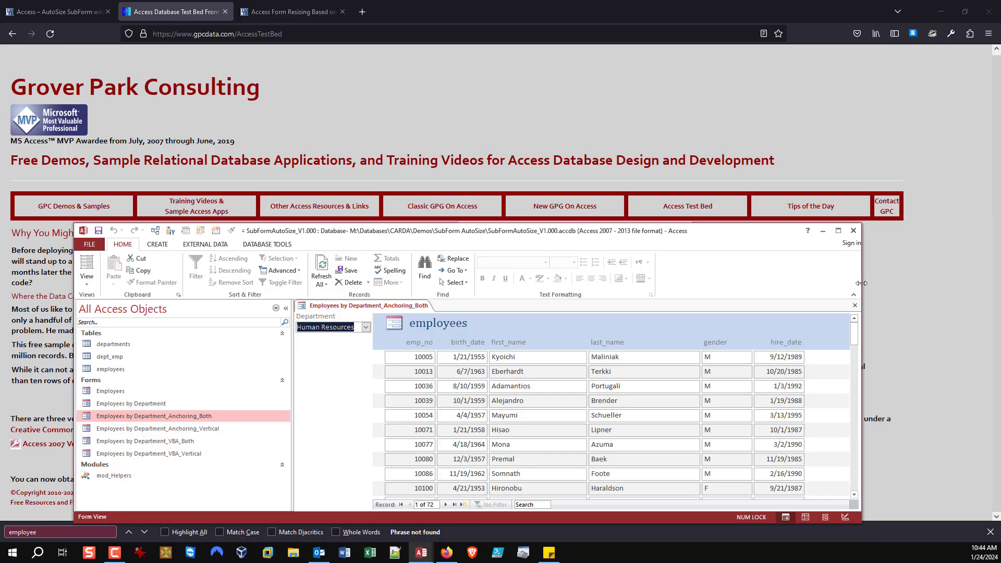
# Step: Resize the Access window and show Human Resources employees in the vertical form beside it
pyautogui.click(839, 230)
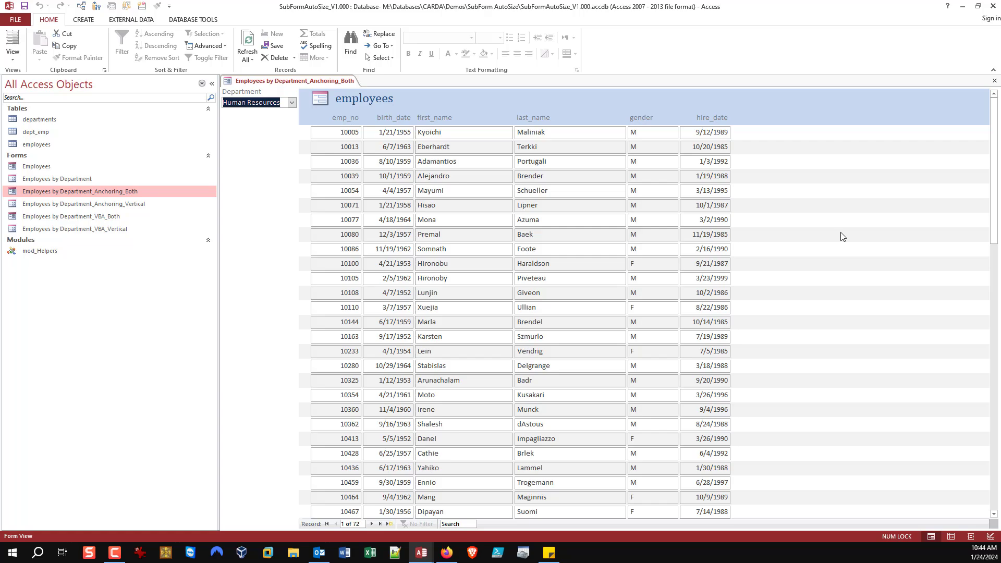
pyautogui.click(83, 204)
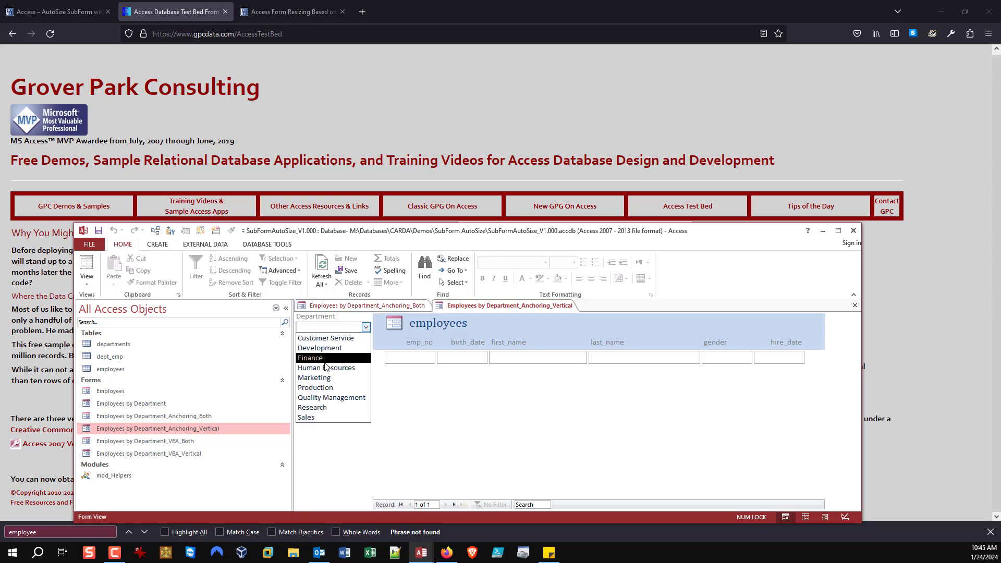
pyautogui.click(325, 368)
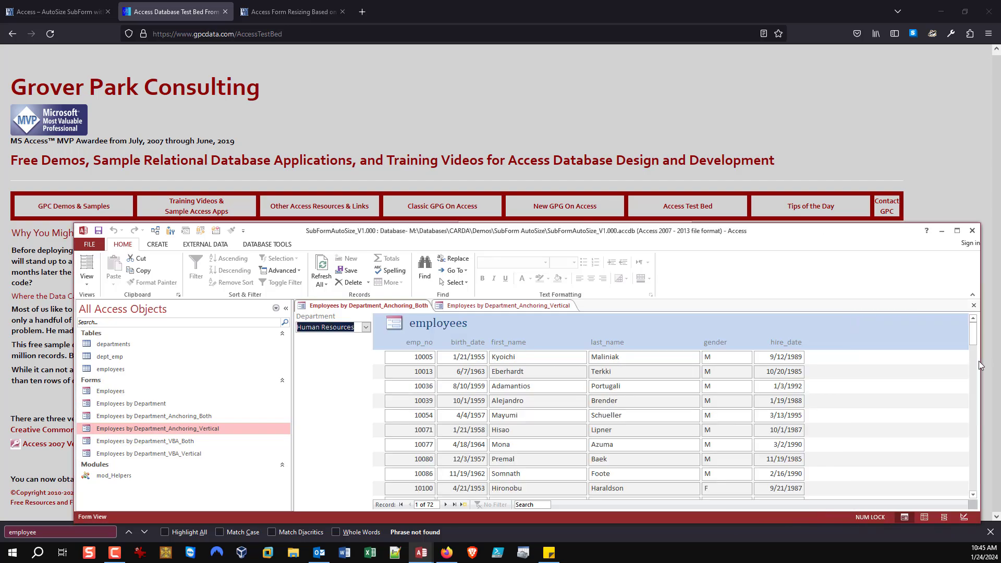
# Step: Close both anchoring forms and bring up the Anchoring_Vertical form's context menu
pyautogui.click(508, 306)
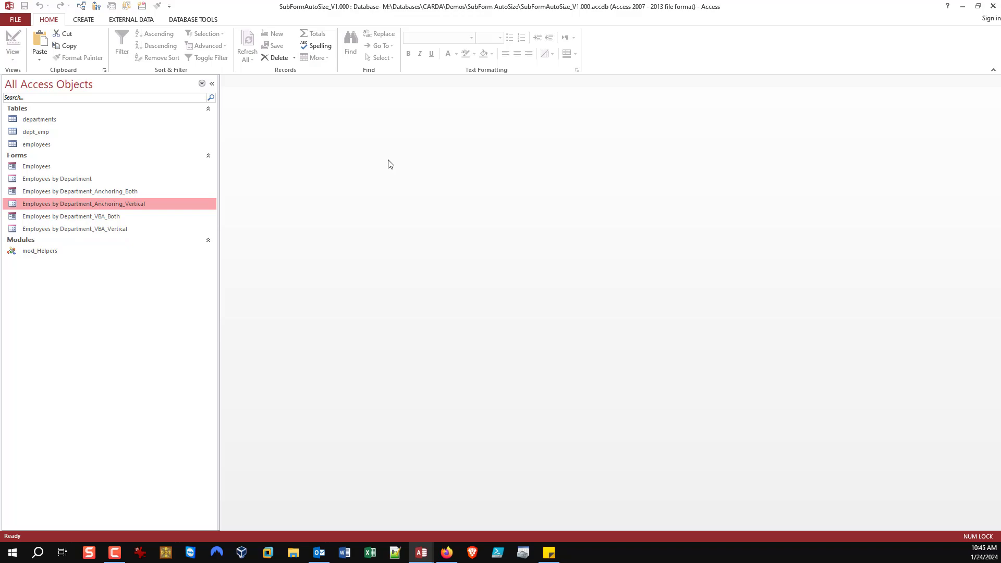
pyautogui.moveTo(362, 163)
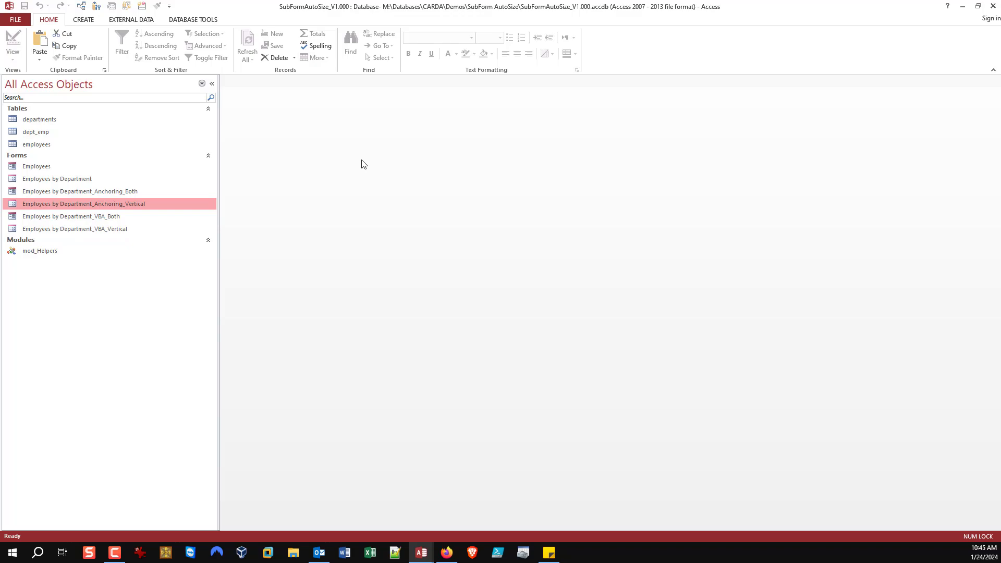
pyautogui.rightClick(83, 203)
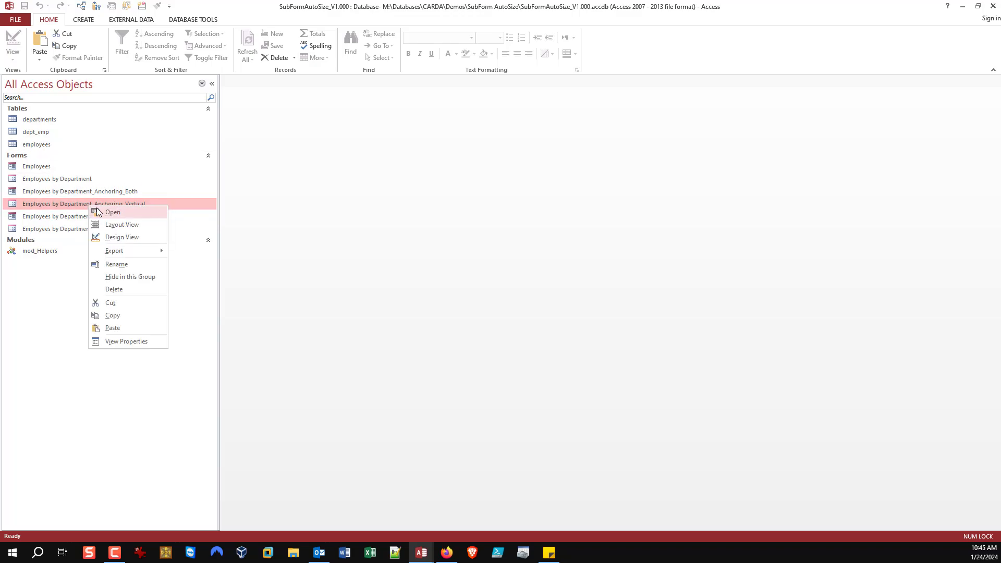
# Step: Open Anchoring_Vertical in Design view and show the subform's Vertical Anchor of Both
pyautogui.click(121, 237)
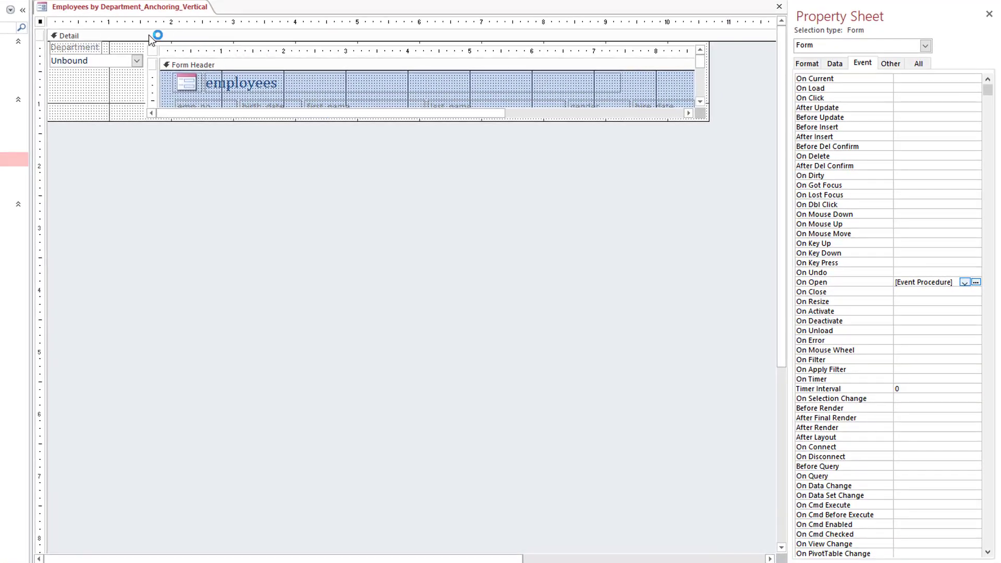
pyautogui.moveTo(190, 49)
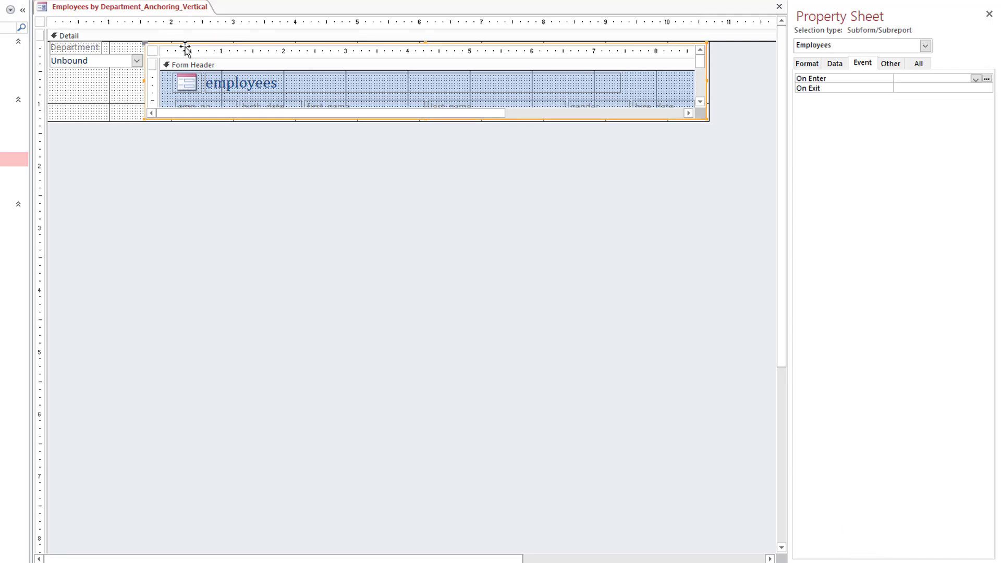
pyautogui.moveTo(159, 62)
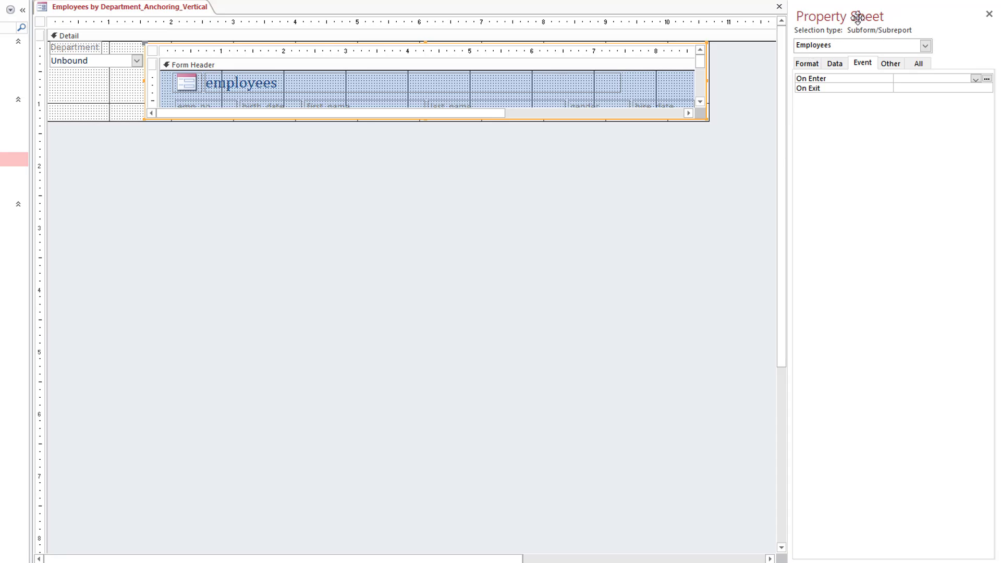
pyautogui.click(807, 62)
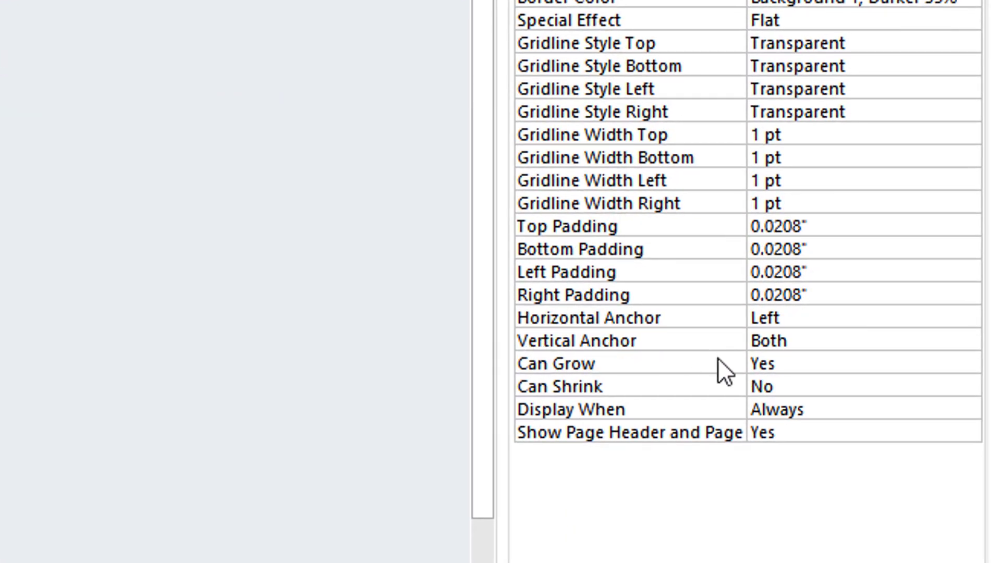
pyautogui.moveTo(839, 346)
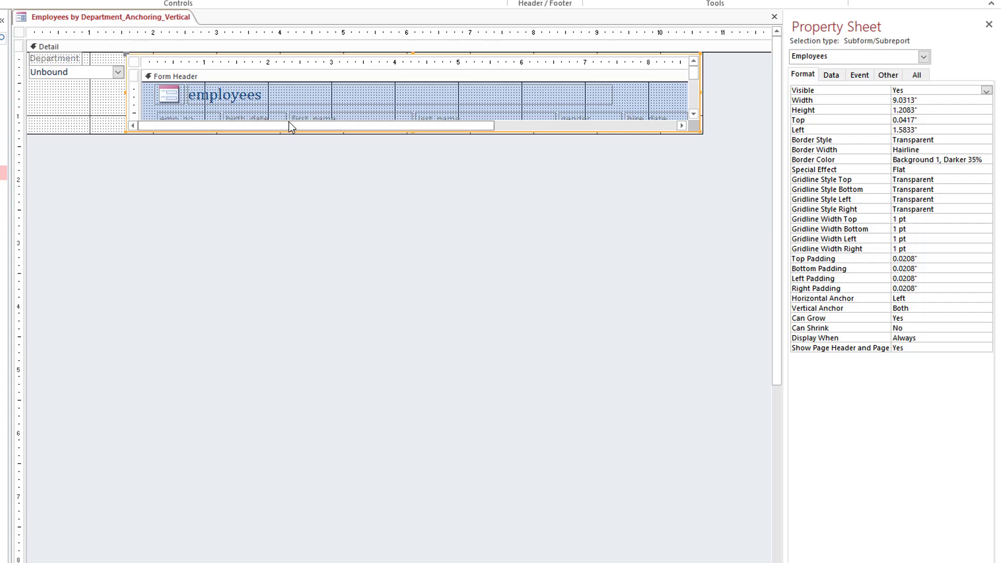
pyautogui.moveTo(249, 137)
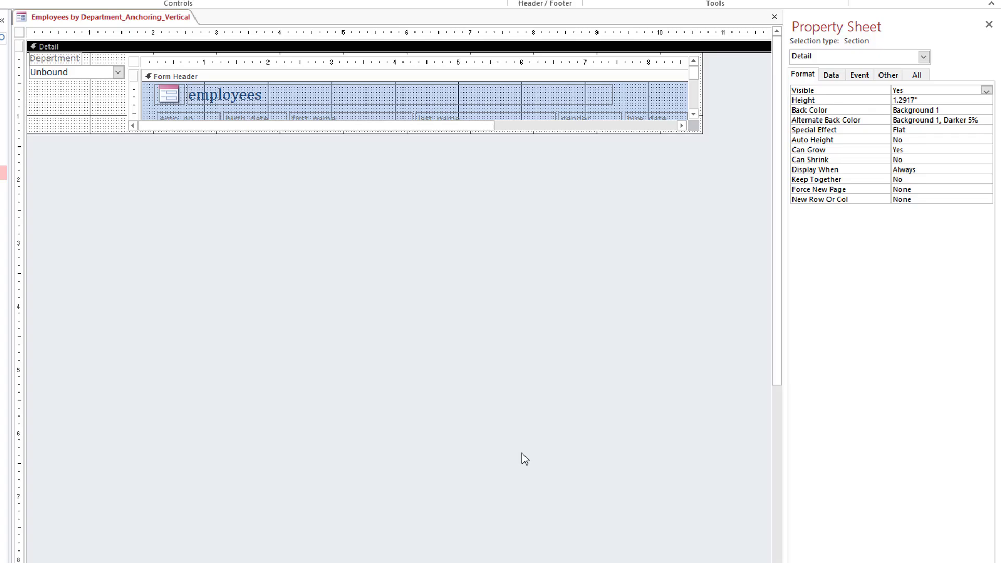
pyautogui.moveTo(488, 288)
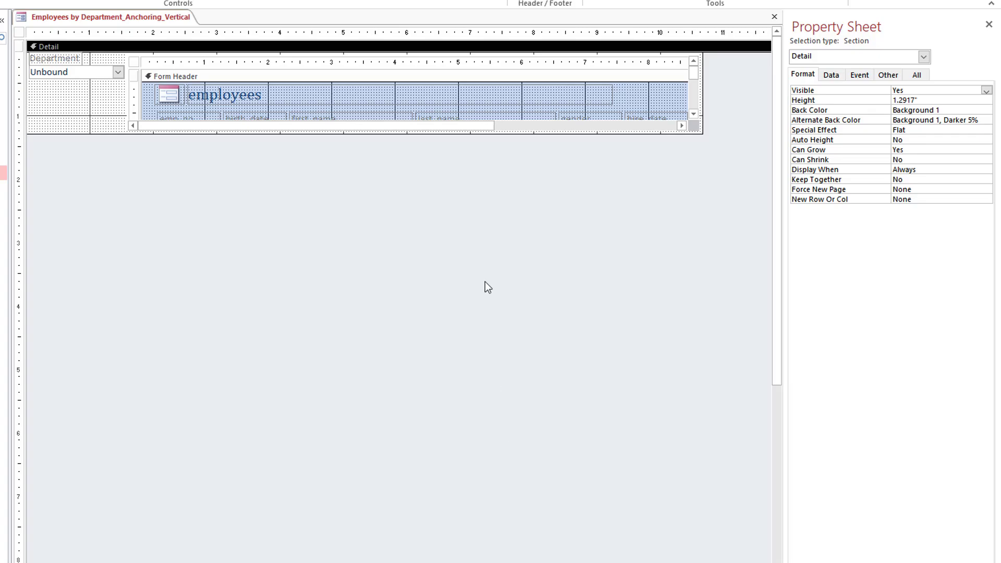
pyautogui.moveTo(420, 63)
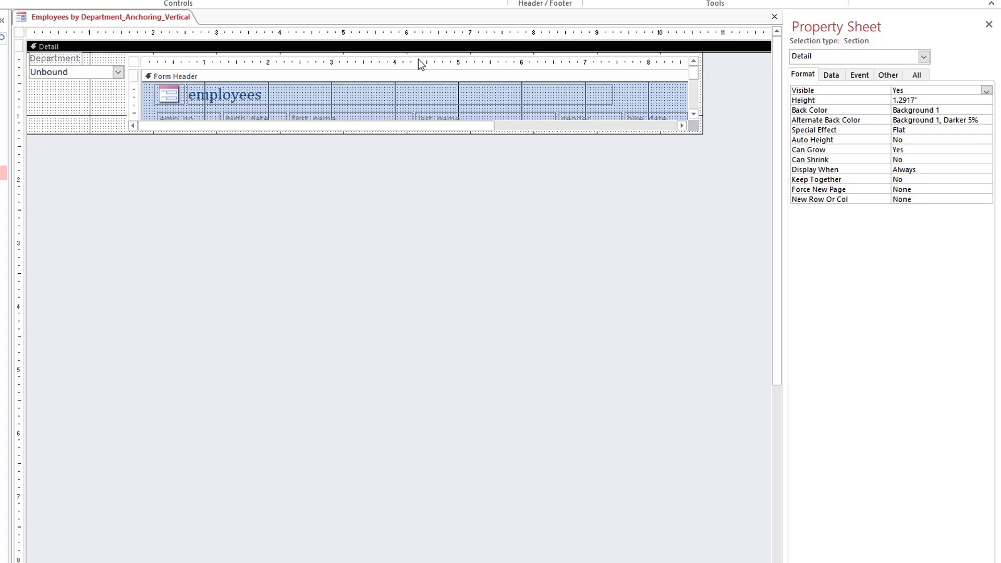
pyautogui.moveTo(604, 181)
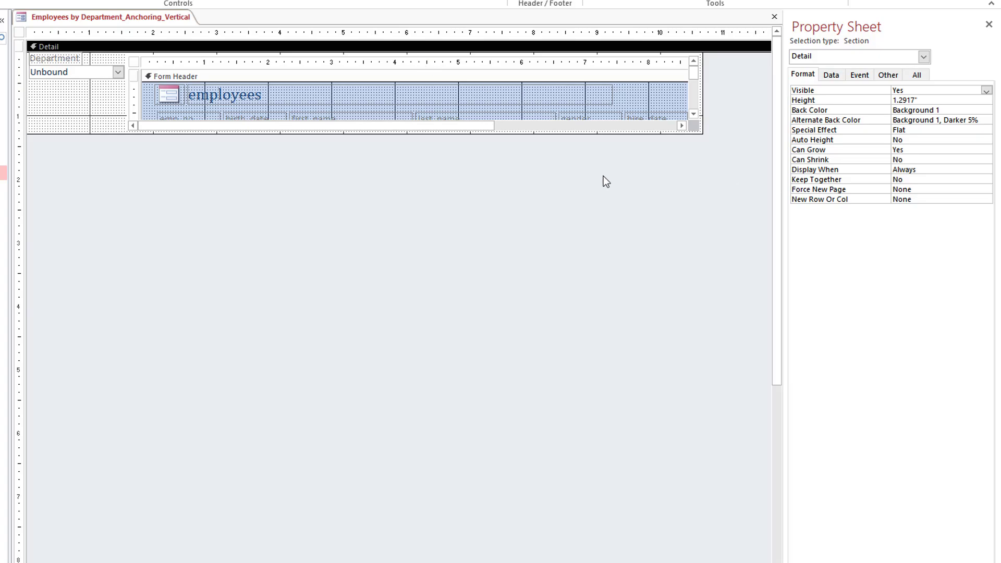
# Step: Select the employees subform and check its Vertical Anchor property reads Both
pyautogui.click(415, 96)
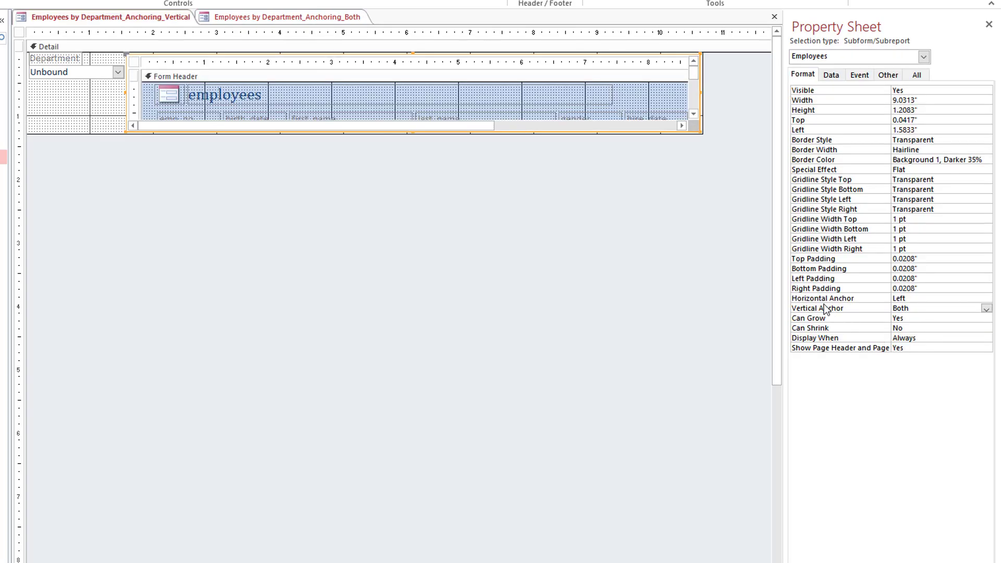
pyautogui.click(939, 308)
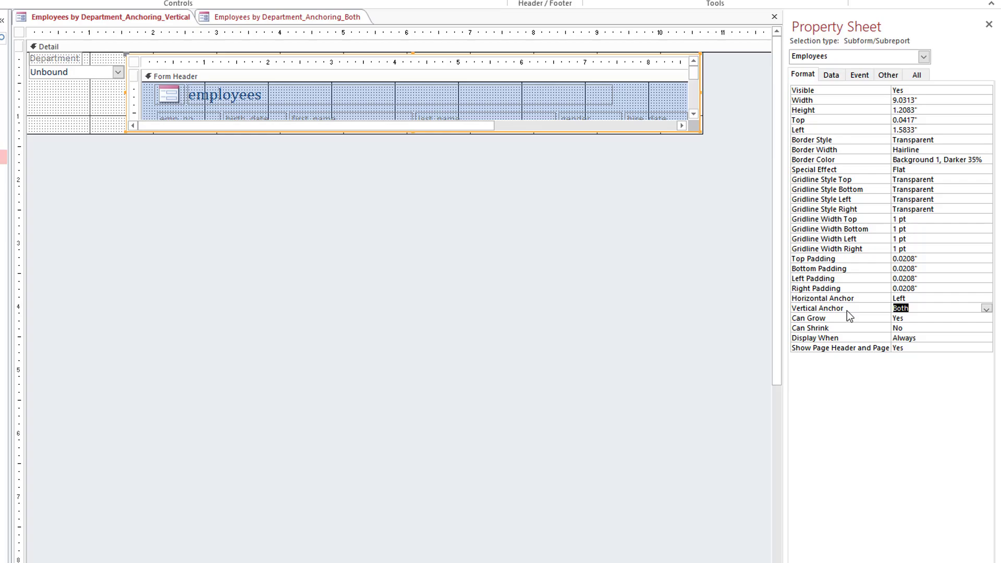
pyautogui.moveTo(846, 316)
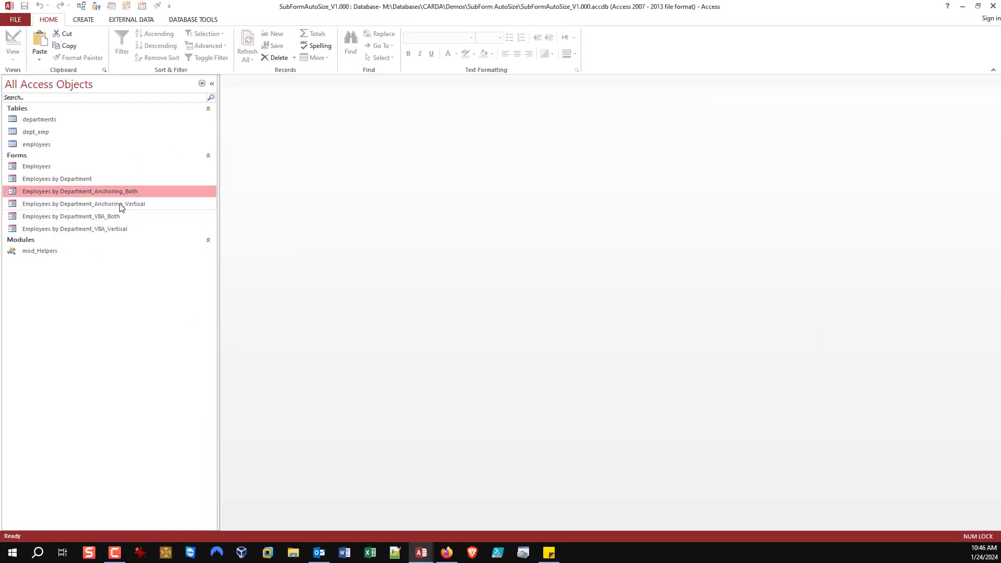
# Step: Open the Employees by Department_Anchoring_Both form from the Navigation Pane
pyautogui.doubleClick(80, 191)
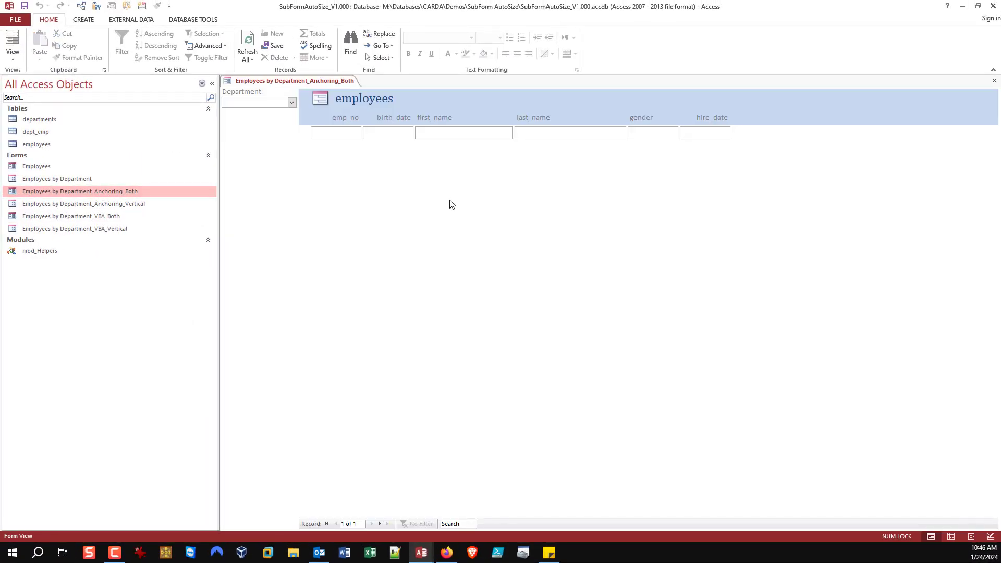
pyautogui.moveTo(331, 151)
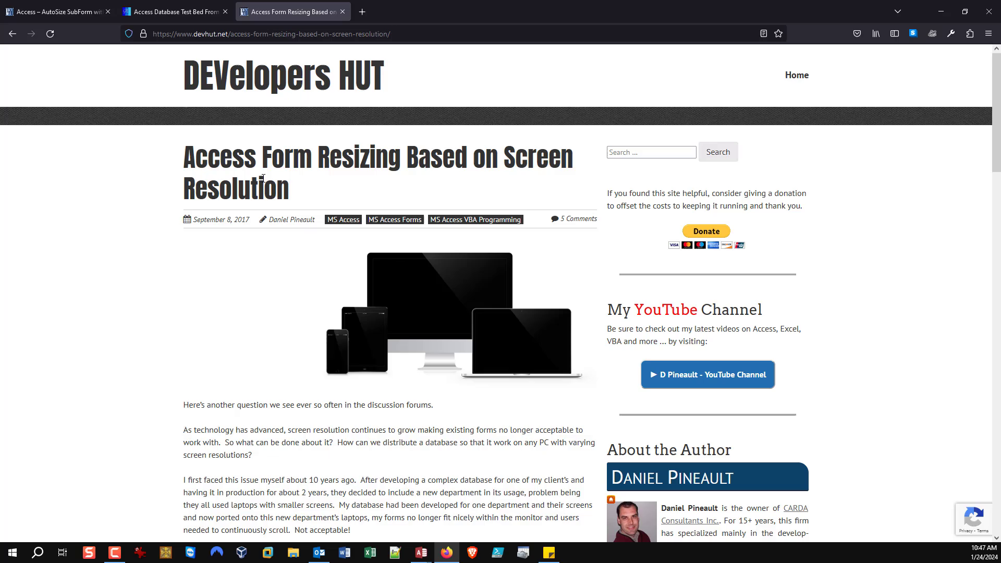
pyautogui.scroll(-3)
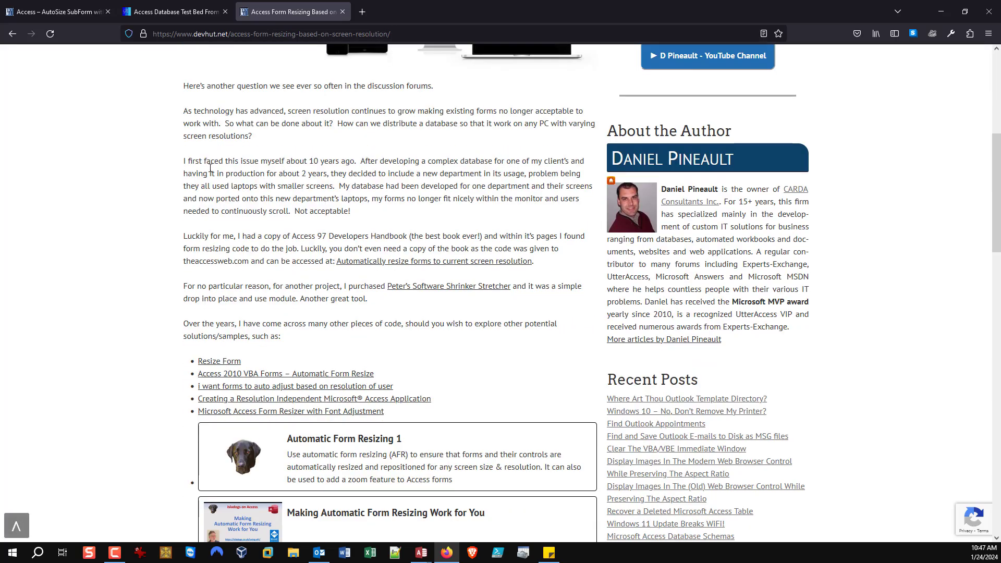
pyautogui.scroll(-3)
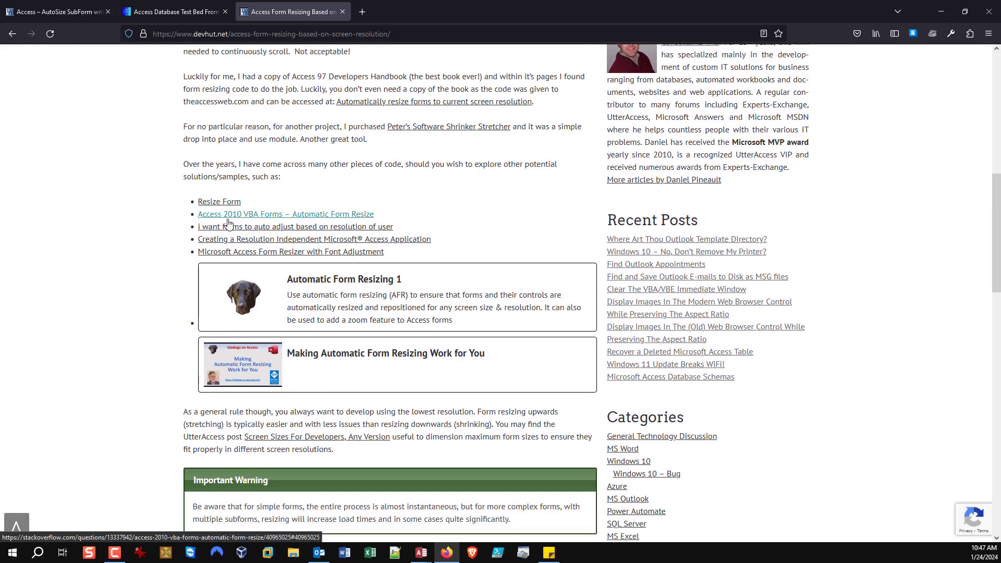
pyautogui.scroll(-3)
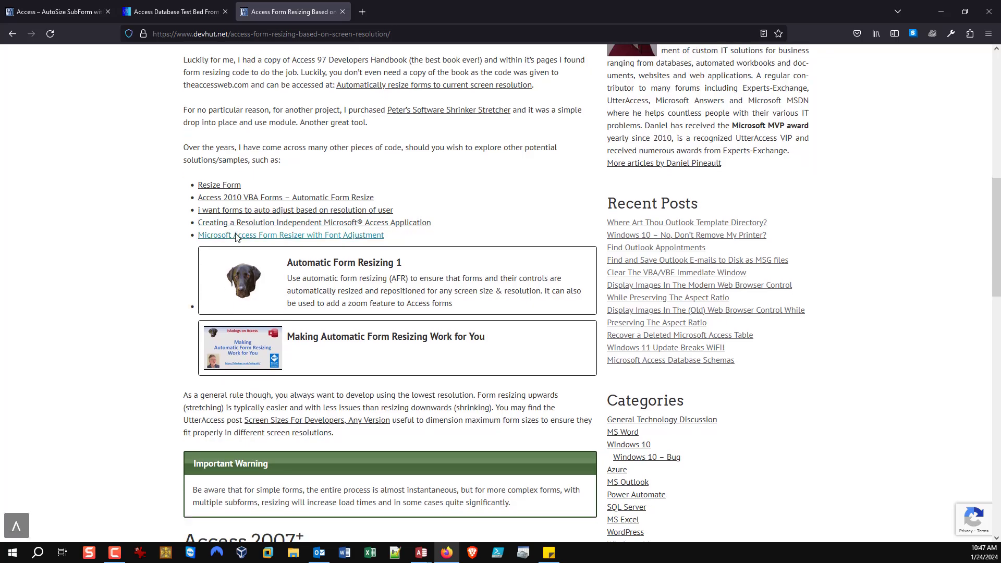
pyautogui.scroll(-3)
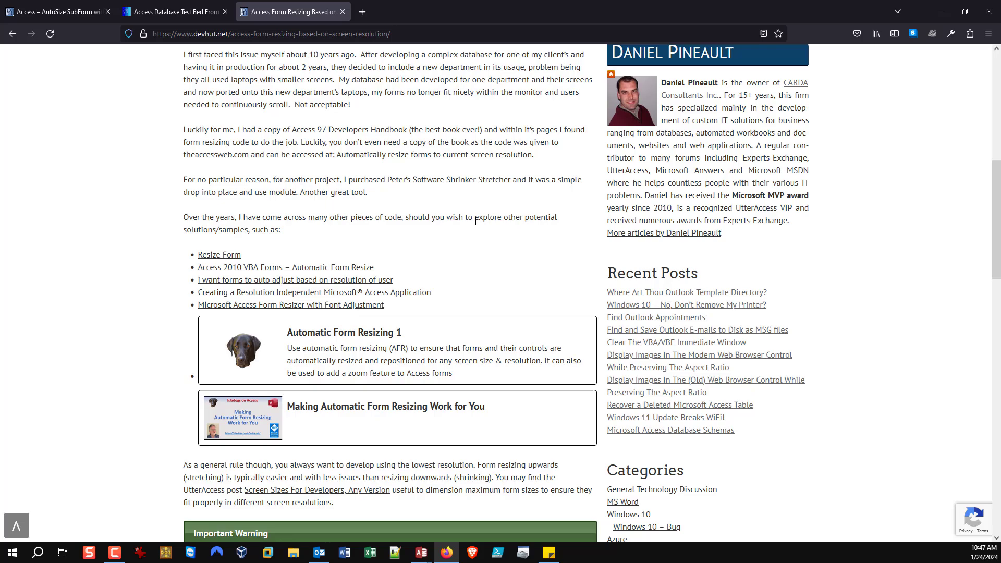
pyautogui.moveTo(485, 232)
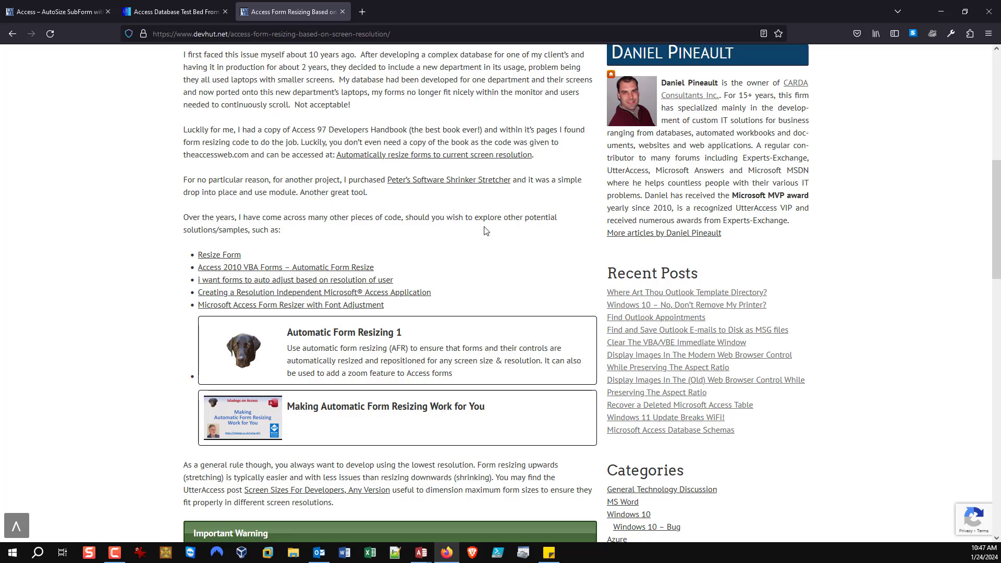
pyautogui.scroll(3)
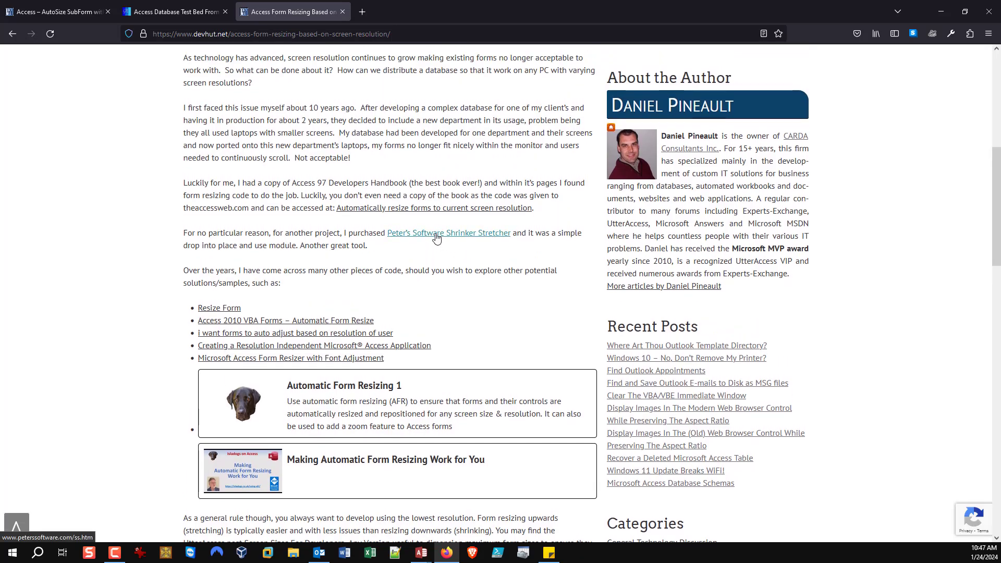
pyautogui.moveTo(472, 241)
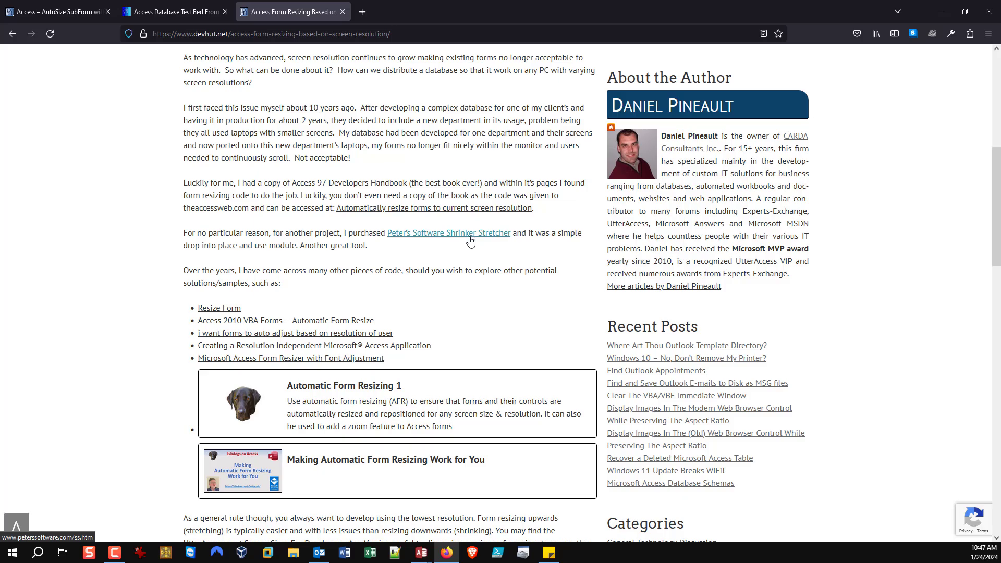
pyautogui.scroll(3)
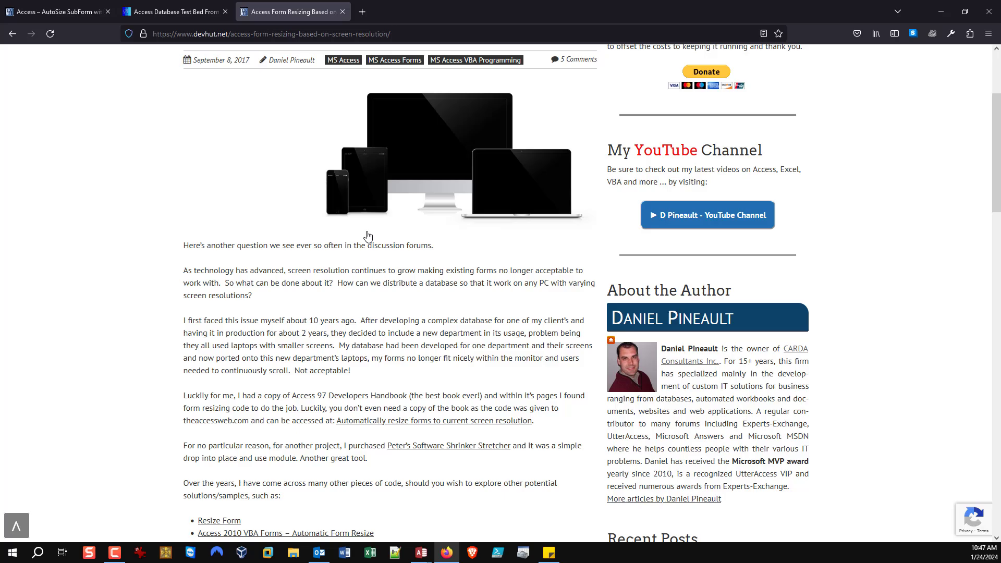
pyautogui.scroll(-3)
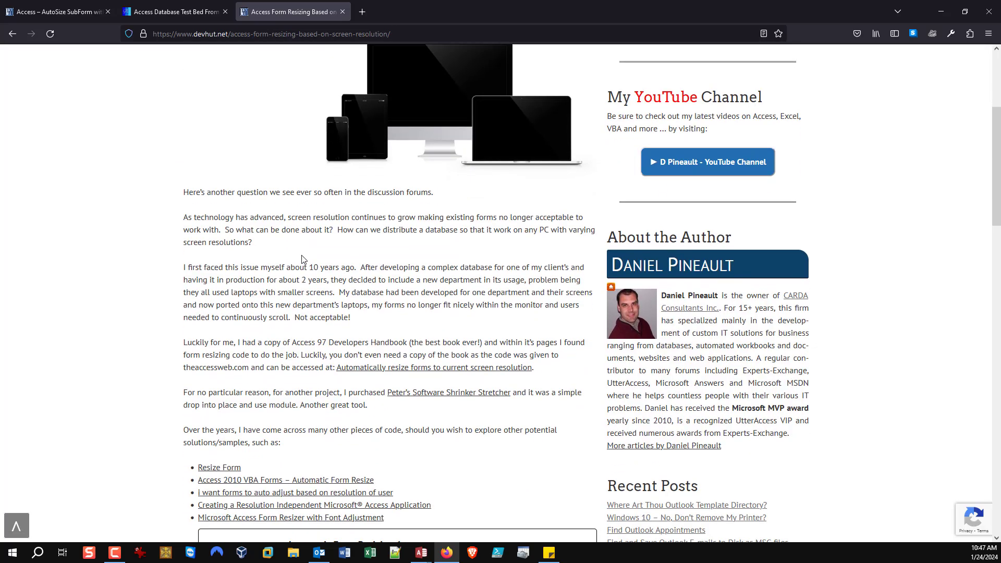
pyautogui.scroll(-3)
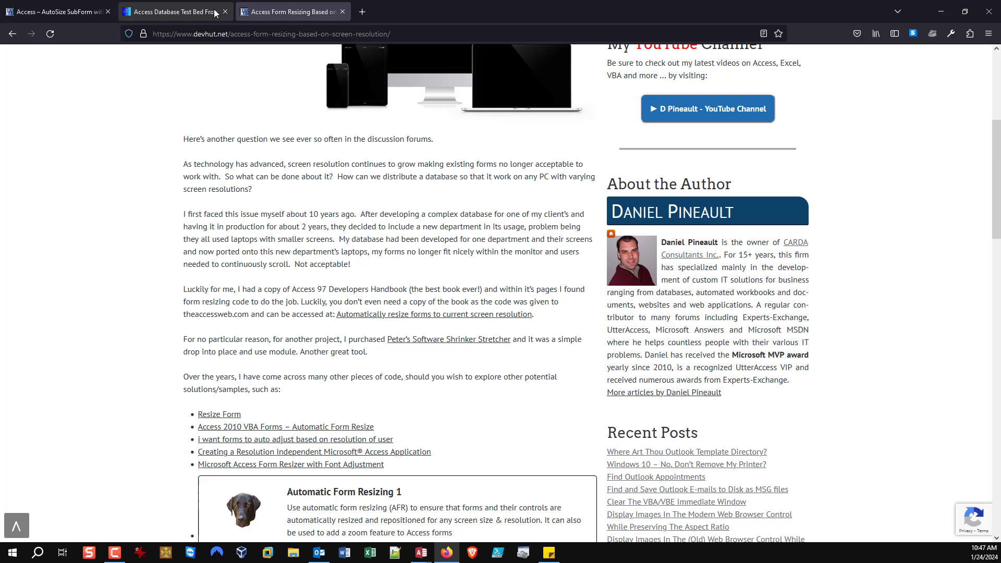
pyautogui.moveTo(172, 11)
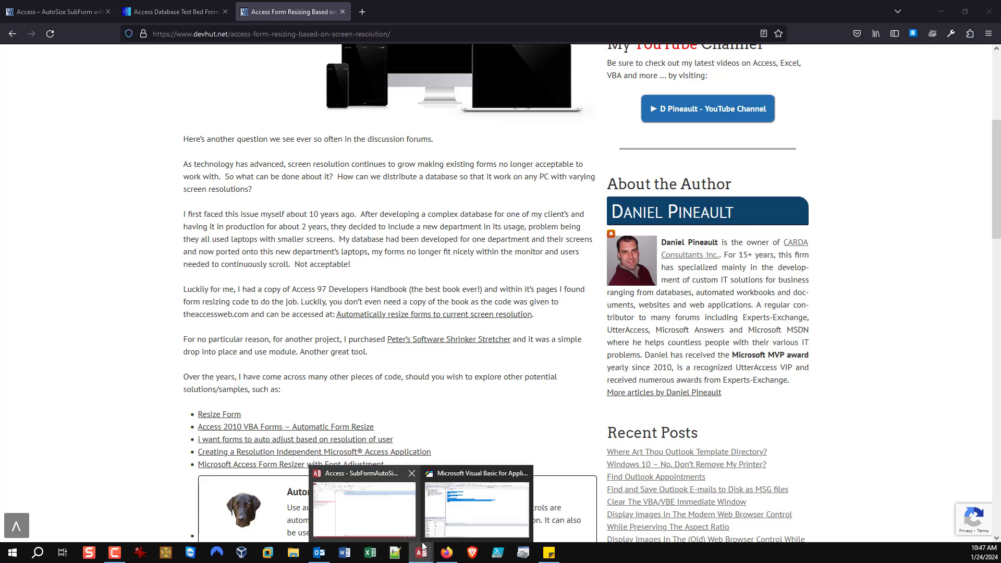
# Step: Minimize the VBA code editor and bring the Access database window back to the front
pyautogui.click(476, 508)
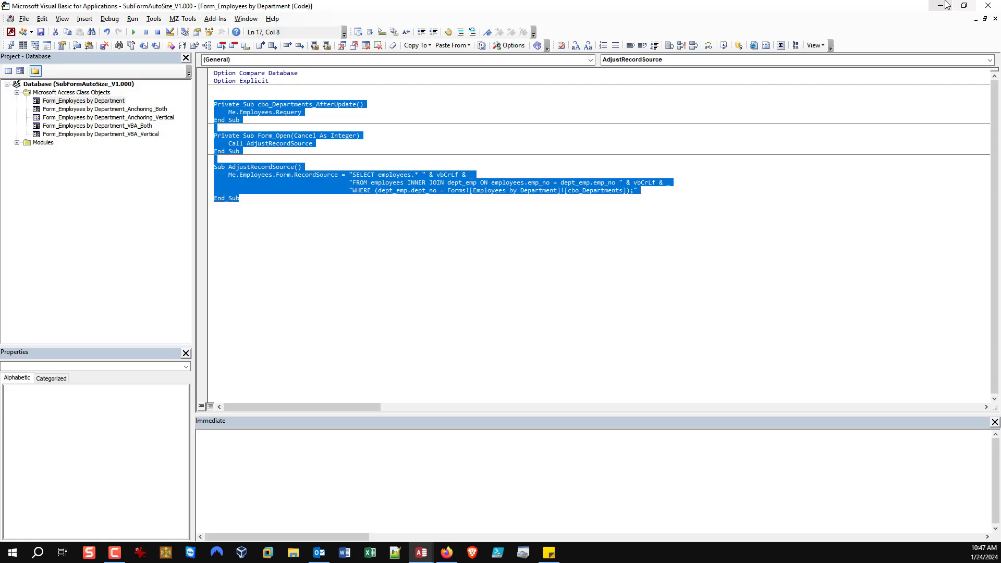
pyautogui.click(445, 553)
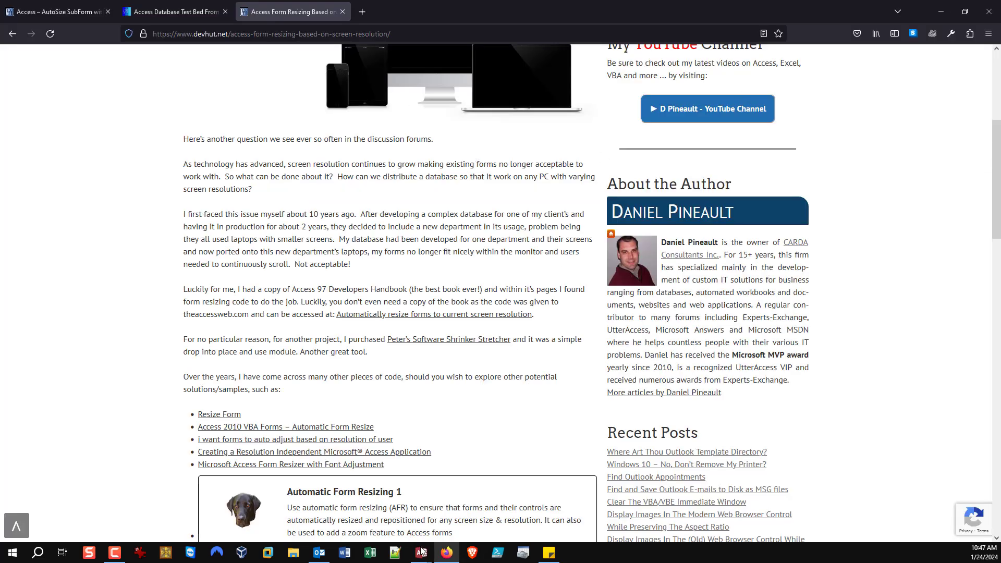
pyautogui.click(419, 553)
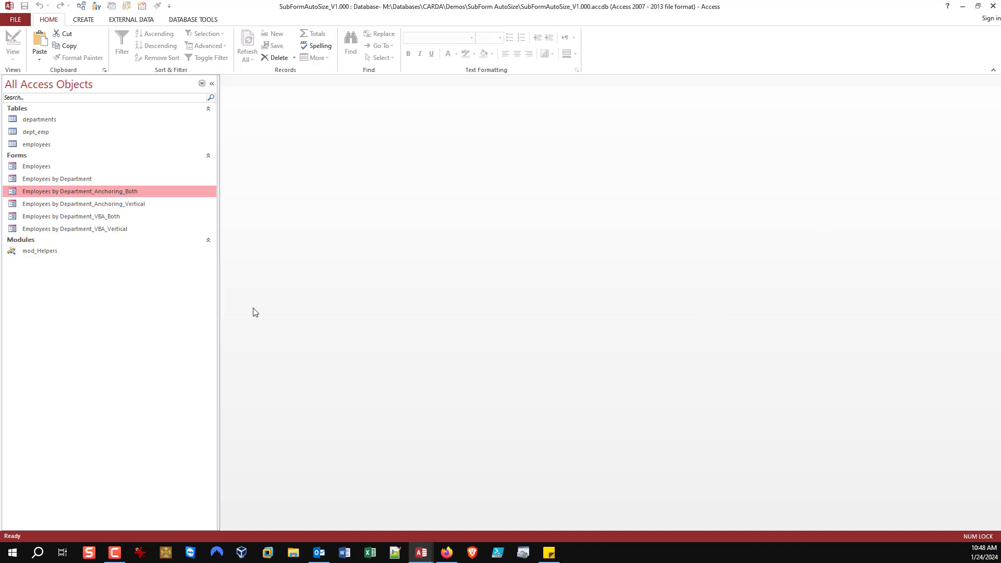
# Step: Open the Employees by Department_VBA_Vertical form and enlarge the Access window
pyautogui.doubleClick(70, 229)
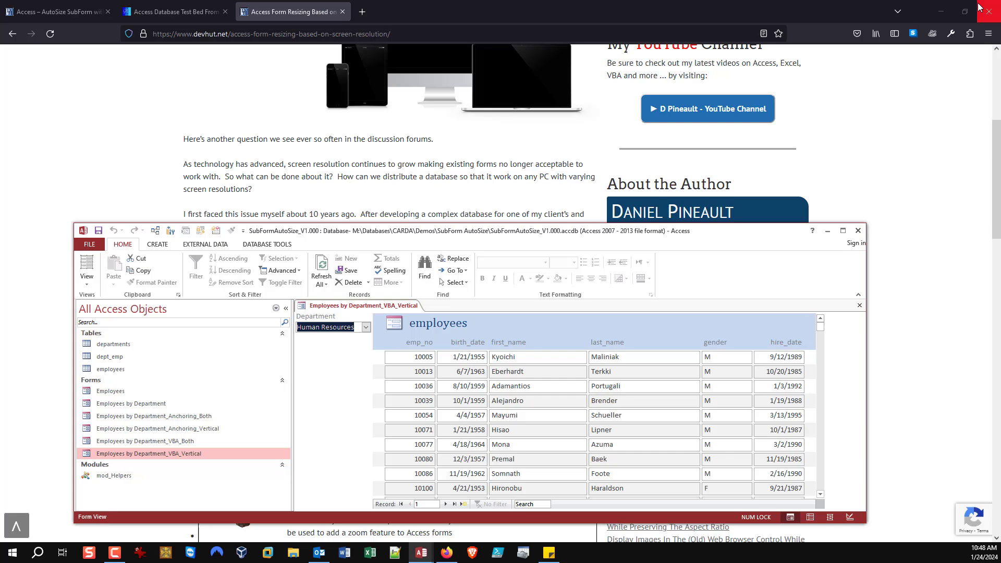
pyautogui.moveTo(884, 335)
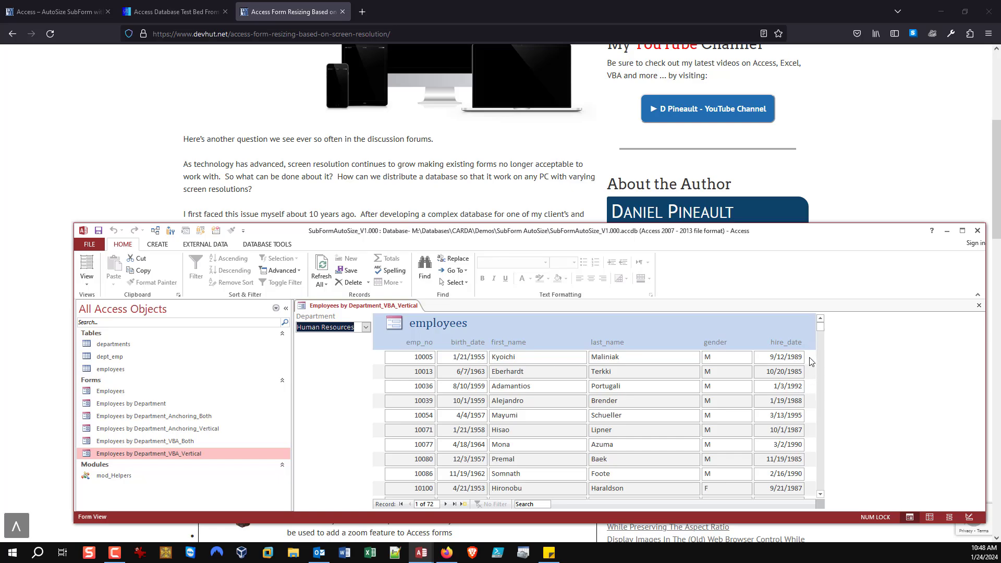
pyautogui.moveTo(835, 231)
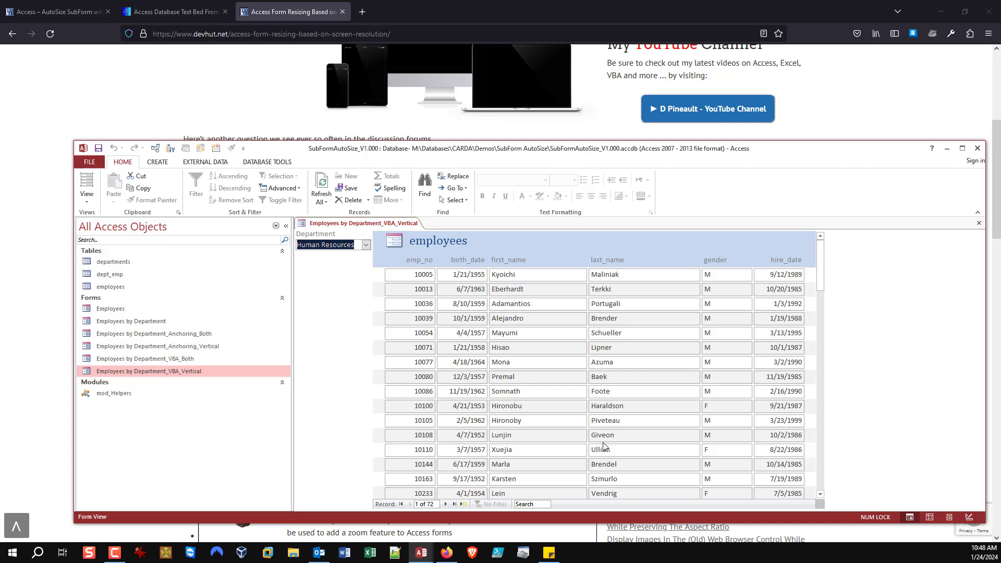
pyautogui.click(963, 148)
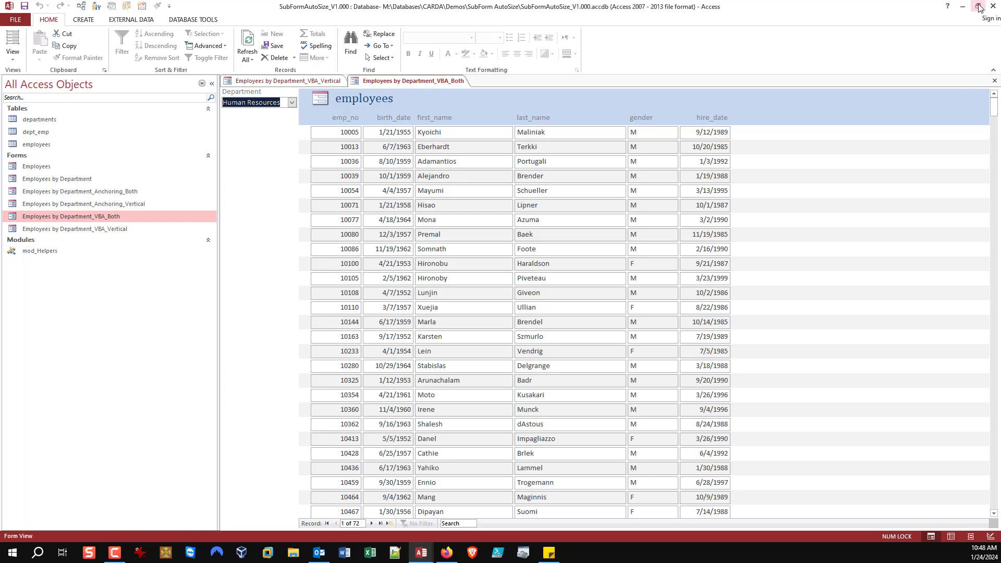
# Step: Close the VBA_Vertical and VBA_Both form tabs
pyautogui.click(976, 6)
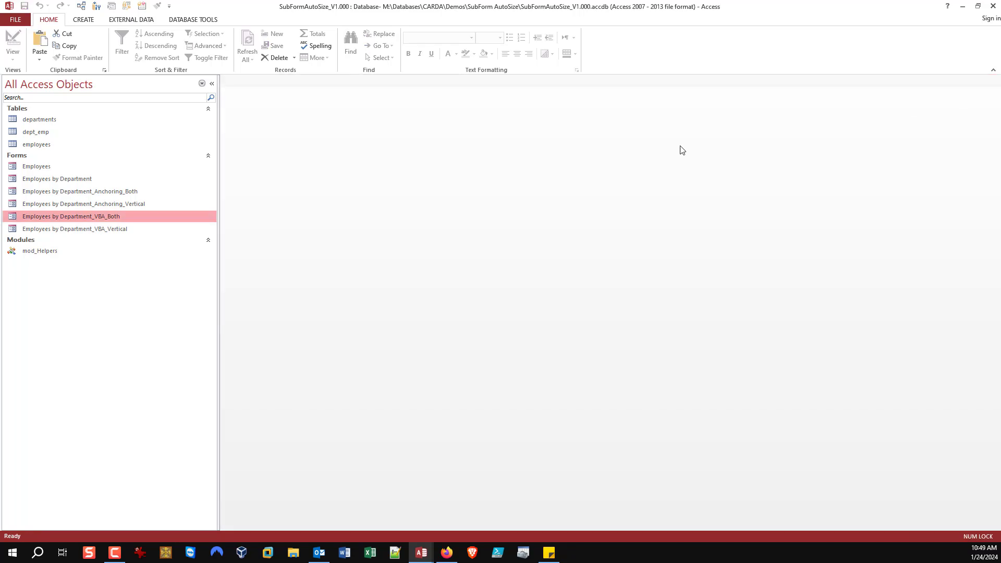
# Step: Open the VBA_Vertical form in Design View and show its On Open event property
pyautogui.rightClick(73, 229)
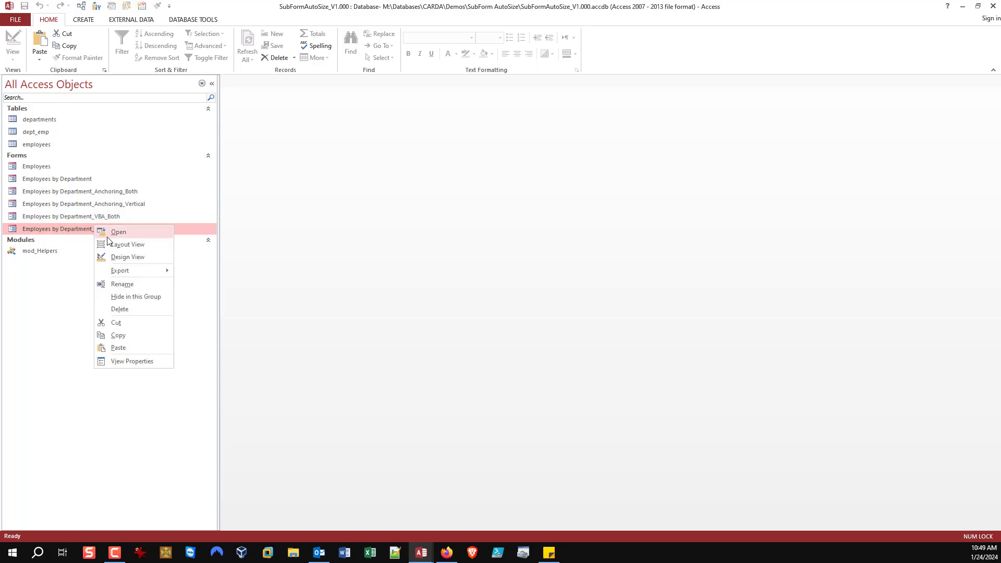
pyautogui.click(127, 256)
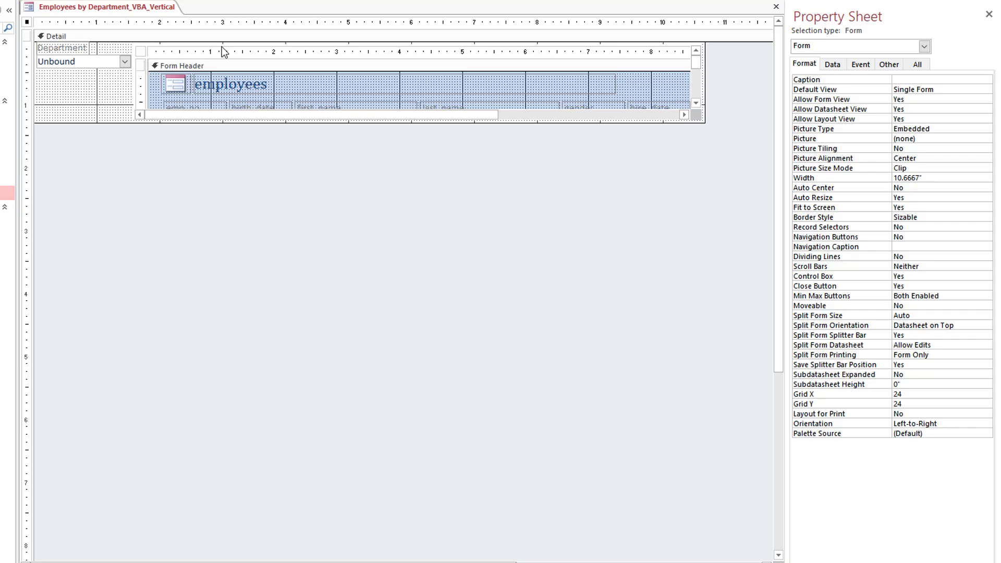
pyautogui.click(861, 64)
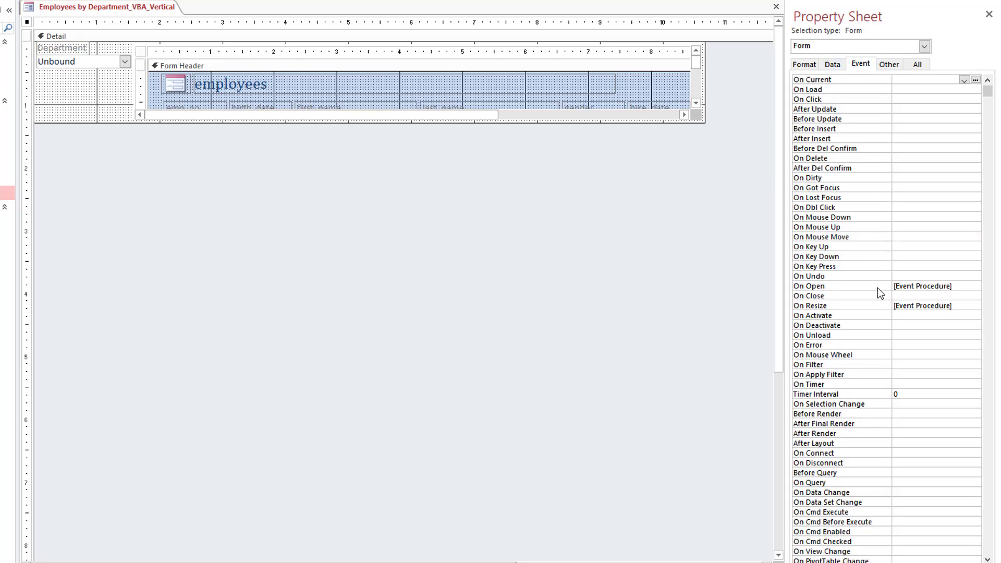
pyautogui.click(937, 305)
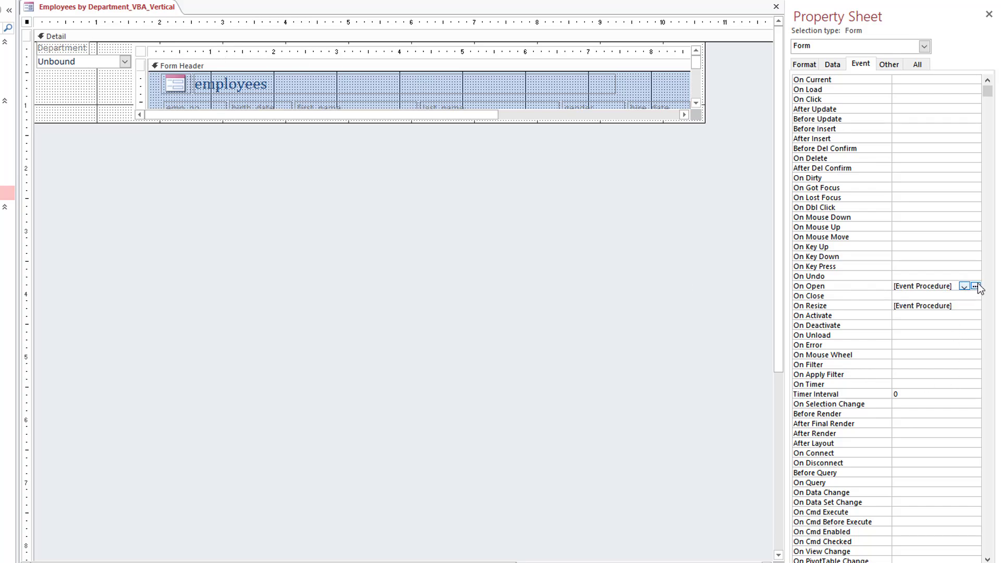
# Step: Open the On Open event code and highlight the ResizeSubForm_Vertical call and cbo_Departments procedure
pyautogui.click(980, 286)
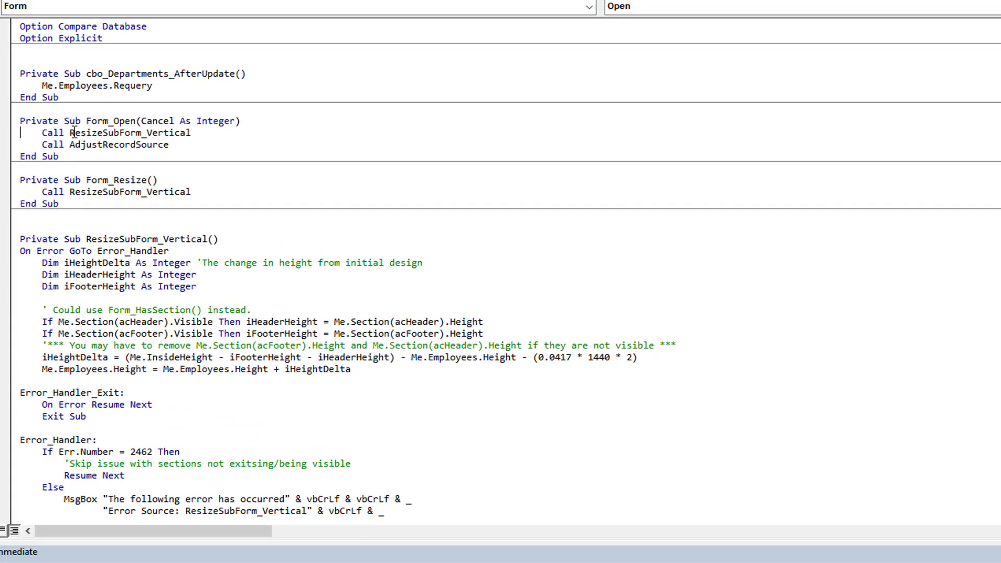
pyautogui.doubleClick(118, 144)
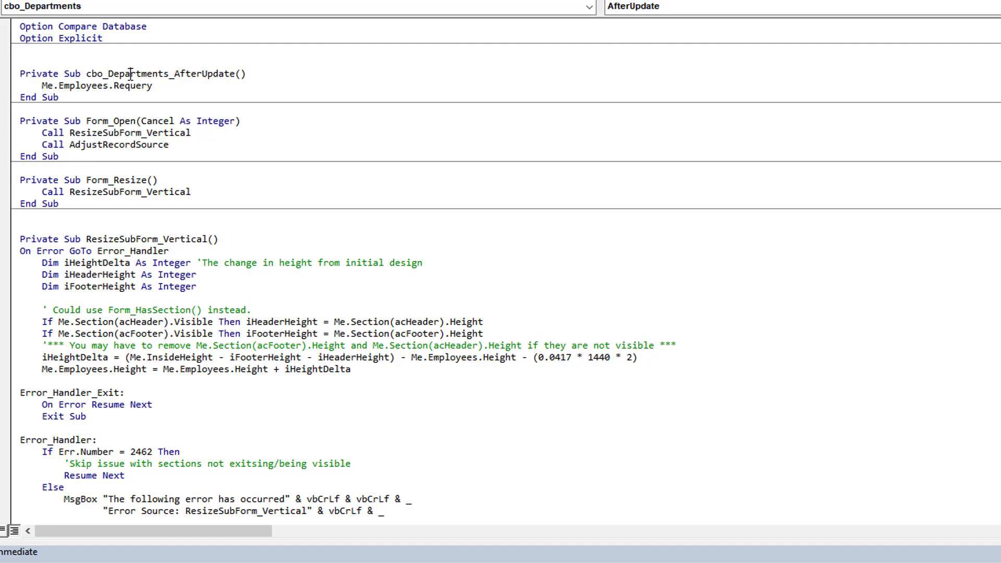
pyautogui.doubleClick(159, 73)
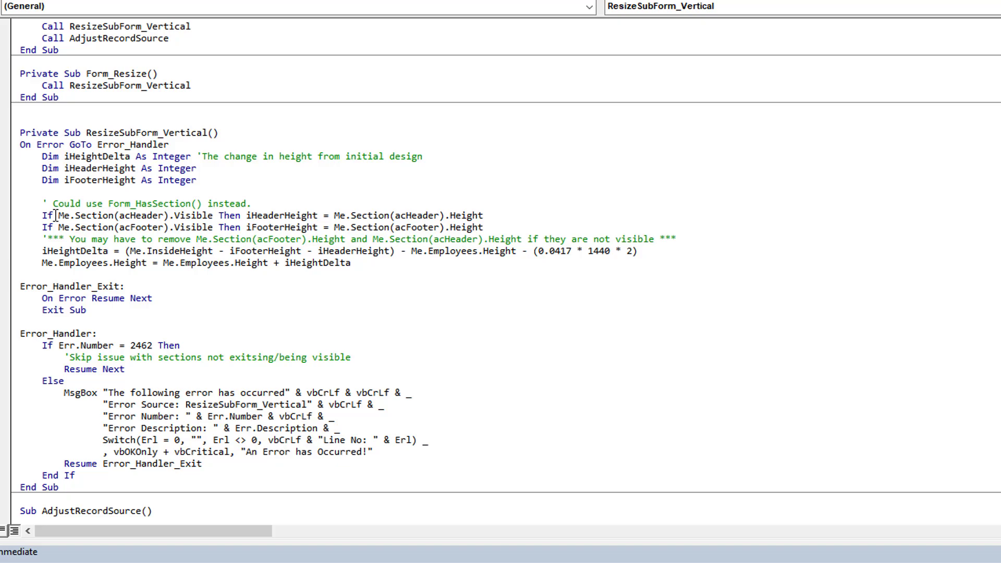
# Step: Review the header and footer section visibility checks and height expressions in the resize routine
pyautogui.doubleClick(105, 215)
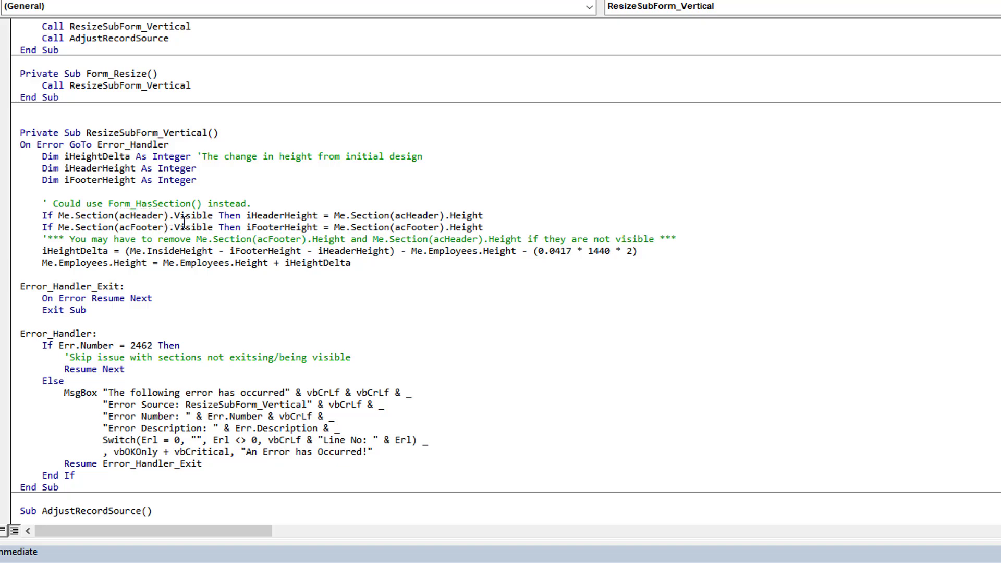
pyautogui.doubleClick(274, 215)
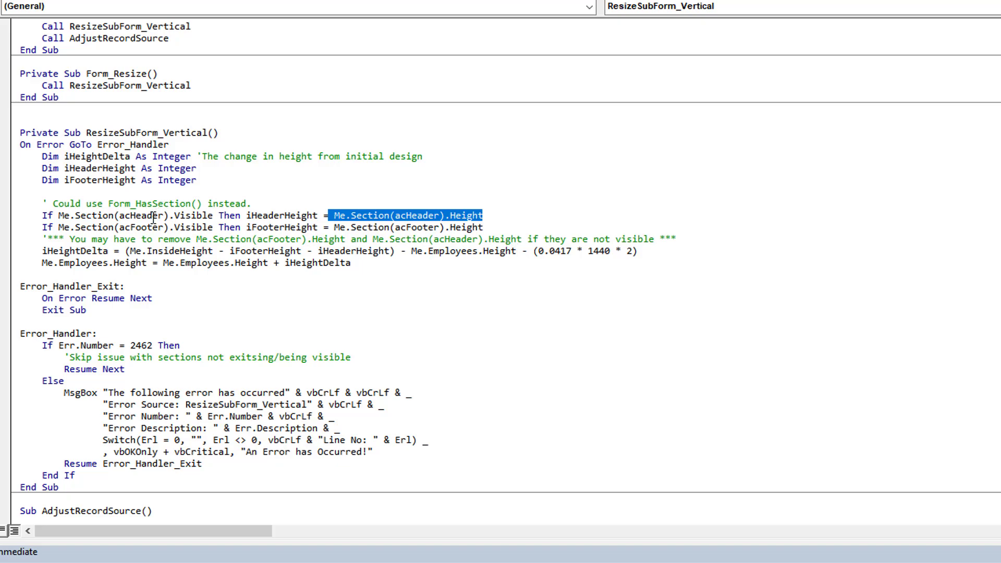
pyautogui.doubleClick(141, 227)
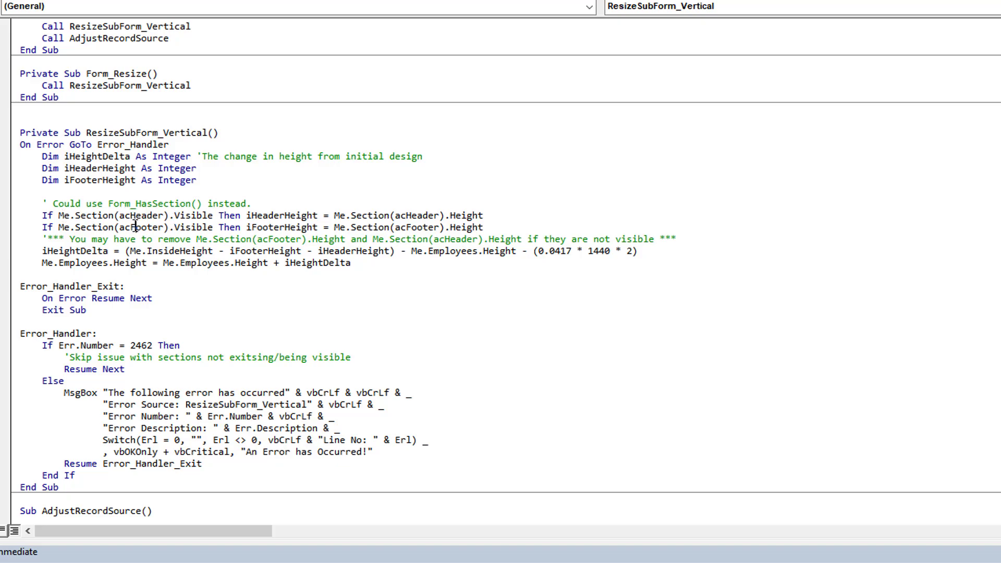
pyautogui.doubleClick(144, 227)
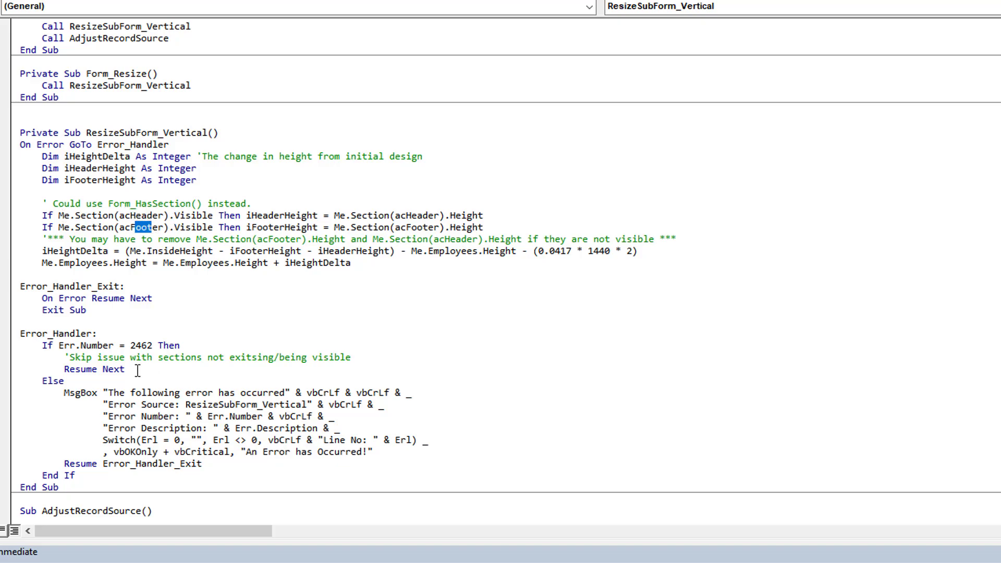
pyautogui.doubleClick(136, 345)
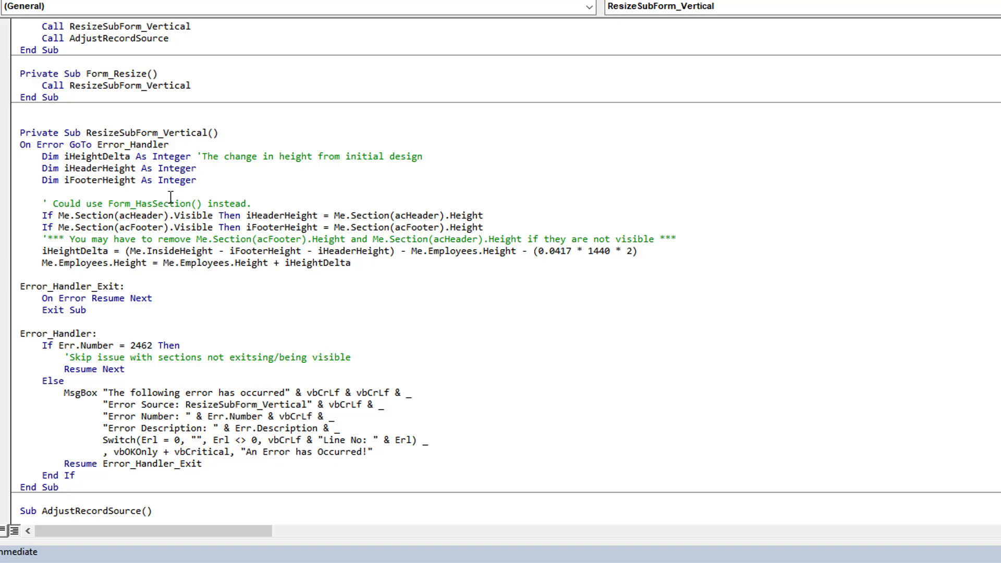
pyautogui.moveTo(241, 215)
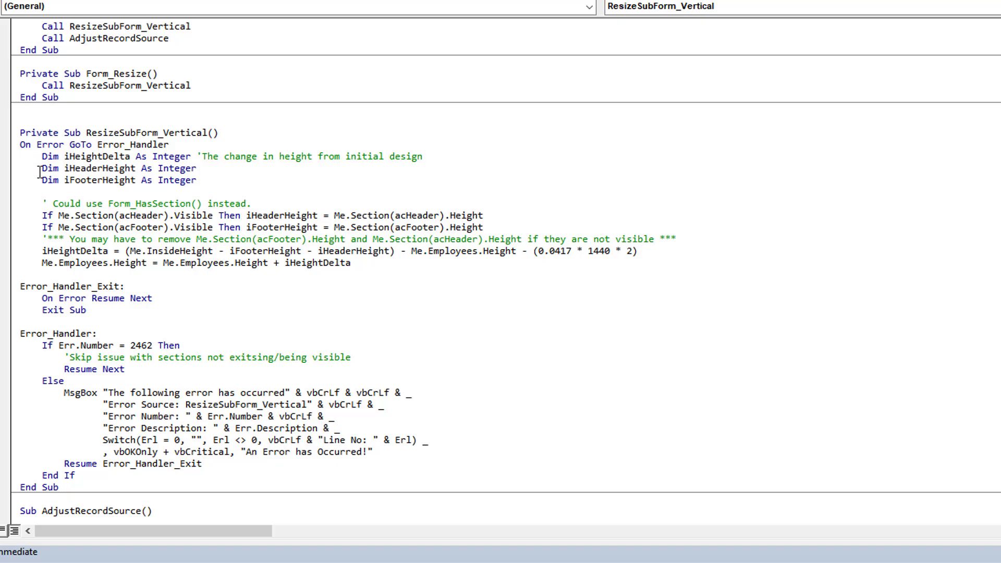
pyautogui.doubleClick(279, 215)
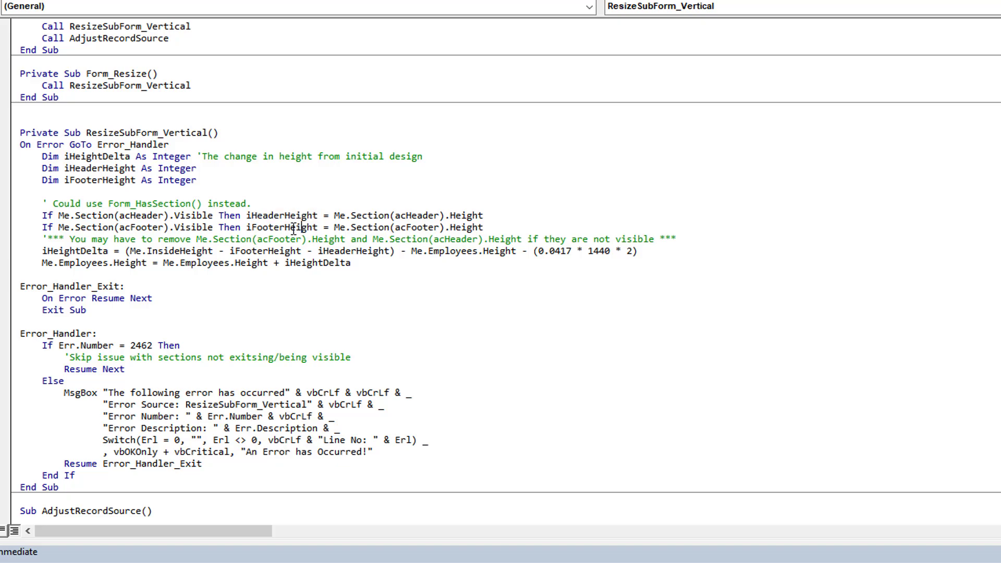
# Step: Review the height formula's iHeightDelta, Me.InsideHeight and (0.0417 * 1440 * 2) margin terms, then scroll to the width block
pyautogui.doubleClick(75, 251)
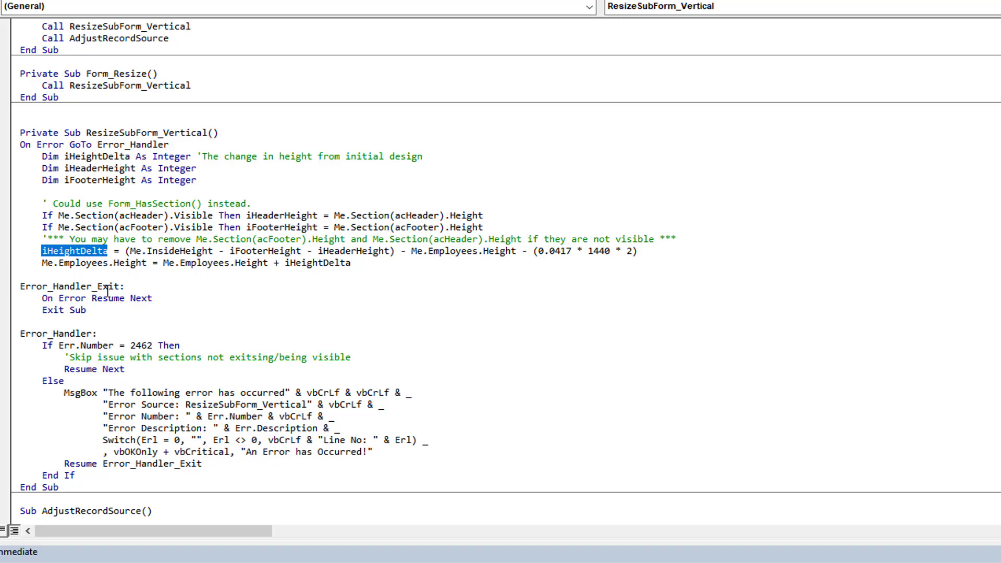
pyautogui.doubleClick(160, 251)
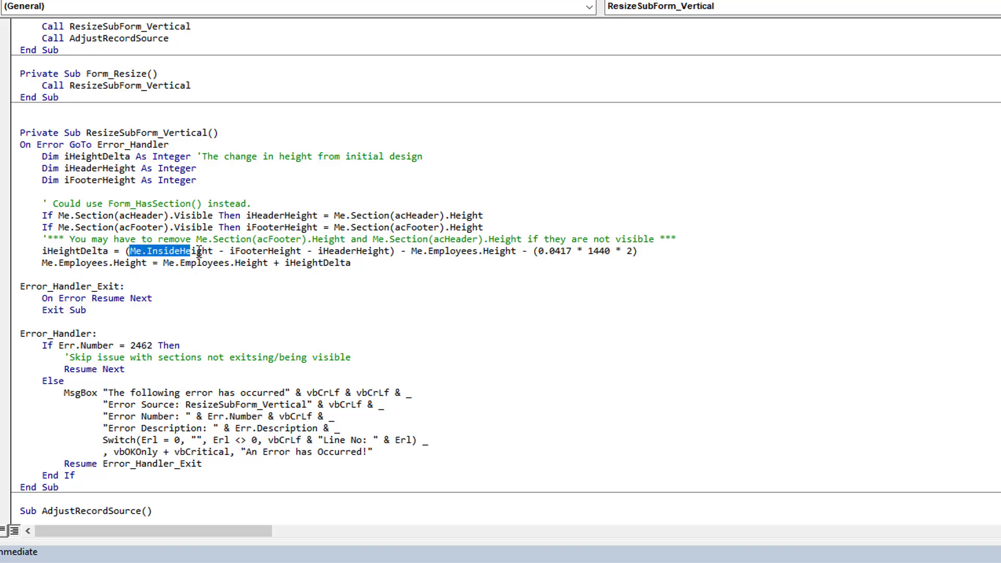
pyautogui.doubleClick(264, 250)
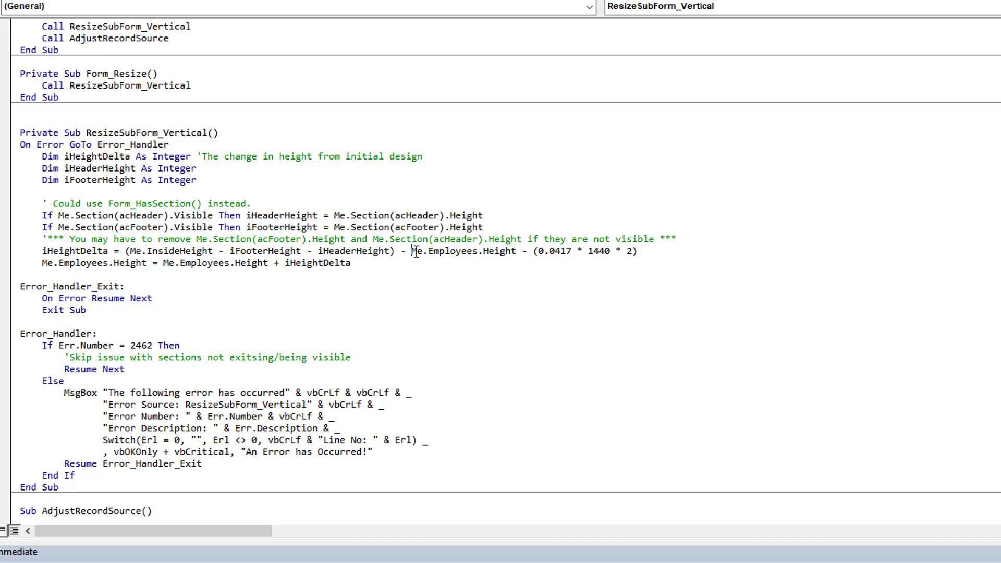
pyautogui.doubleClick(461, 251)
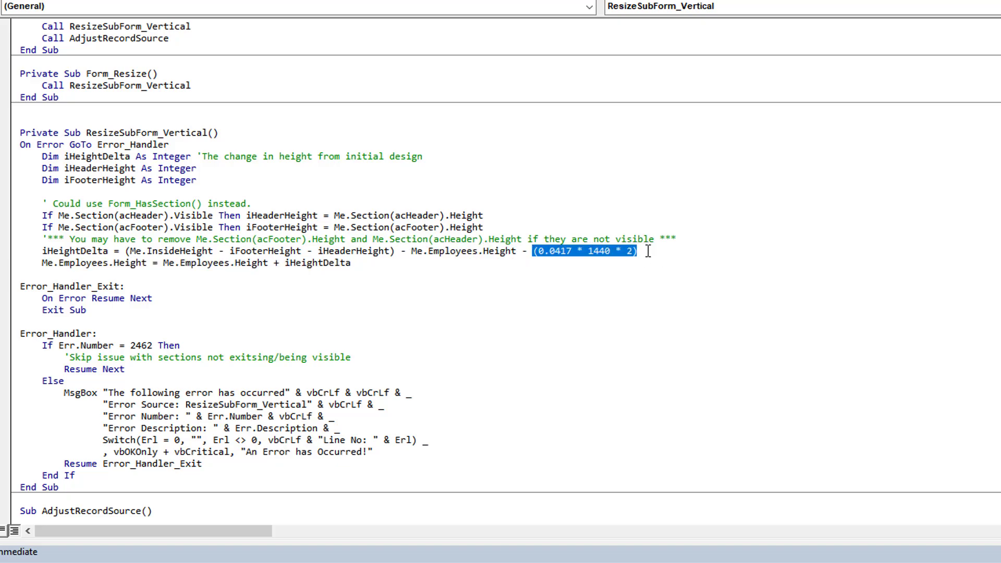
pyautogui.moveTo(646, 261)
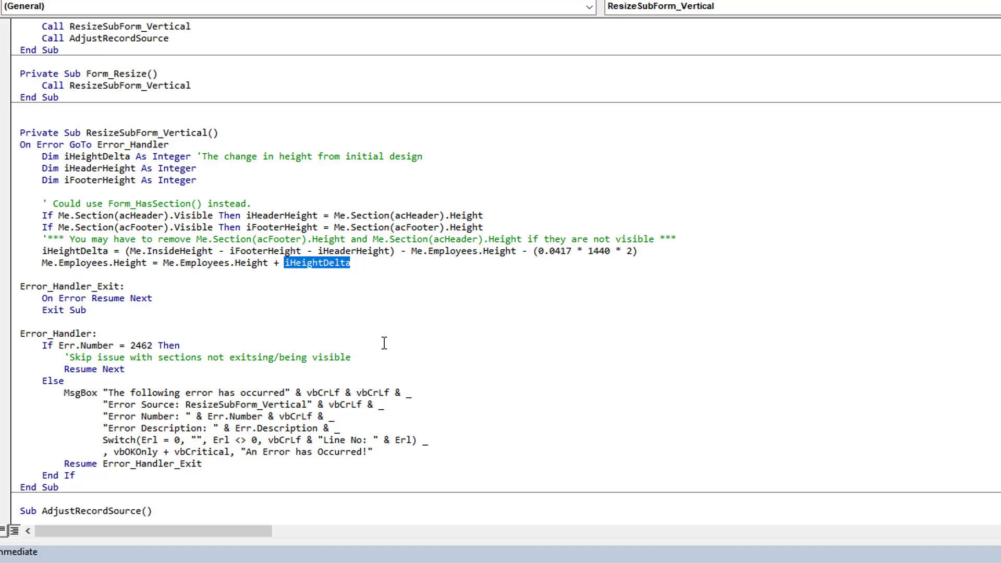
pyautogui.moveTo(227, 285)
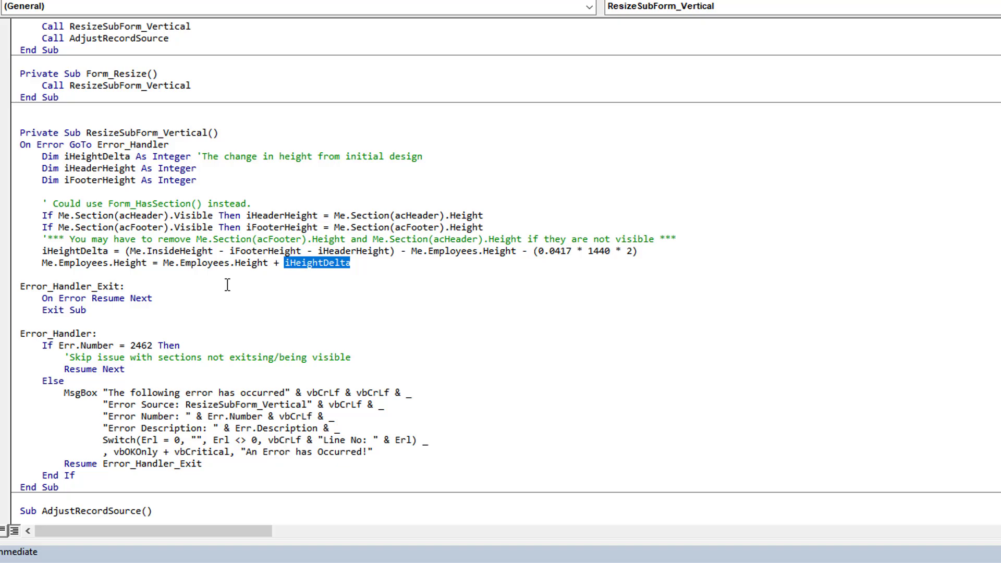
pyautogui.moveTo(237, 292)
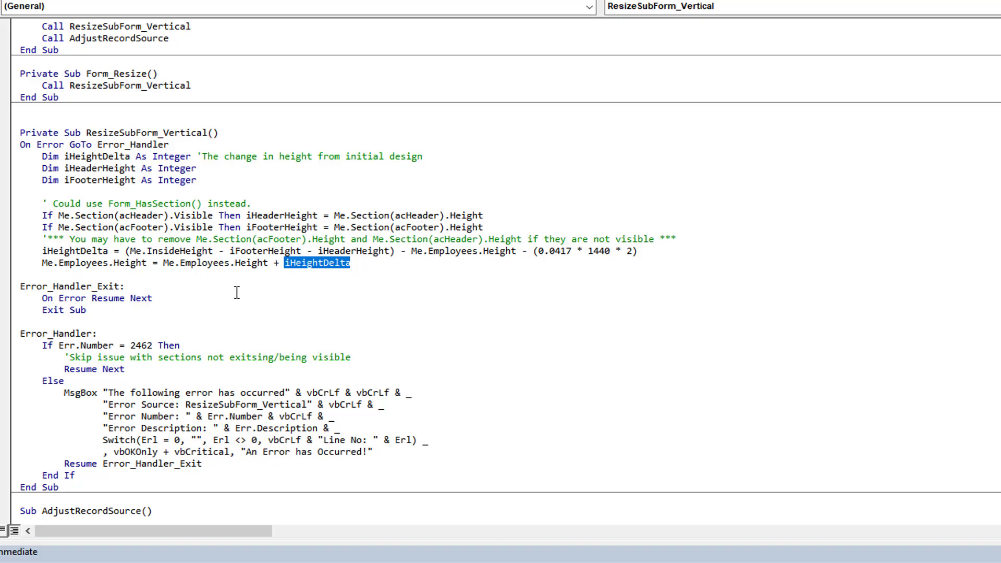
pyautogui.moveTo(157, 272)
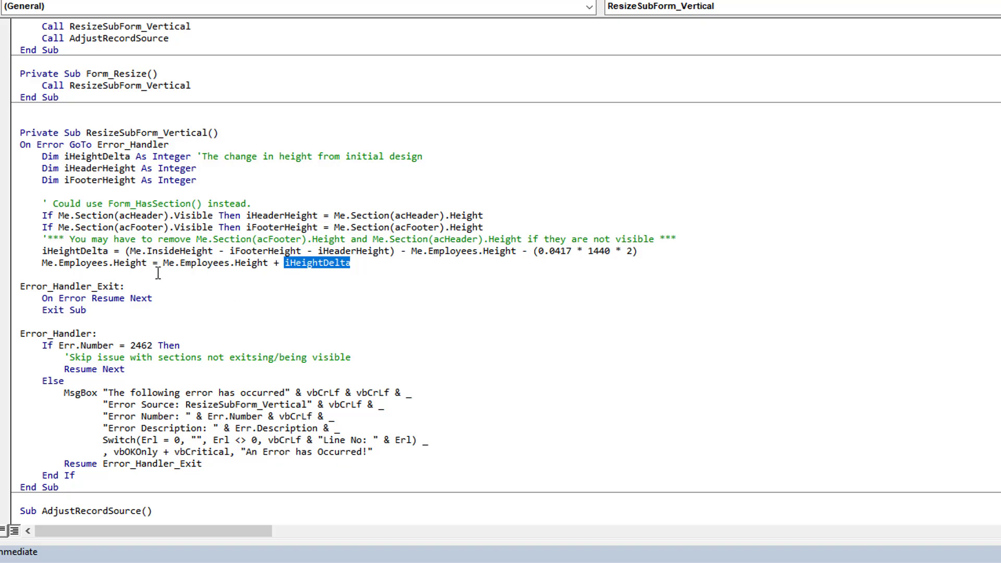
pyautogui.moveTo(182, 263)
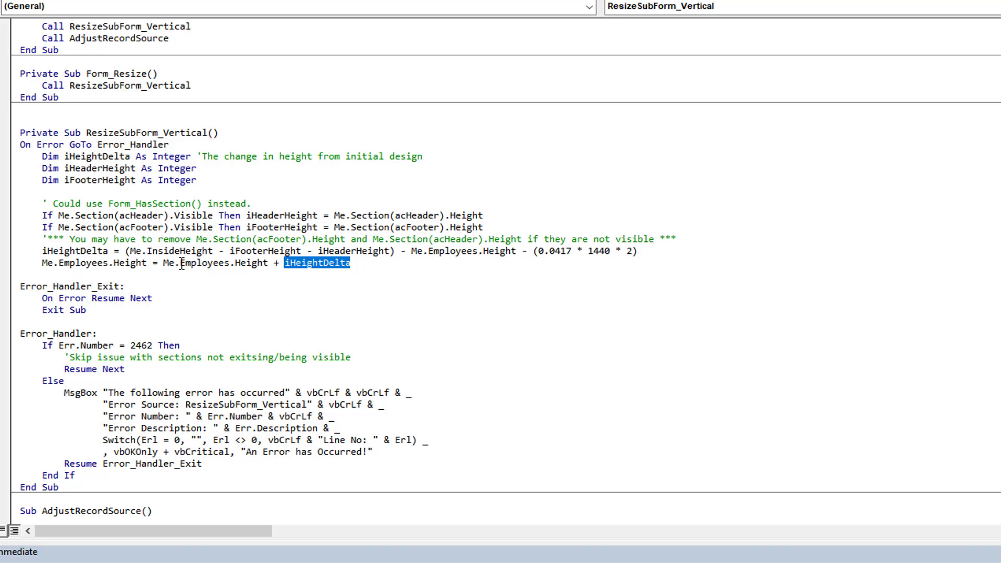
pyautogui.scroll(-3)
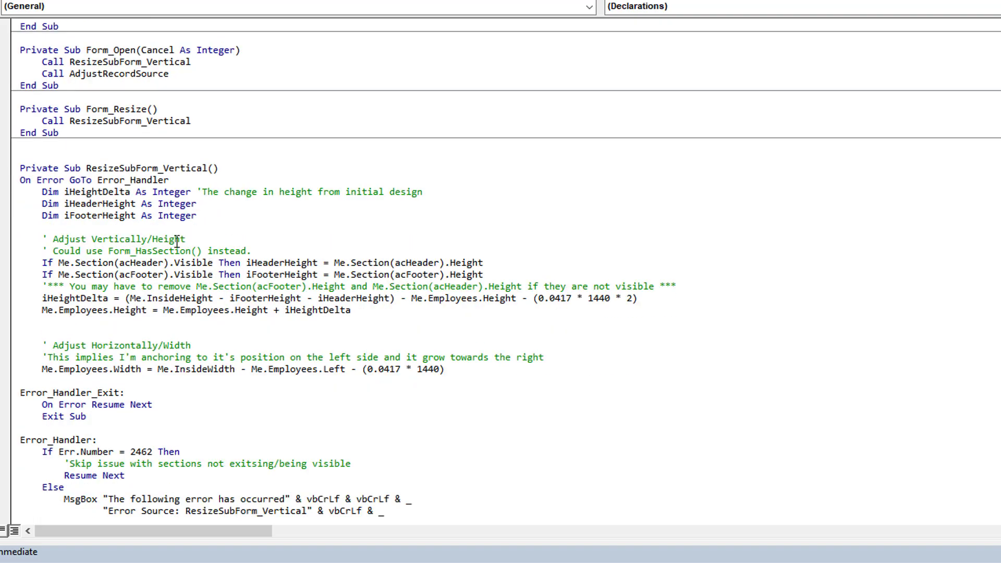
# Step: Highlight the Adjust Horizontally/Width block setting Me.Employees.Width from Me.InsideWidth
pyautogui.moveTo(42, 192); pyautogui.dragTo(350, 311)
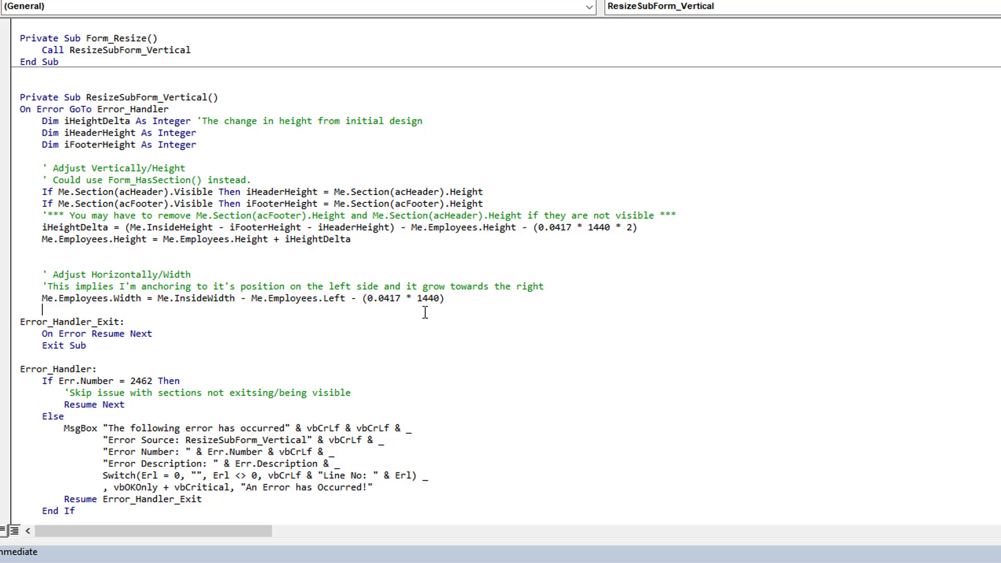
pyautogui.doubleClick(204, 298)
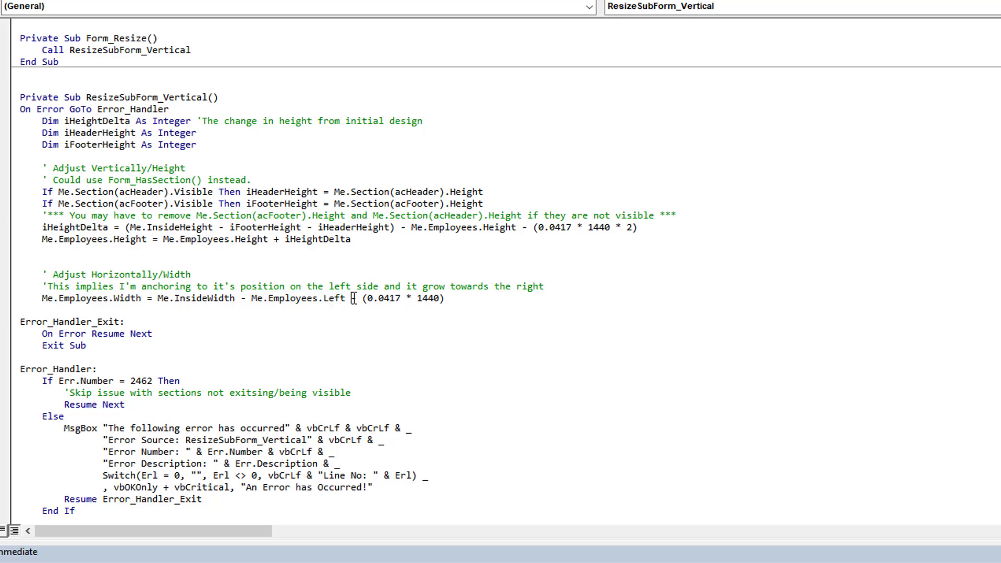
pyautogui.moveTo(348, 299); pyautogui.dragTo(445, 299)
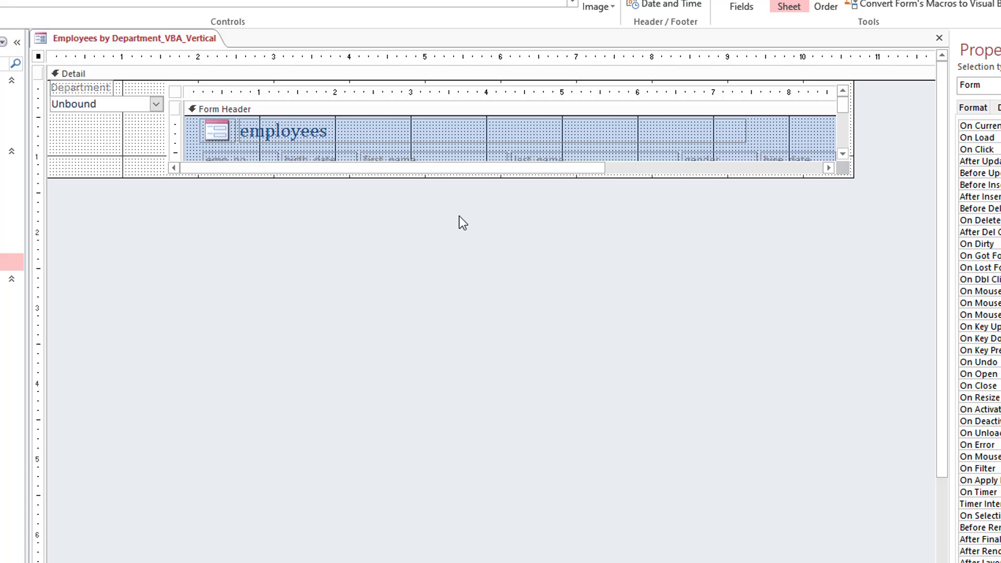
# Step: Close the VBA_Vertical design, answer the save prompt, and show Human Resources employees in the VBA_Both form
pyautogui.click(939, 38)
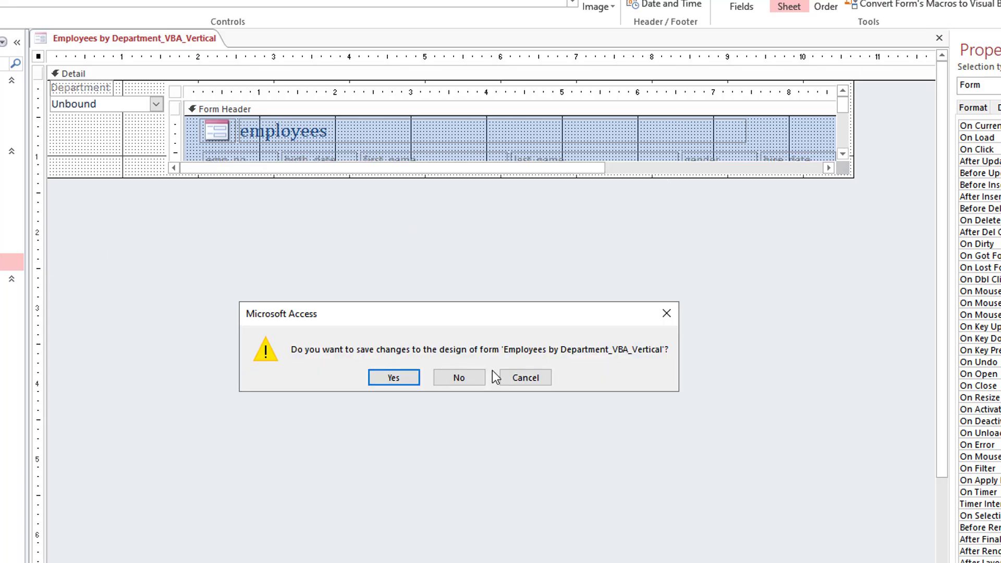
pyautogui.click(458, 378)
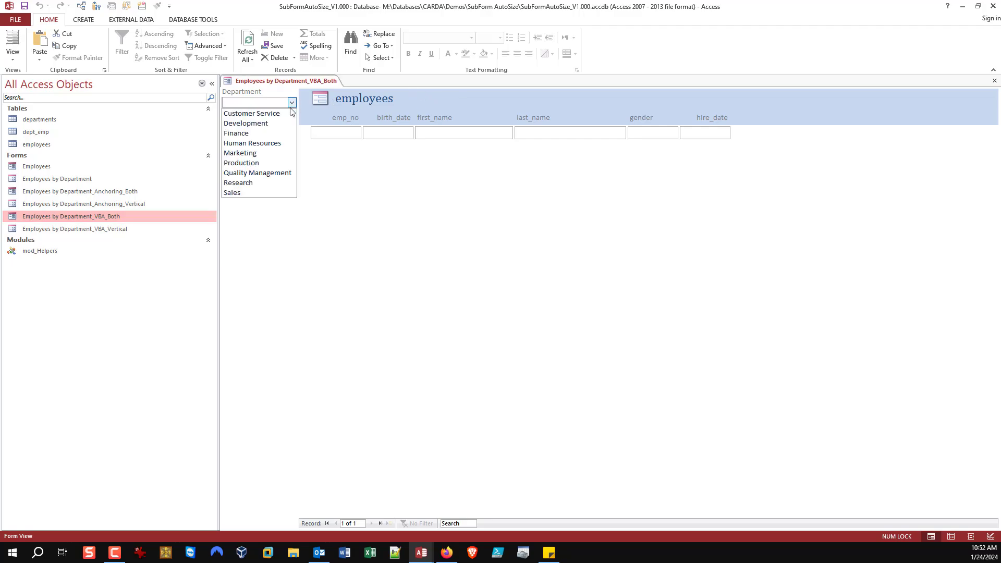
pyautogui.click(251, 143)
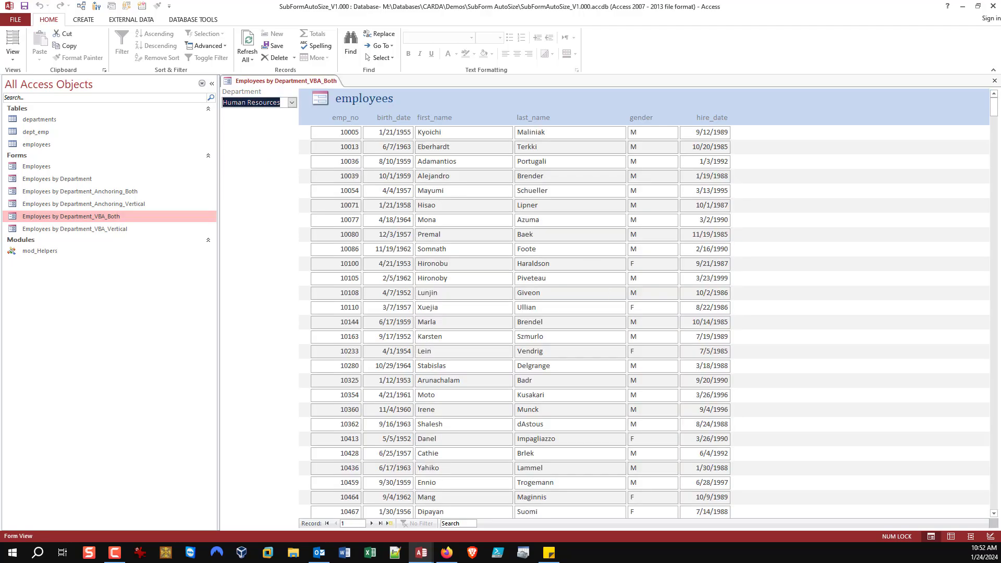
pyautogui.scroll(-3)
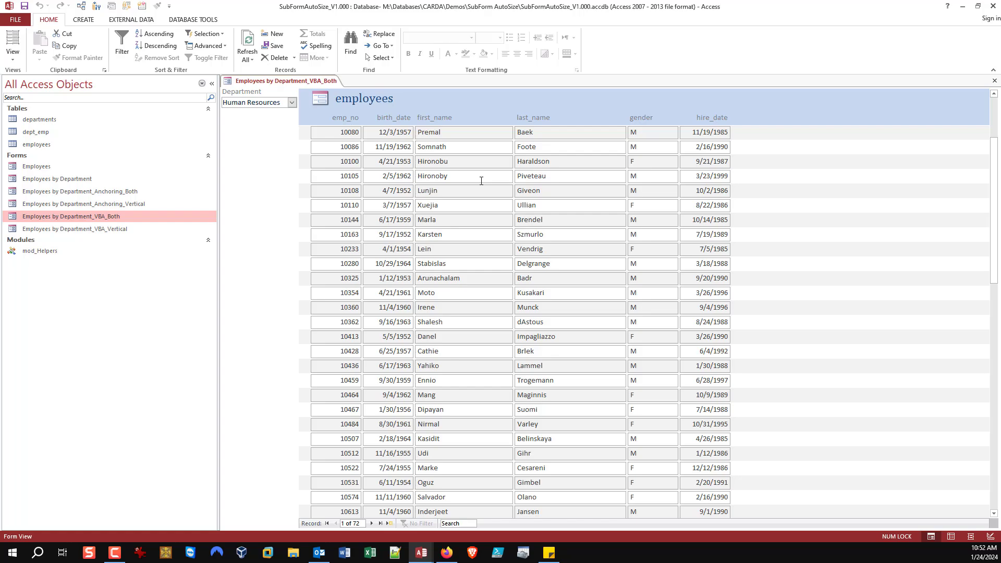
pyautogui.moveTo(368, 246)
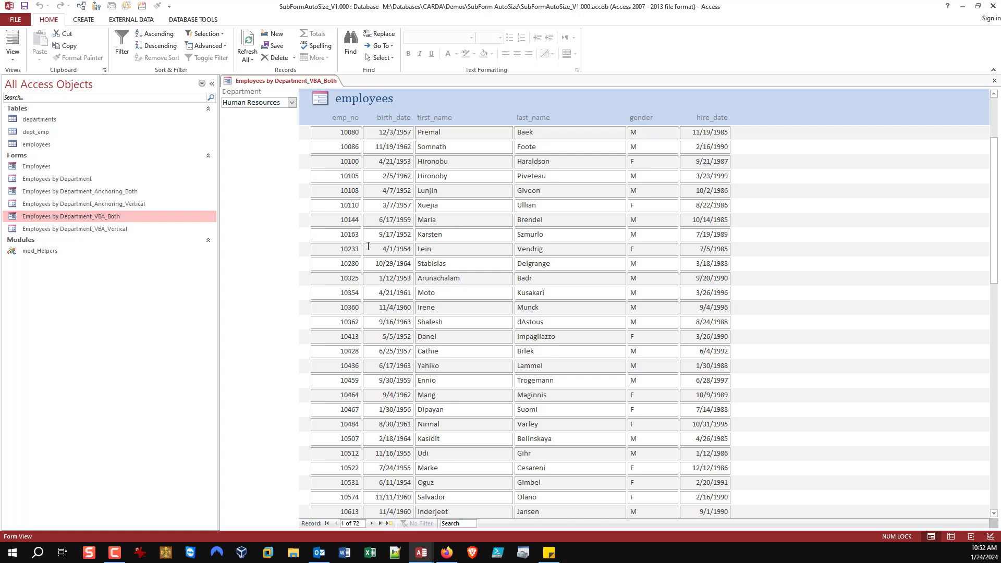
pyautogui.moveTo(256, 335)
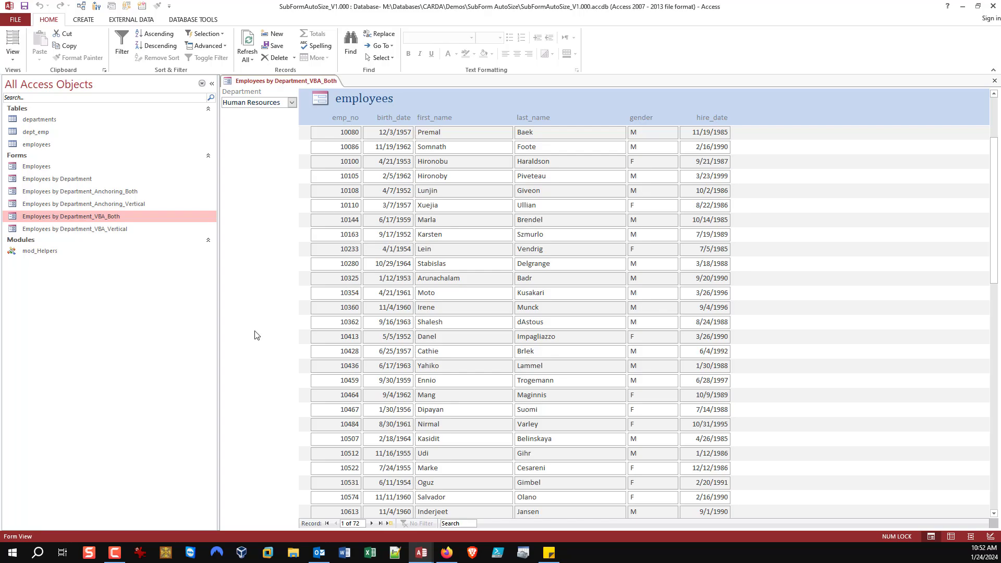
# Step: Collapse the ribbon, browse the anchoring and VBA forms in the Navigation Pane, and return to the VBA_Both tab
pyautogui.click(132, 18)
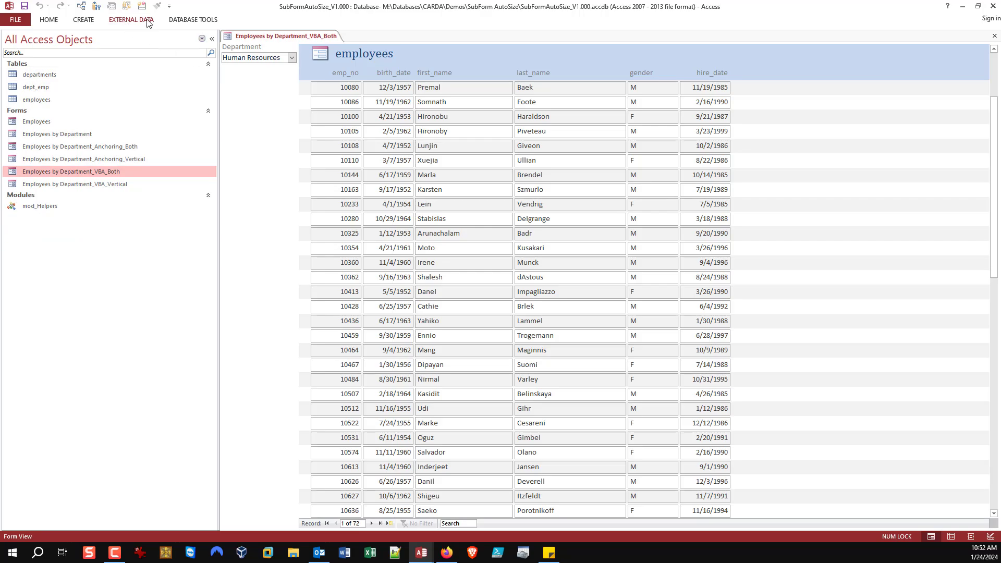
pyautogui.moveTo(148, 24)
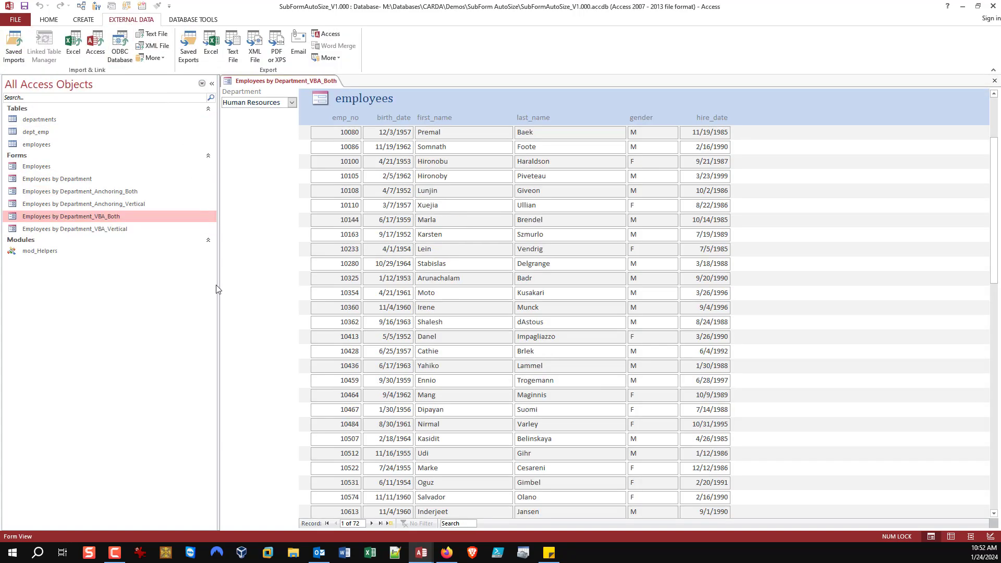
pyautogui.moveTo(100, 198)
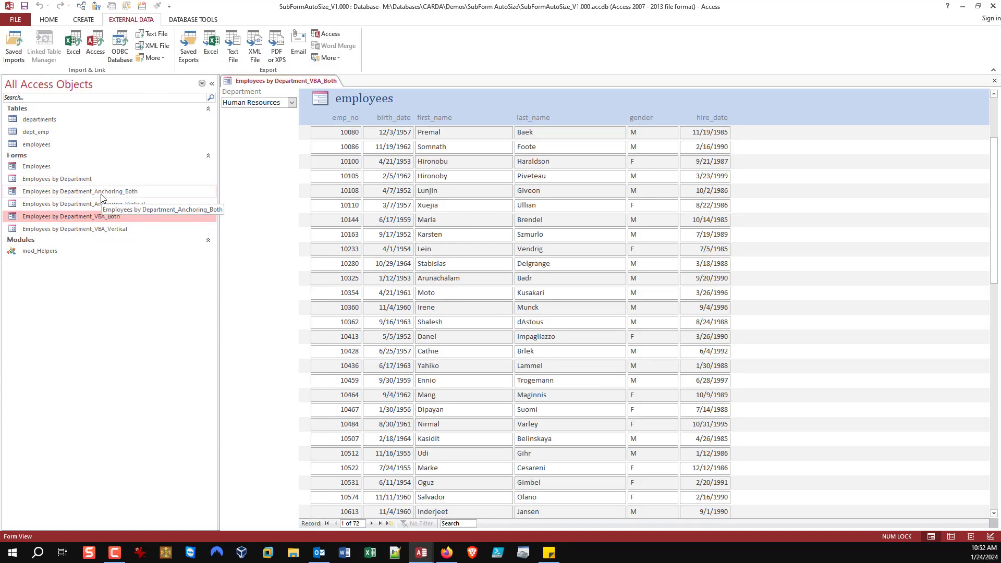
pyautogui.click(84, 204)
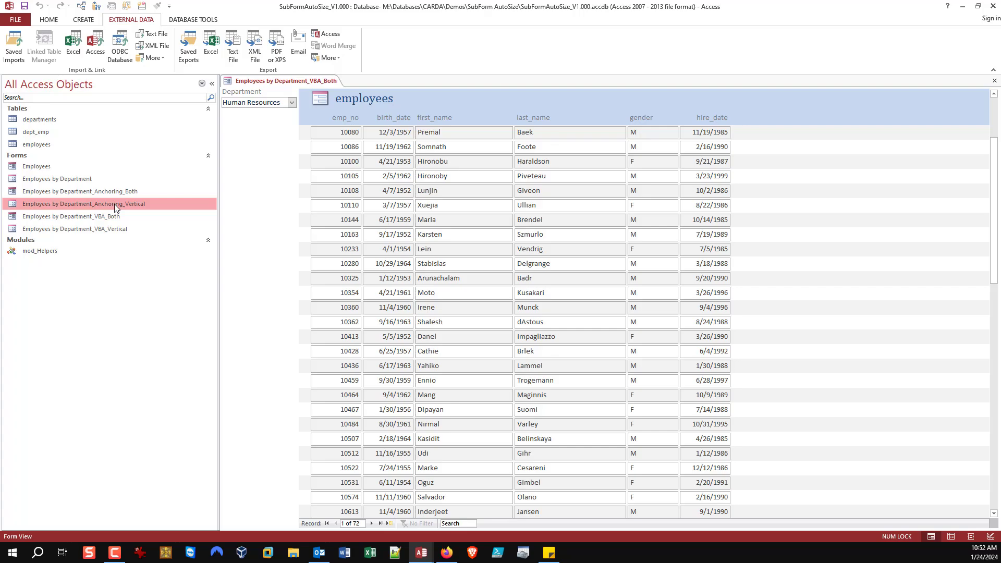
pyautogui.click(70, 217)
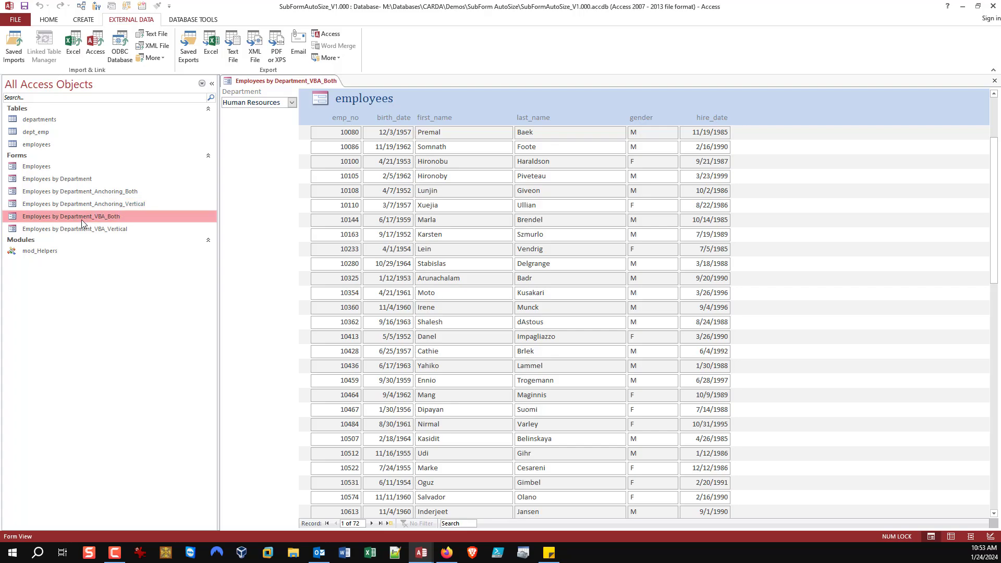
pyautogui.click(73, 228)
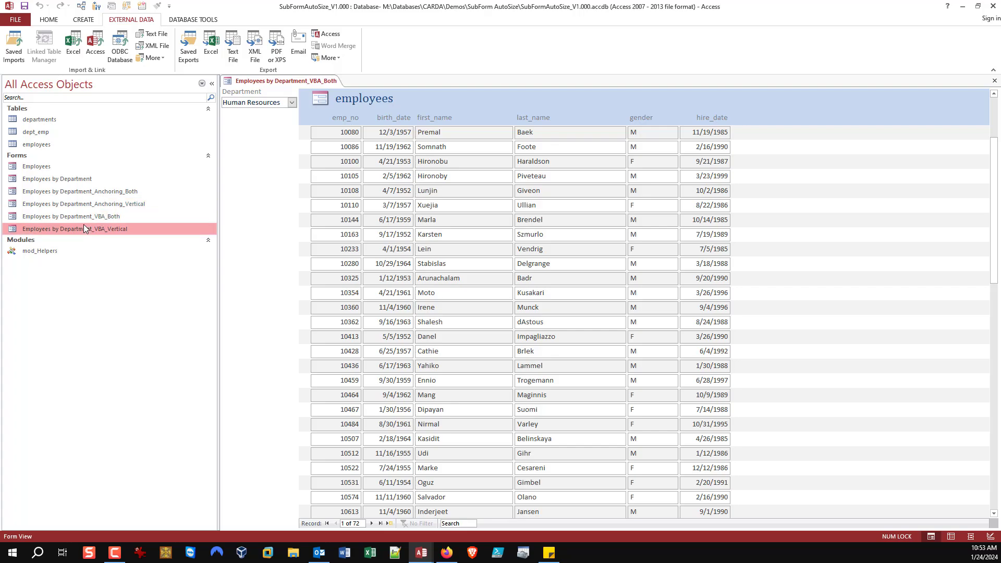
pyautogui.click(73, 228)
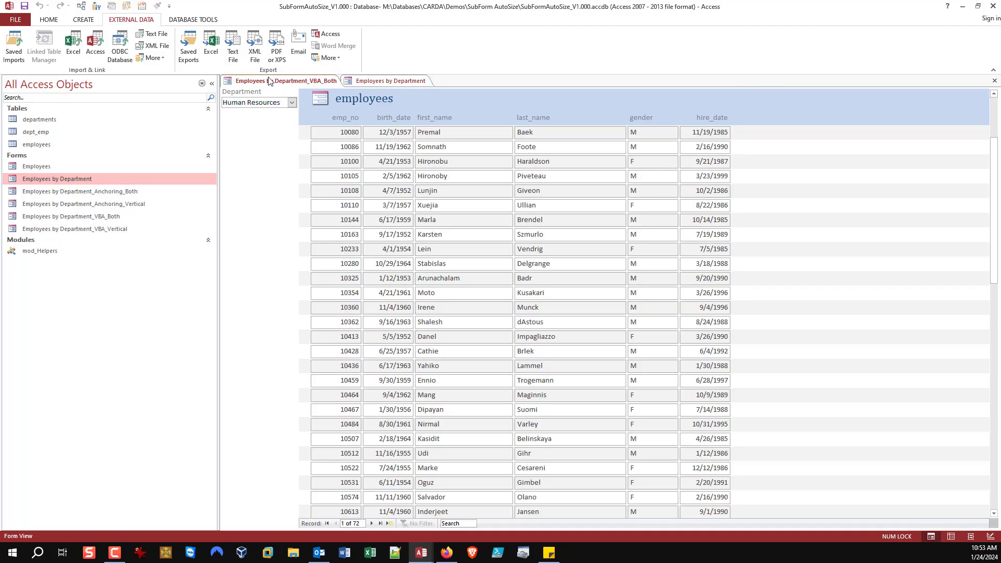
pyautogui.click(284, 80)
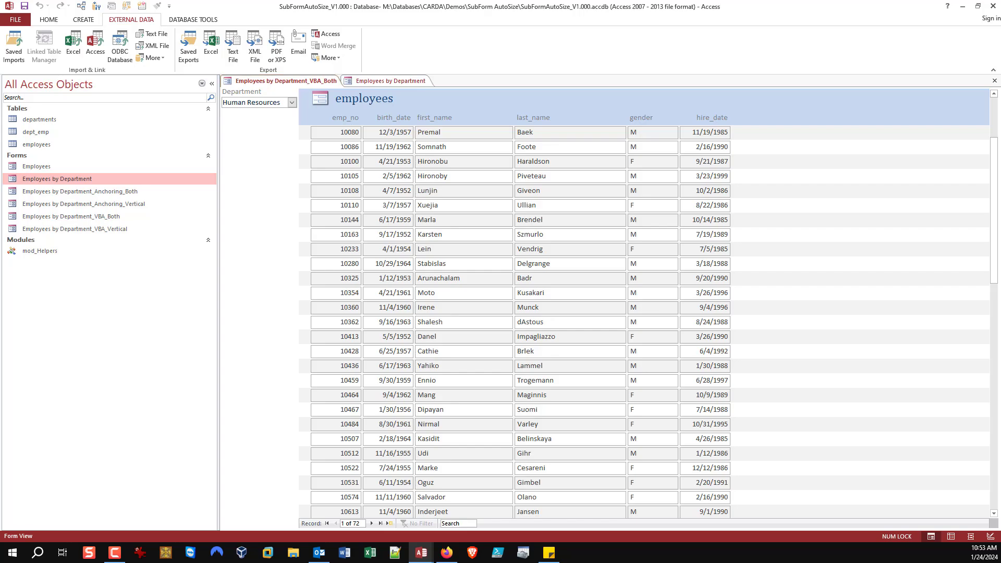